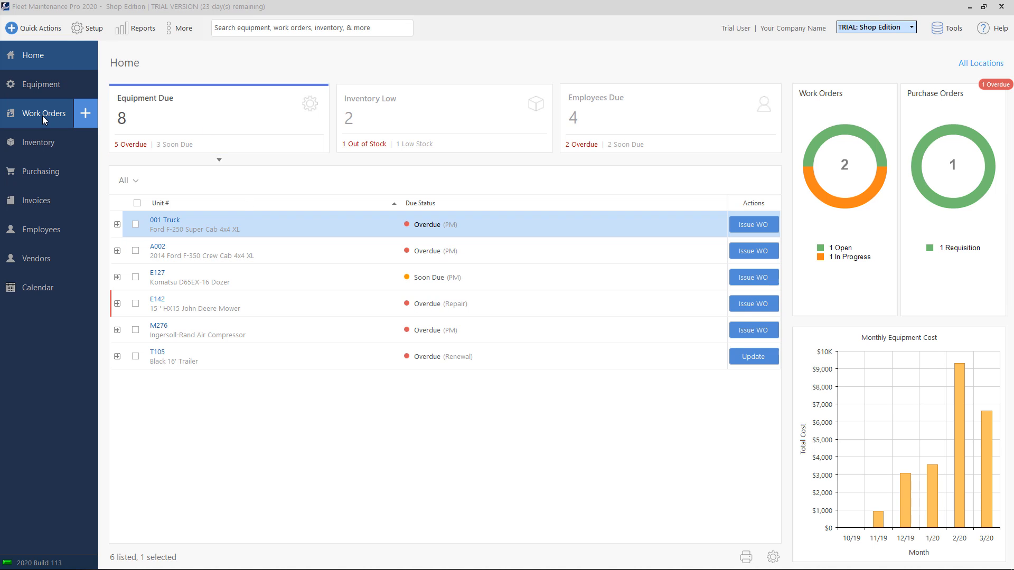
Show the Work Orders list with outstanding orders 1445 and 1447 and review its status and location filters
click(41, 113)
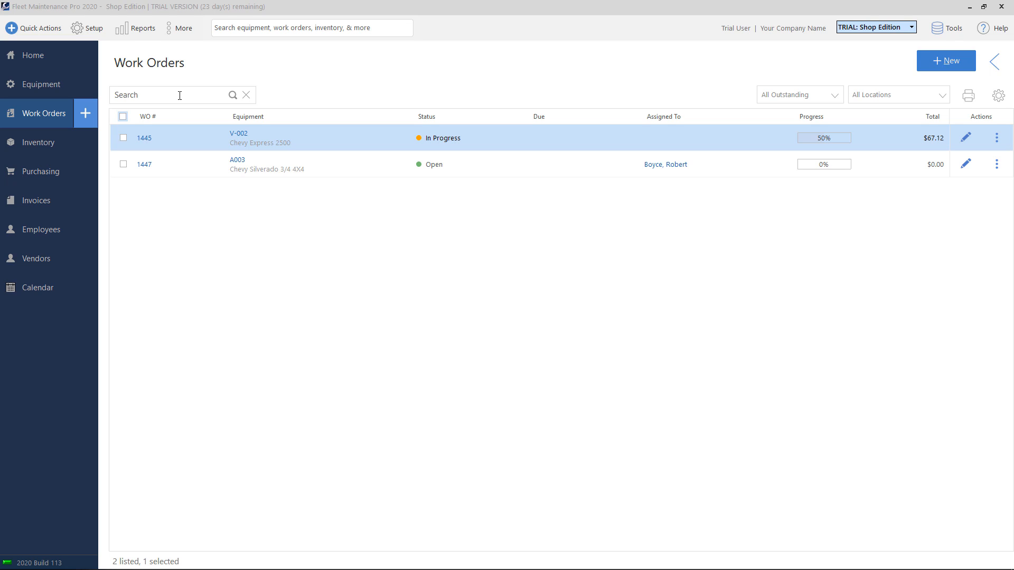
click(174, 95)
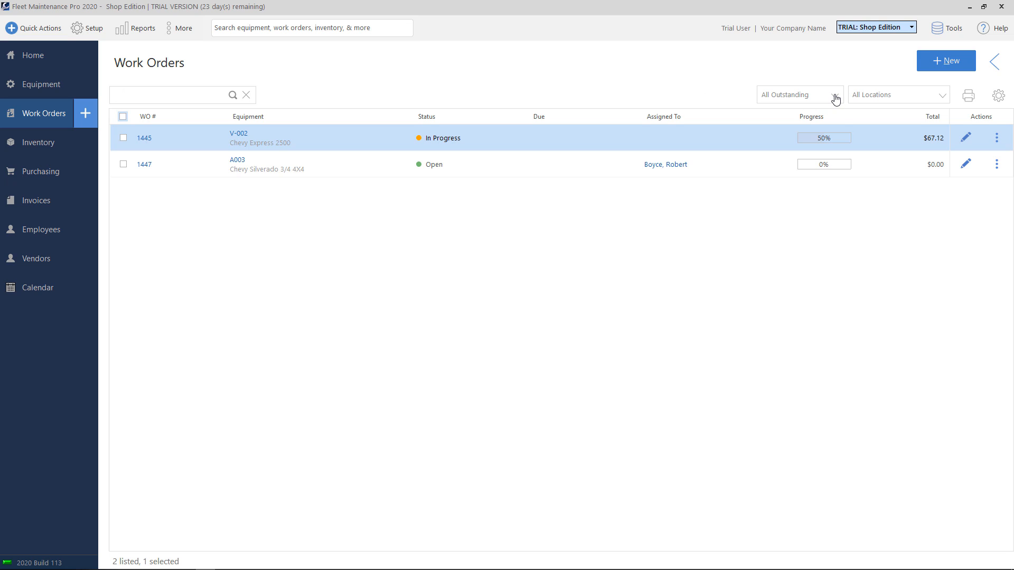
click(800, 96)
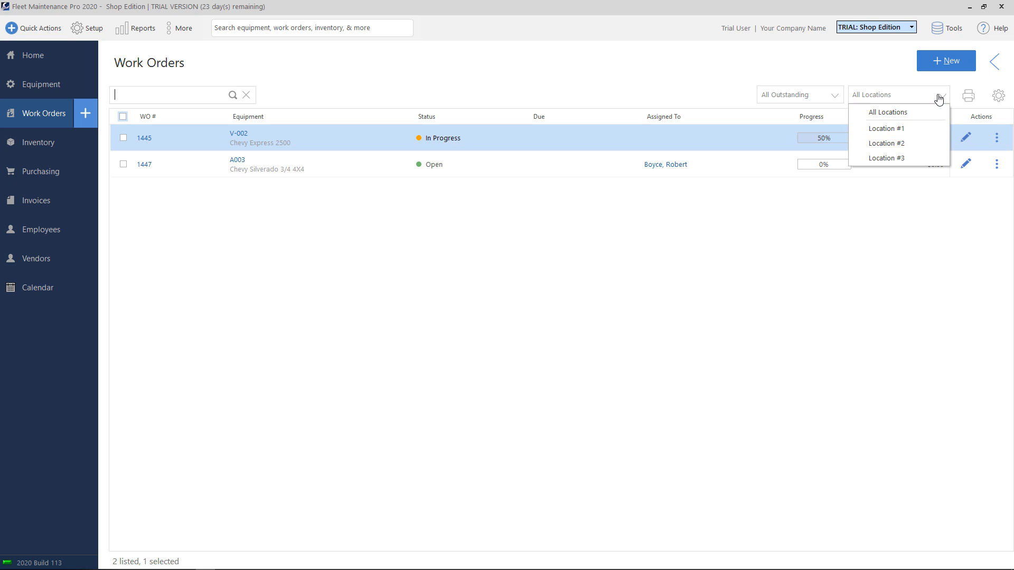
mouse_move(51, 118)
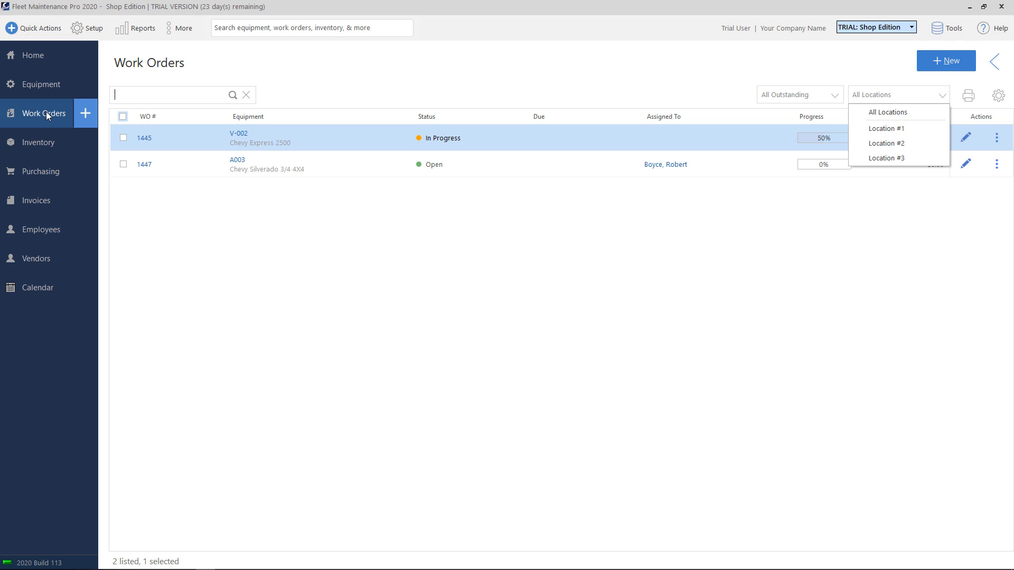
mouse_move(95, 128)
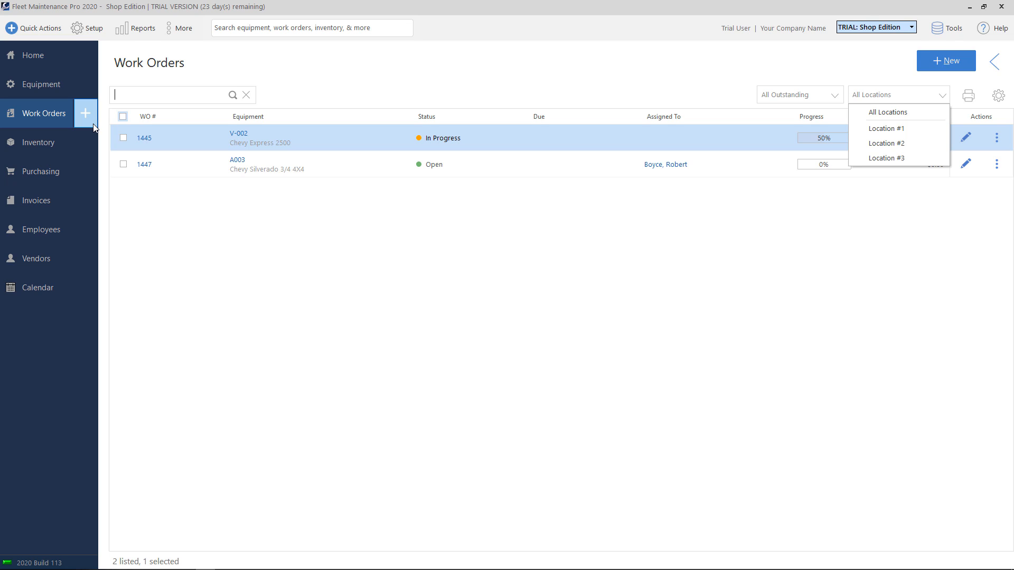
mouse_move(864, 95)
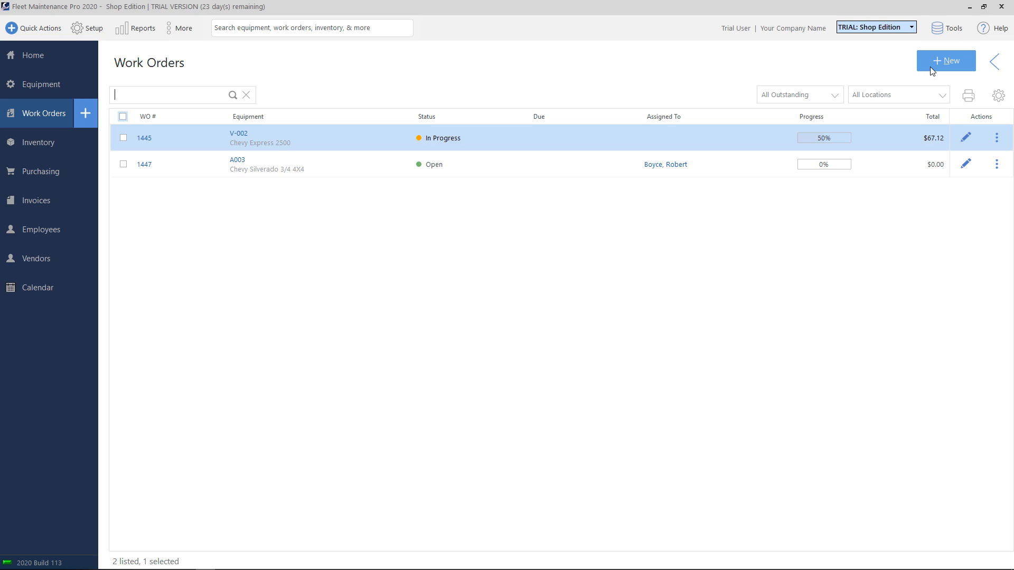
mouse_move(474, 81)
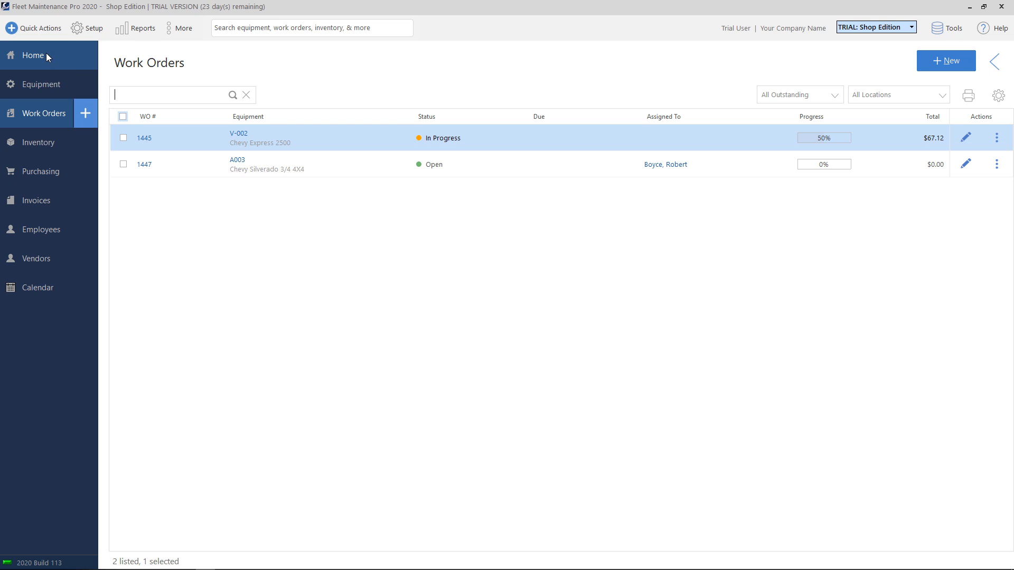
Go back to the Home dashboard and briefly expand 001 Truck's due tasks among the six units due
click(33, 54)
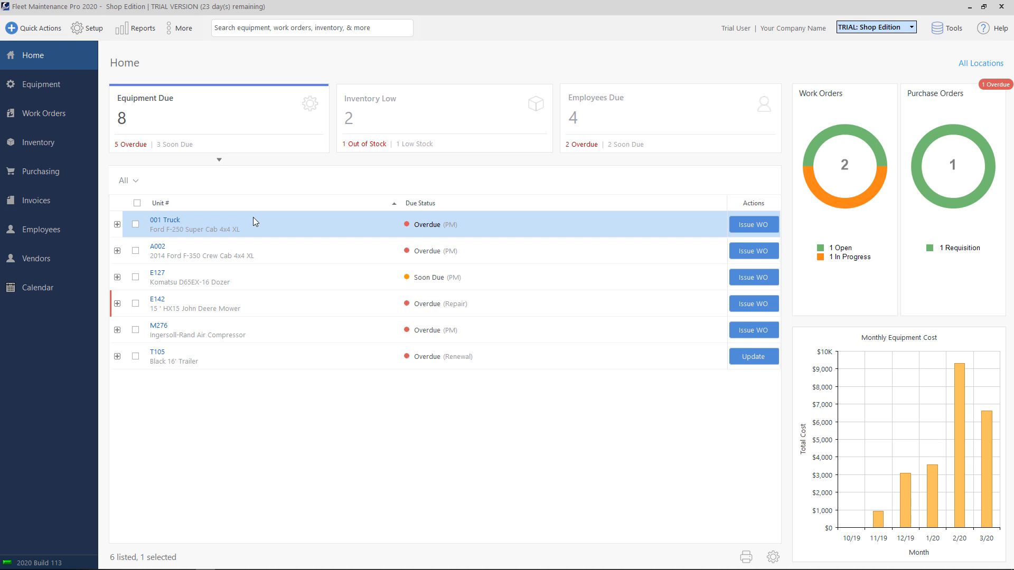
mouse_move(241, 377)
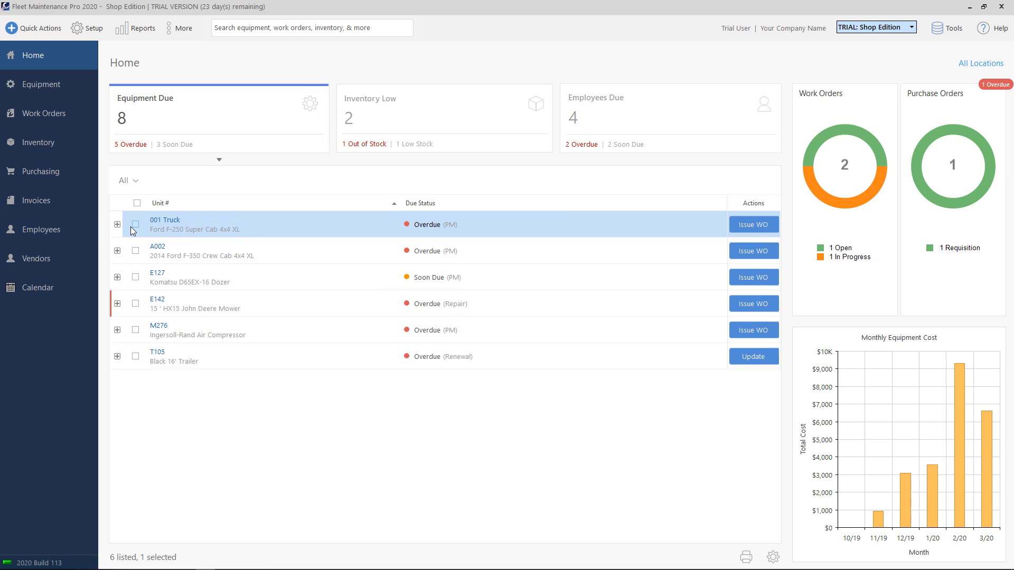
mouse_move(770, 218)
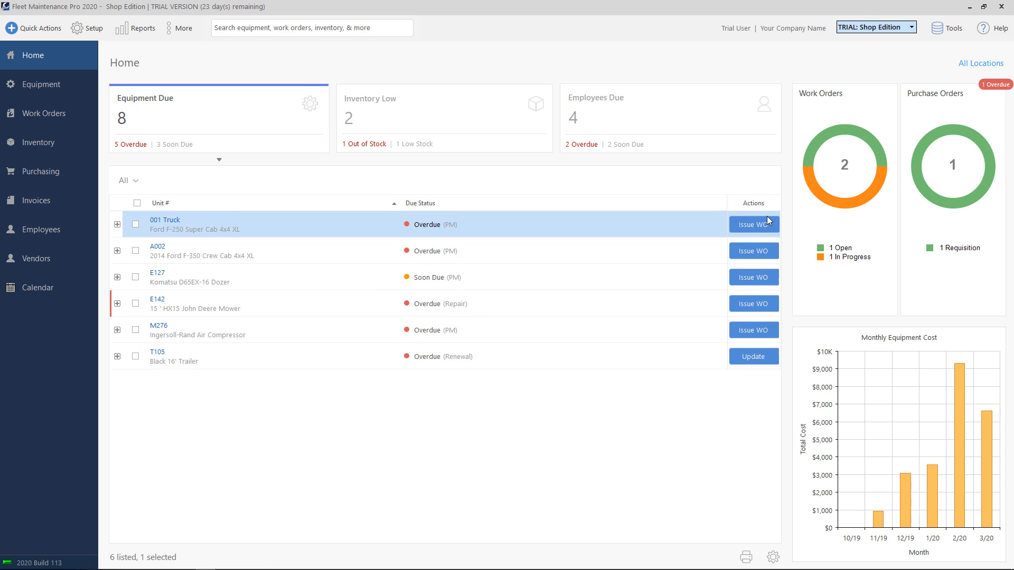
mouse_move(767, 254)
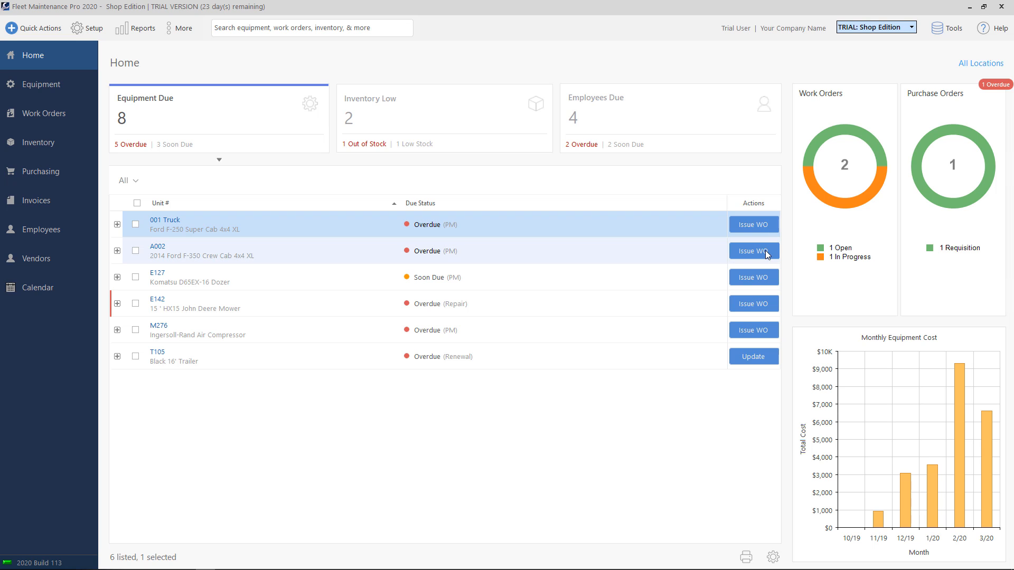
mouse_move(771, 232)
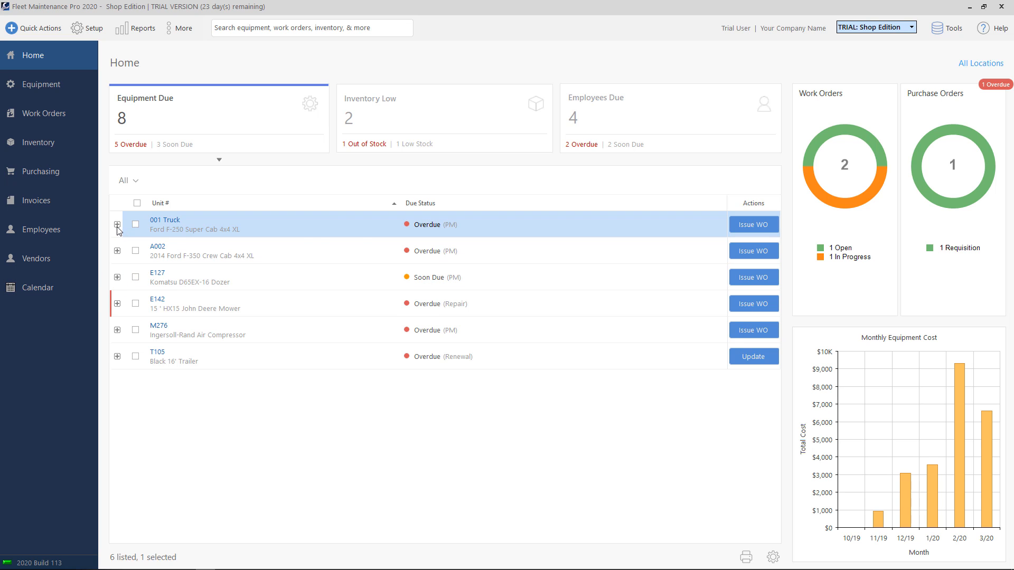
click(117, 225)
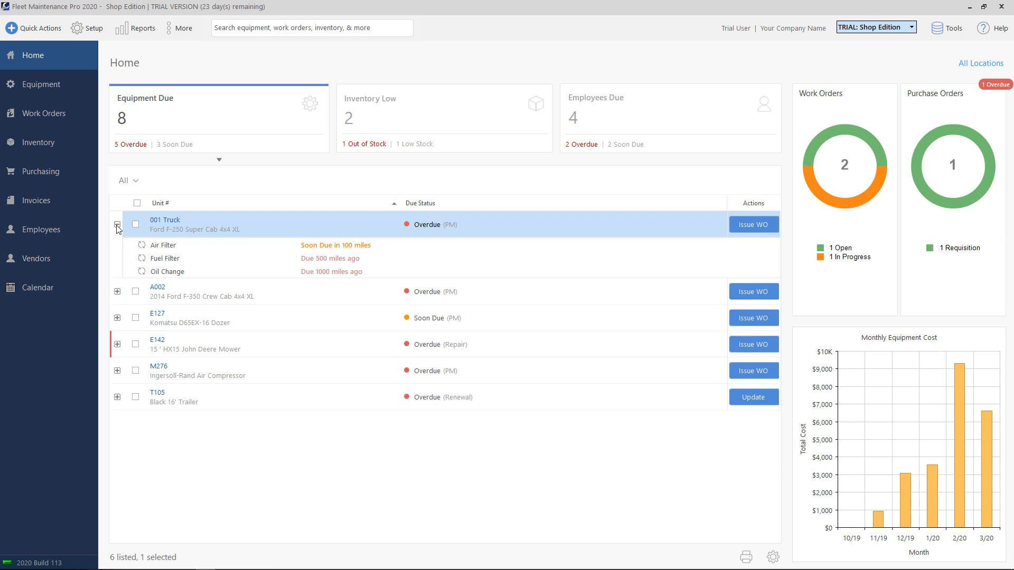
click(117, 225)
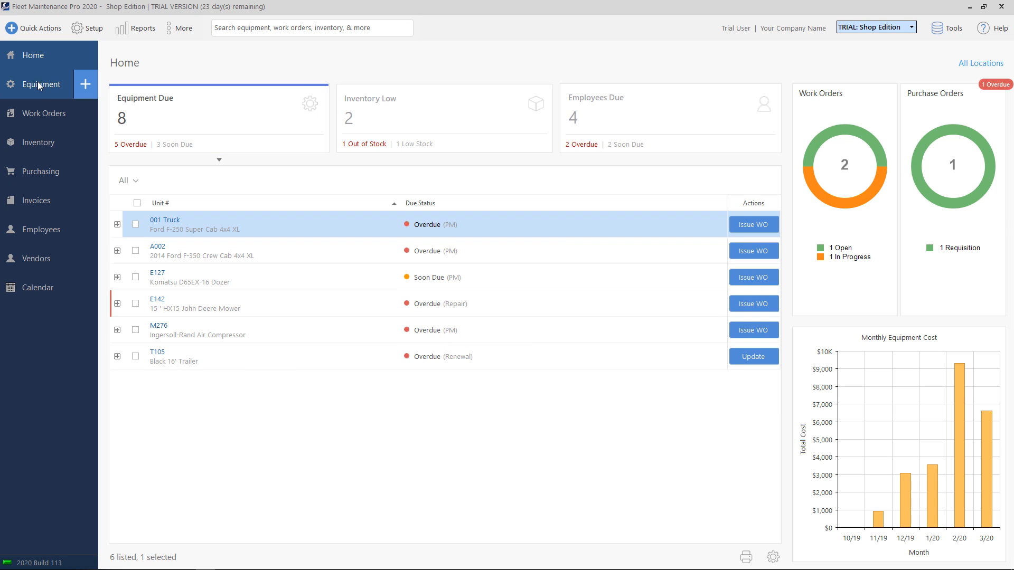
mouse_move(43, 87)
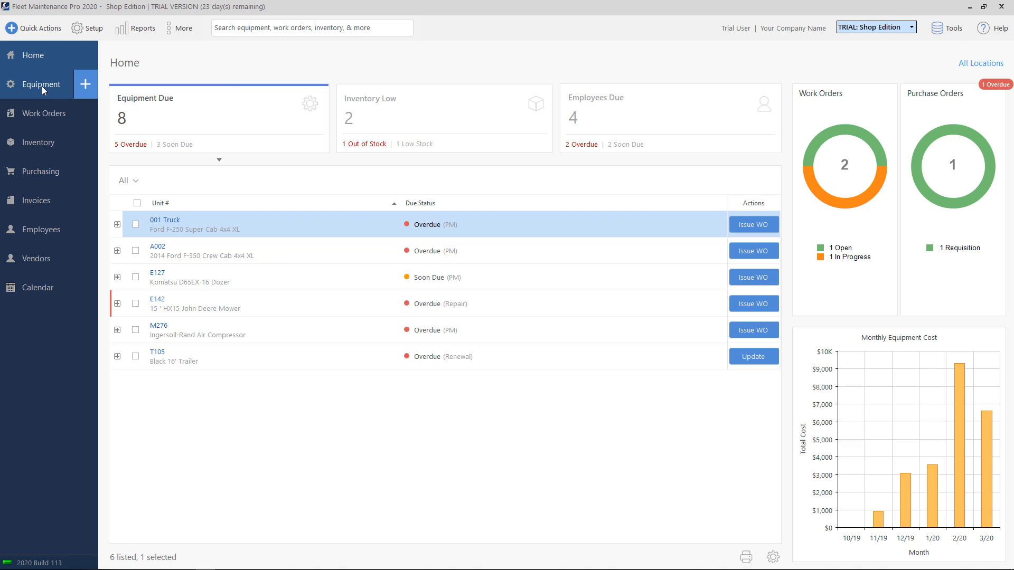
Show 001 Truck's due filter and oil tasks in the Equipment list and bring up its More Actions menu
click(41, 84)
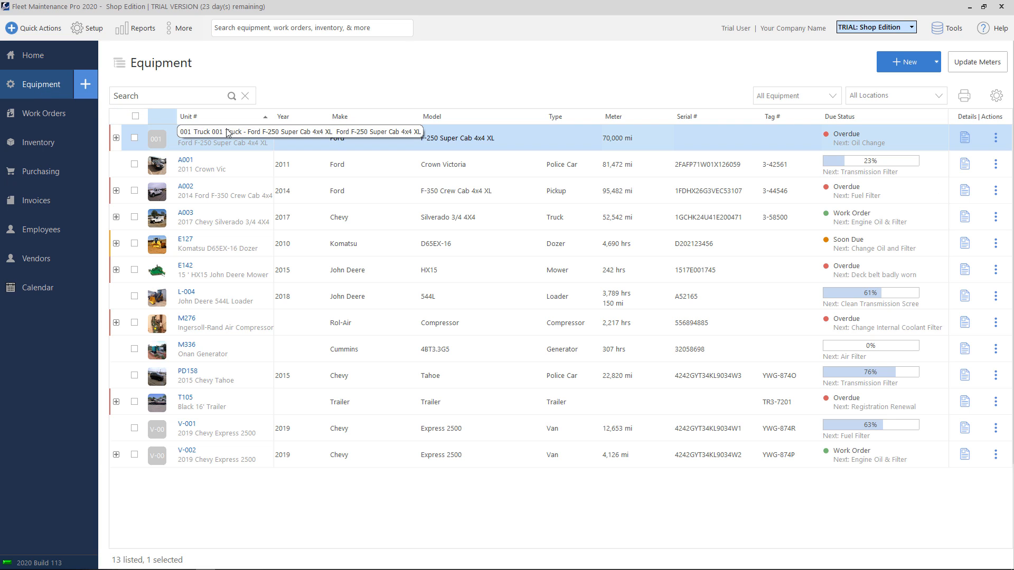
mouse_move(116, 140)
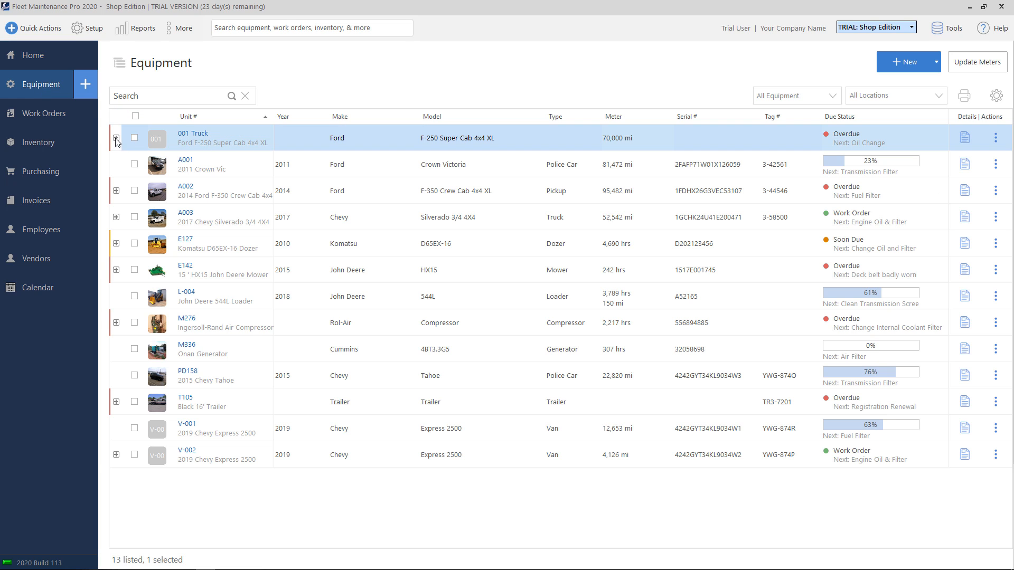
click(116, 140)
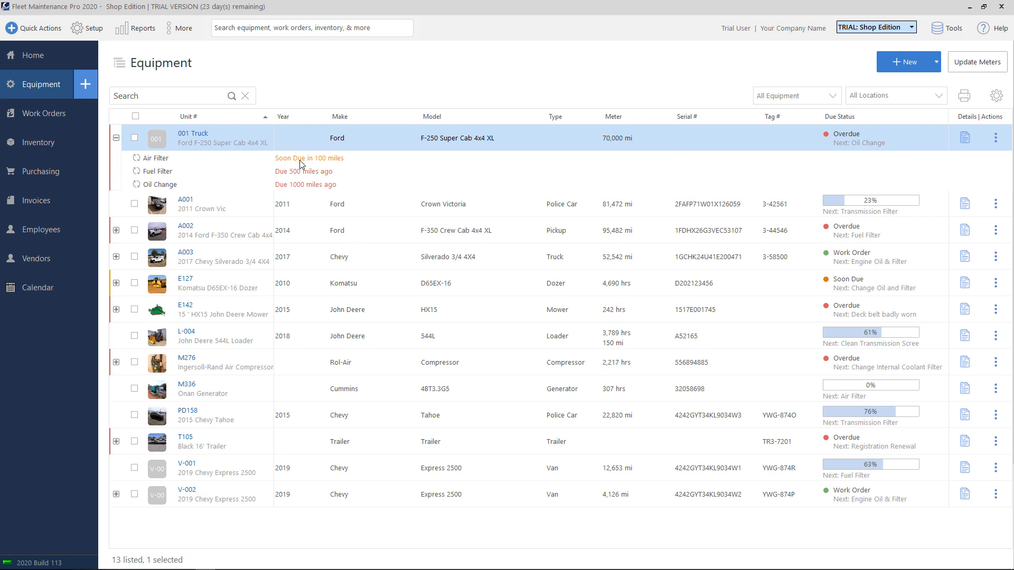
mouse_move(300, 168)
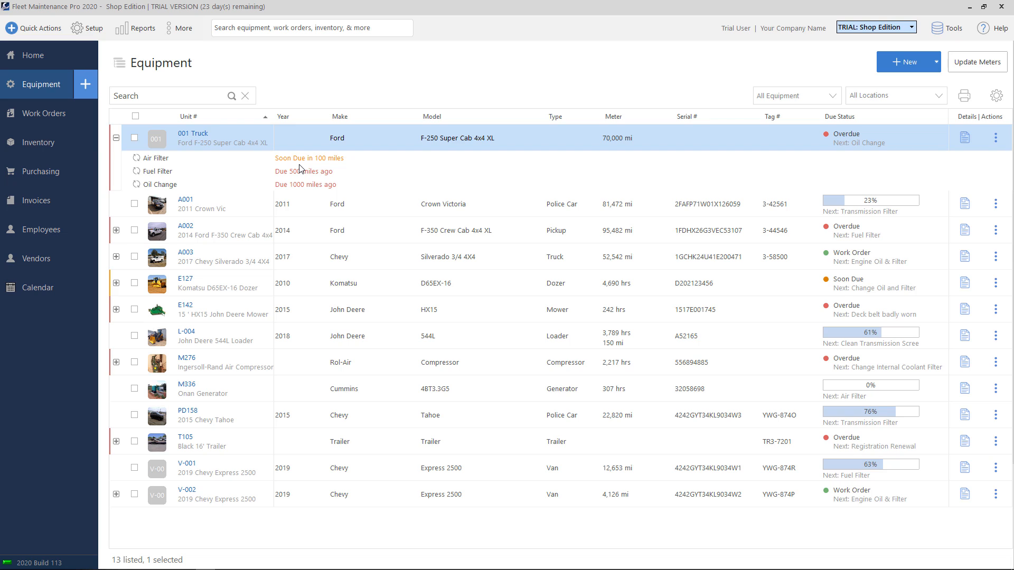
mouse_move(917, 167)
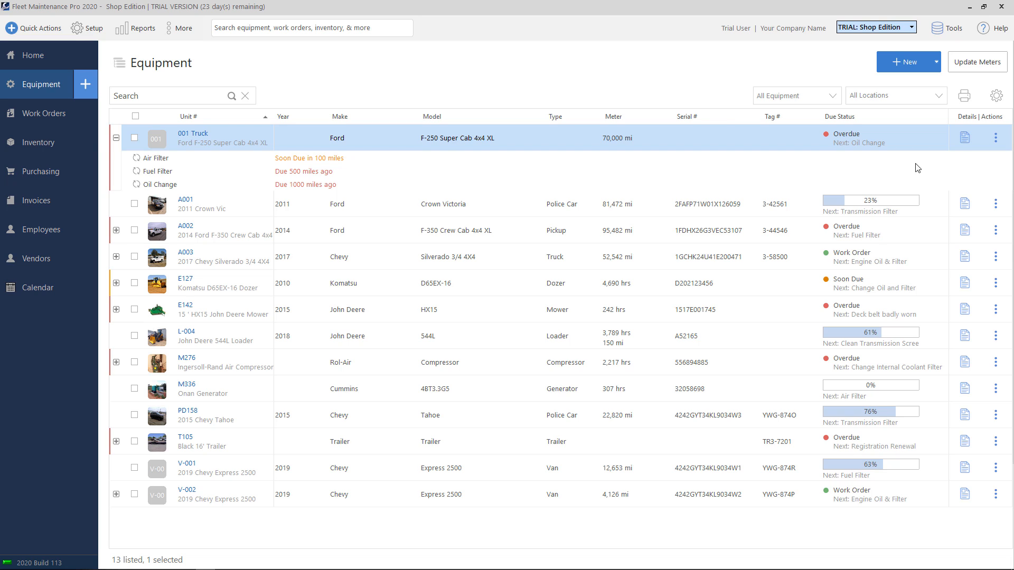
mouse_move(995, 137)
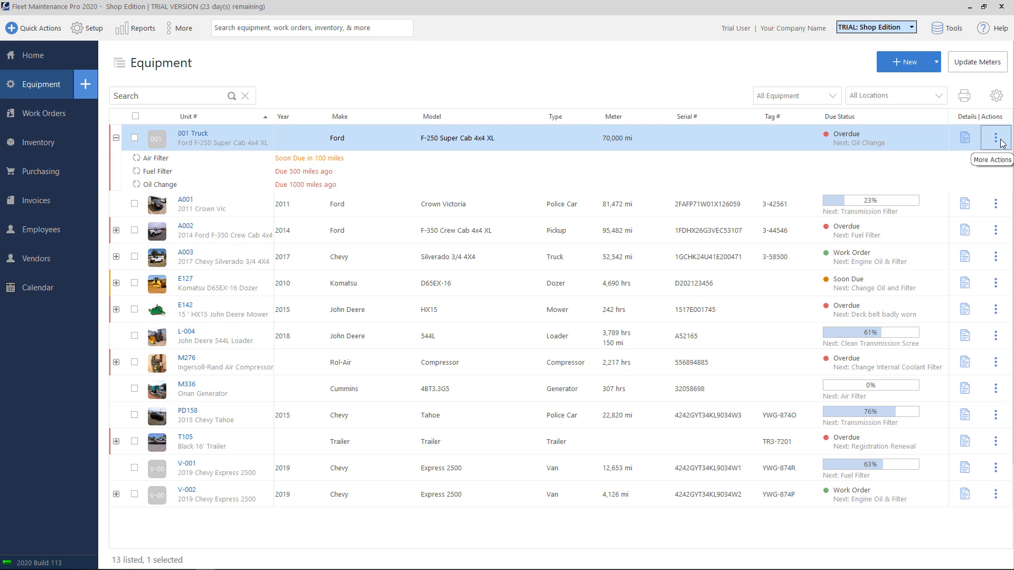
click(996, 137)
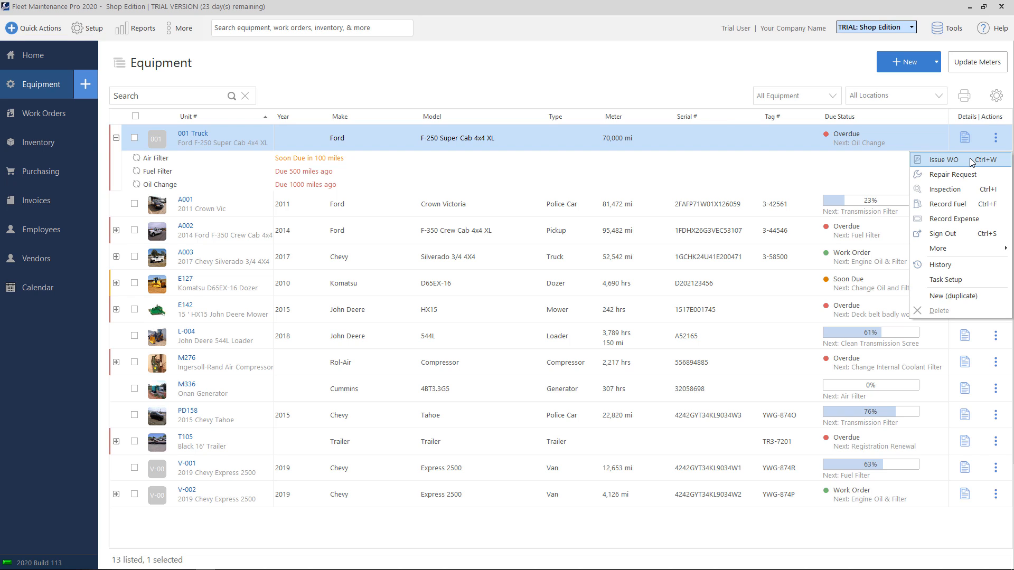
Issue a WO for 001 Truck, settling on 'Include due and soon due tasks' for the selected equipment only
click(944, 160)
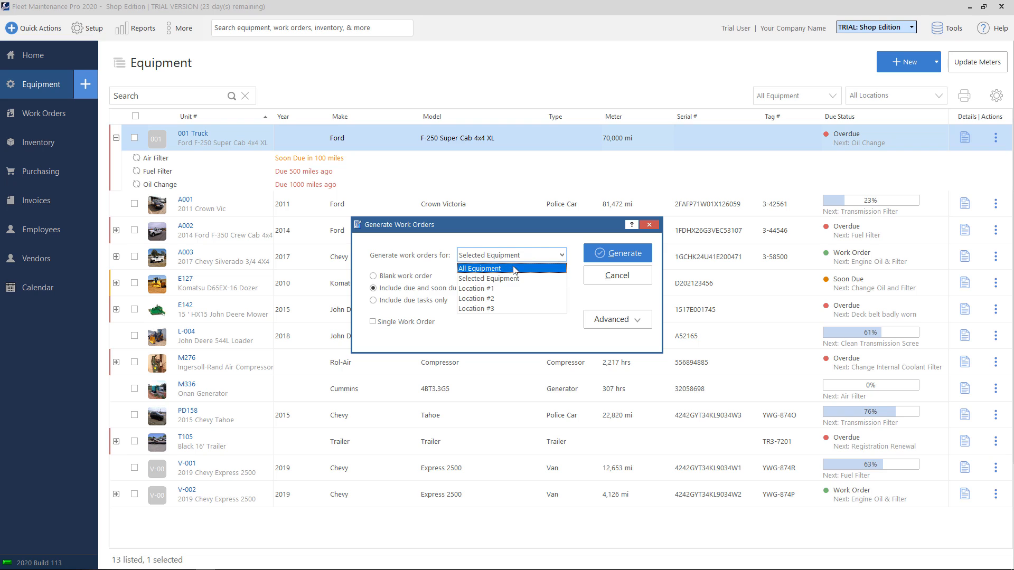
mouse_move(503, 283)
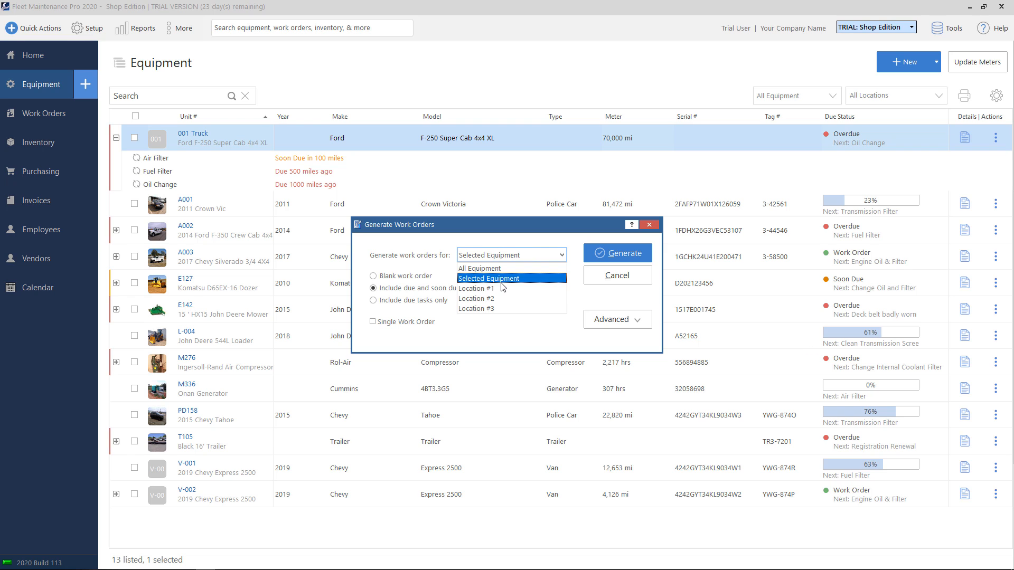
mouse_move(501, 270)
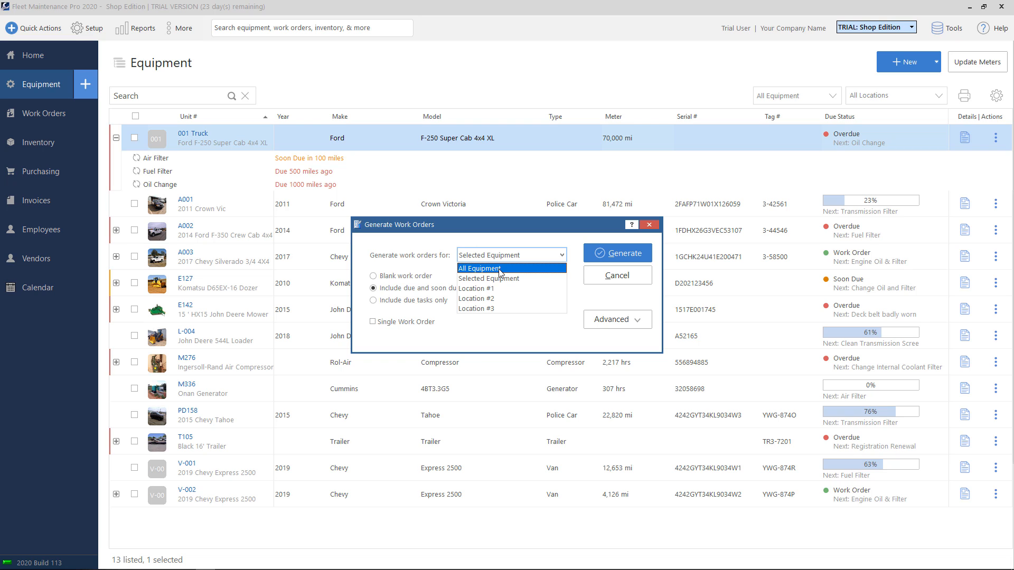
click(488, 278)
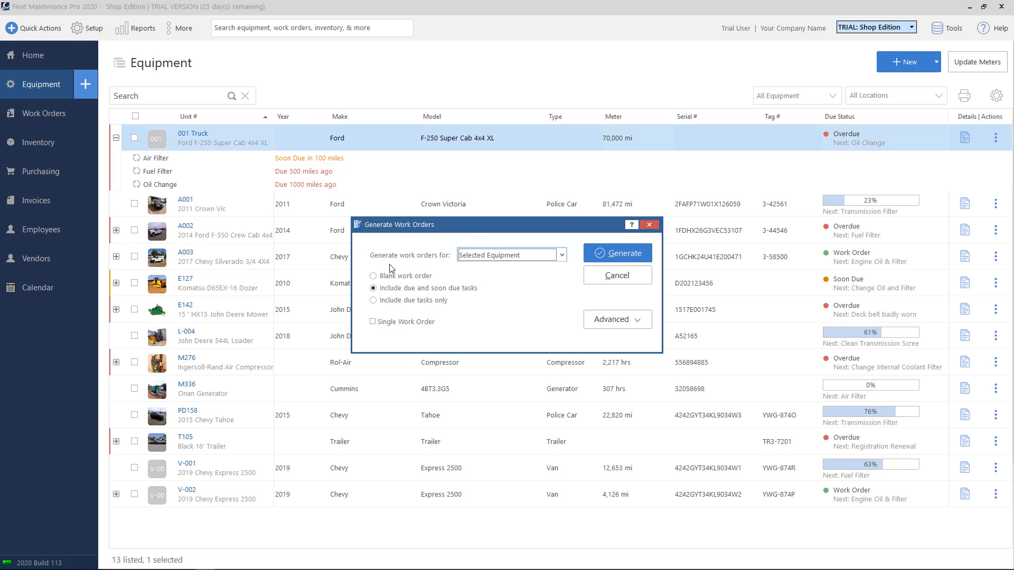
click(373, 277)
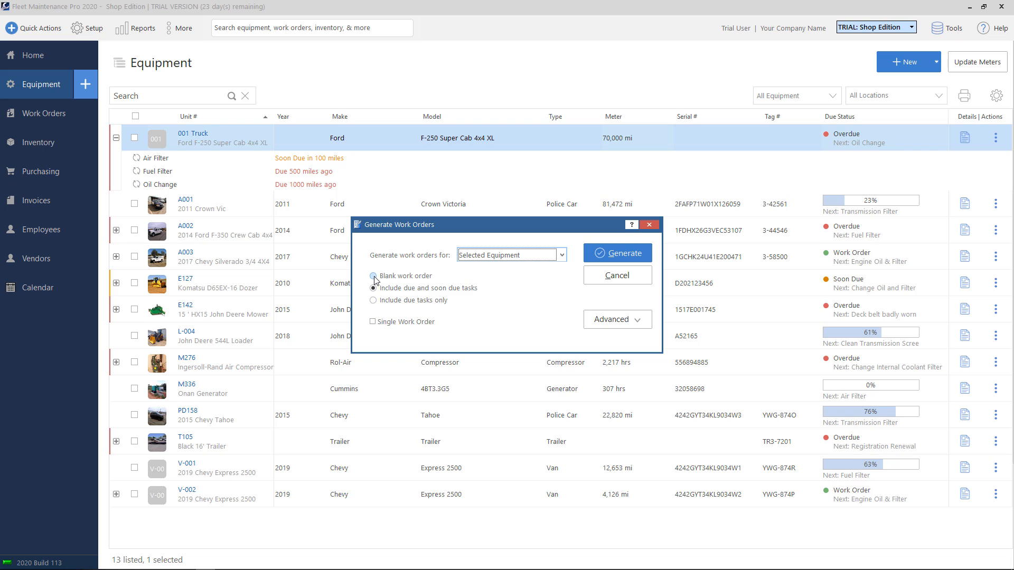
click(373, 277)
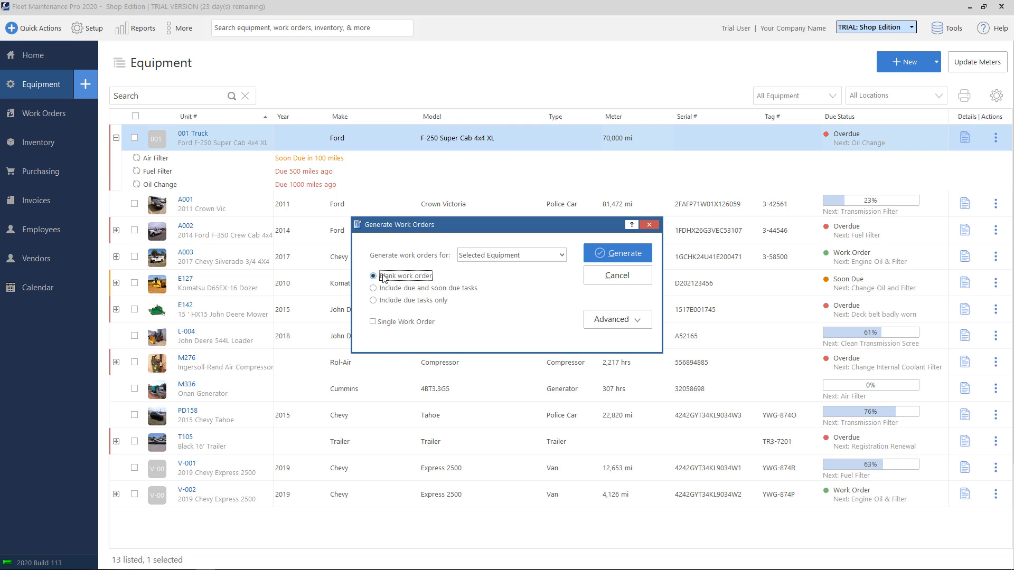
click(373, 288)
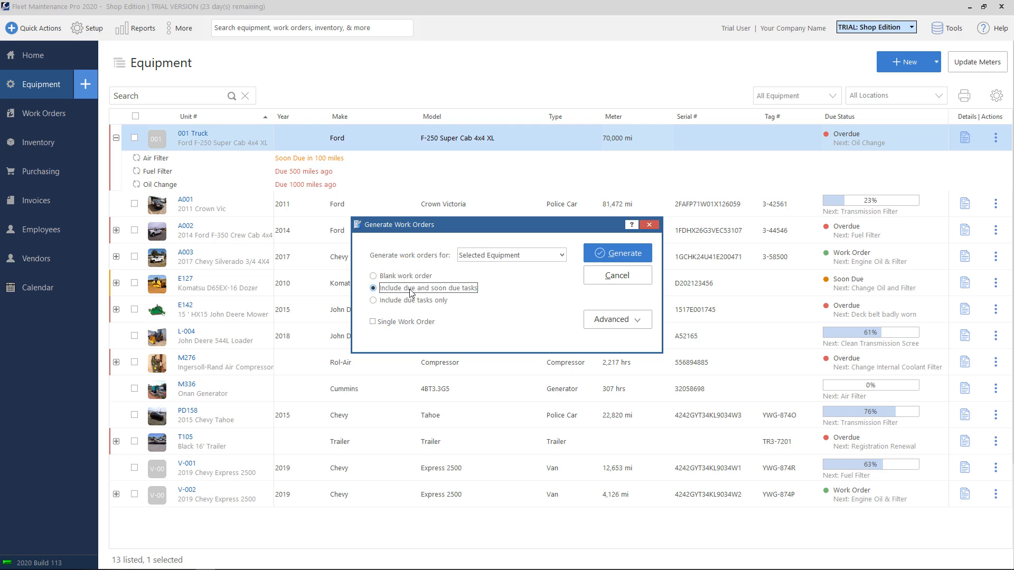
mouse_move(468, 290)
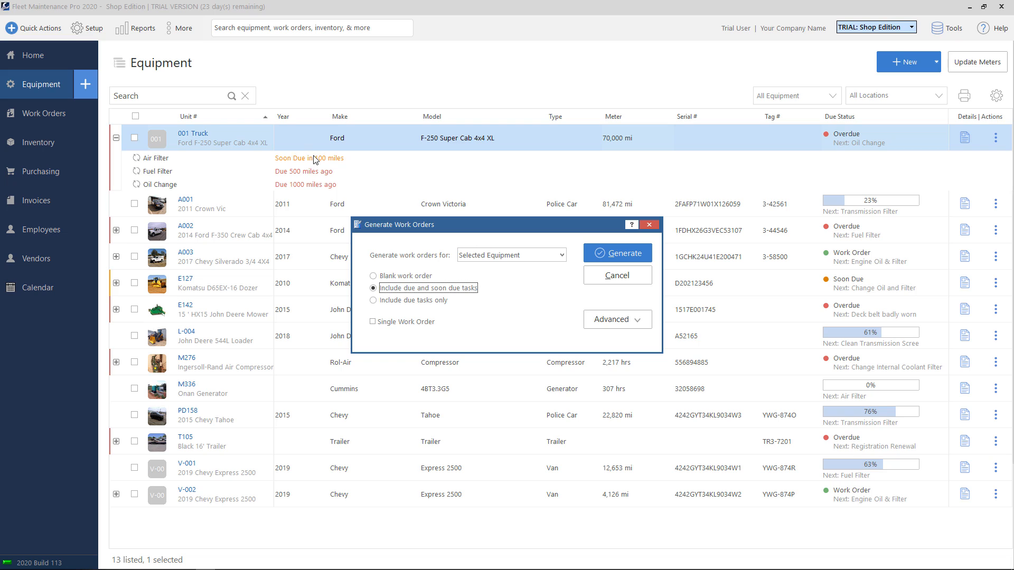
mouse_move(281, 179)
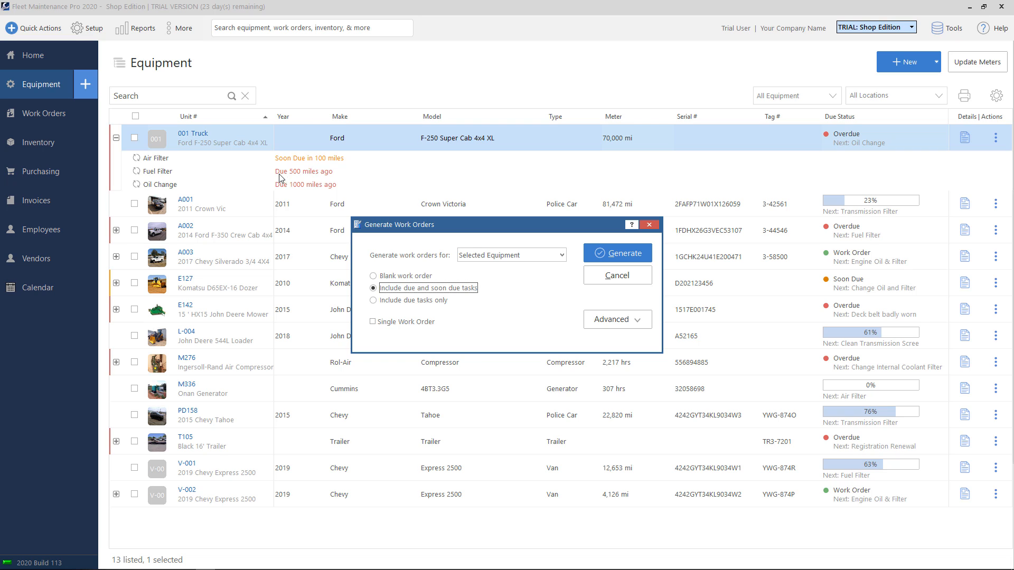
mouse_move(467, 273)
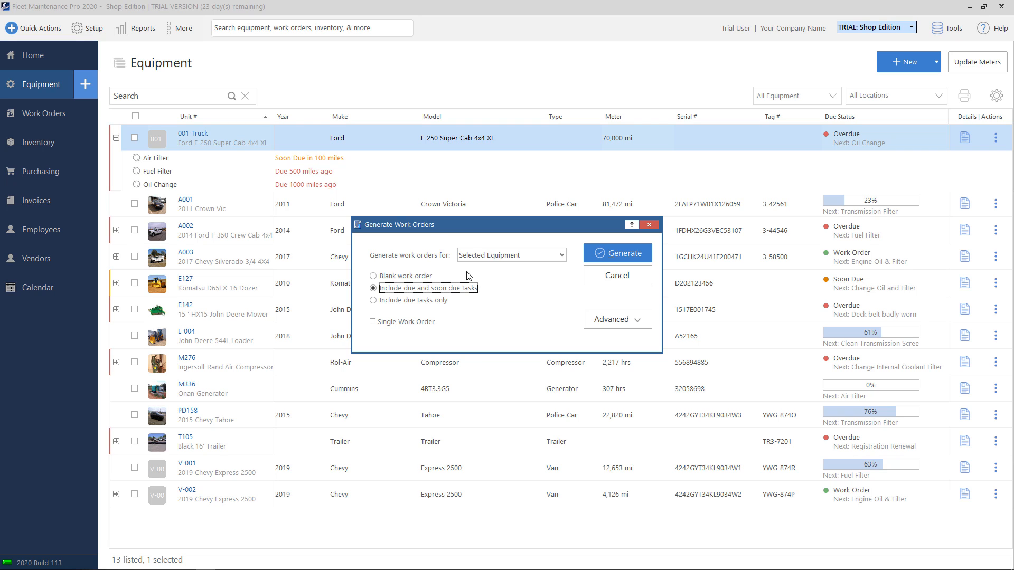
click(373, 300)
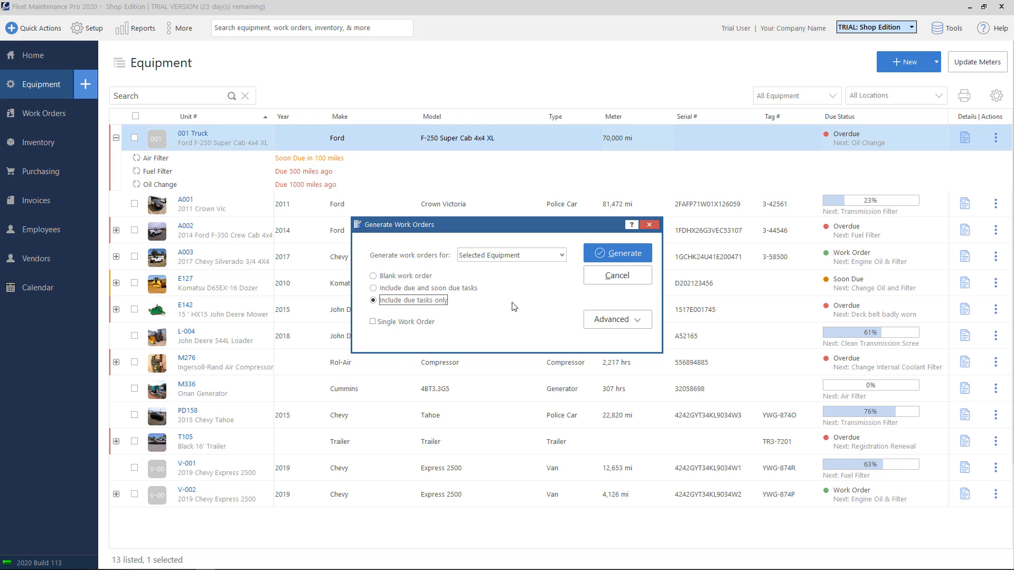
mouse_move(265, 182)
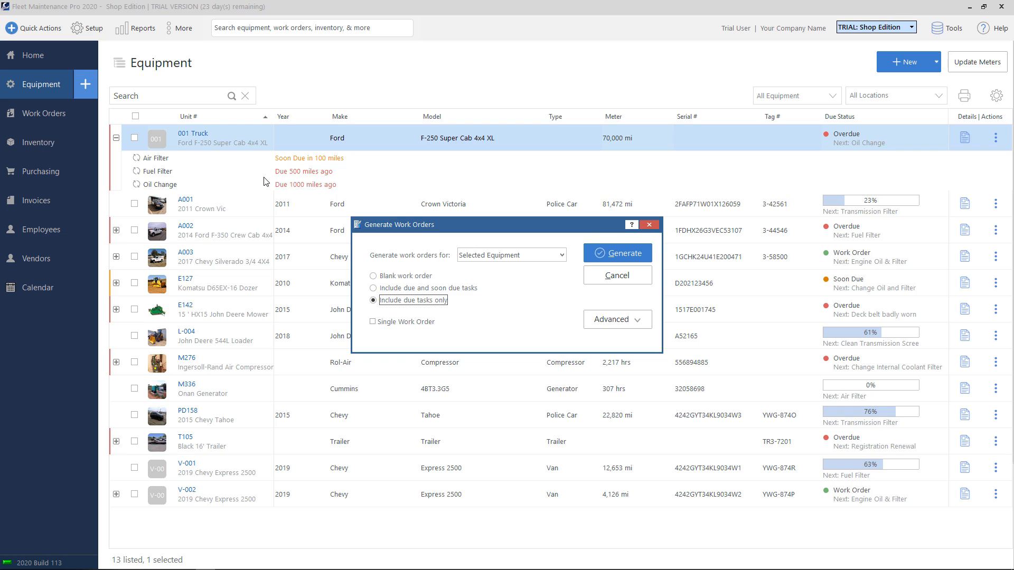
mouse_move(300, 182)
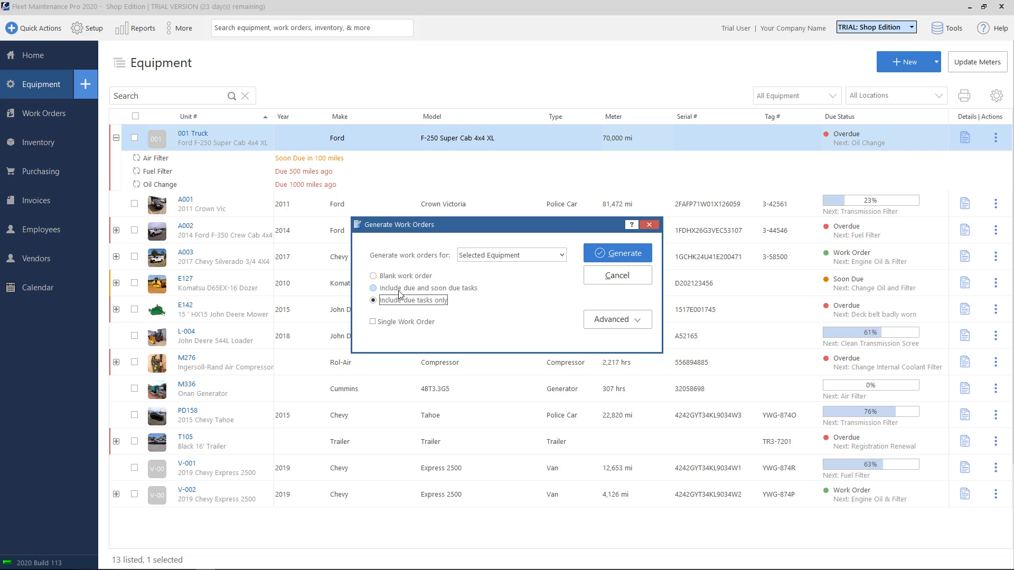
click(373, 288)
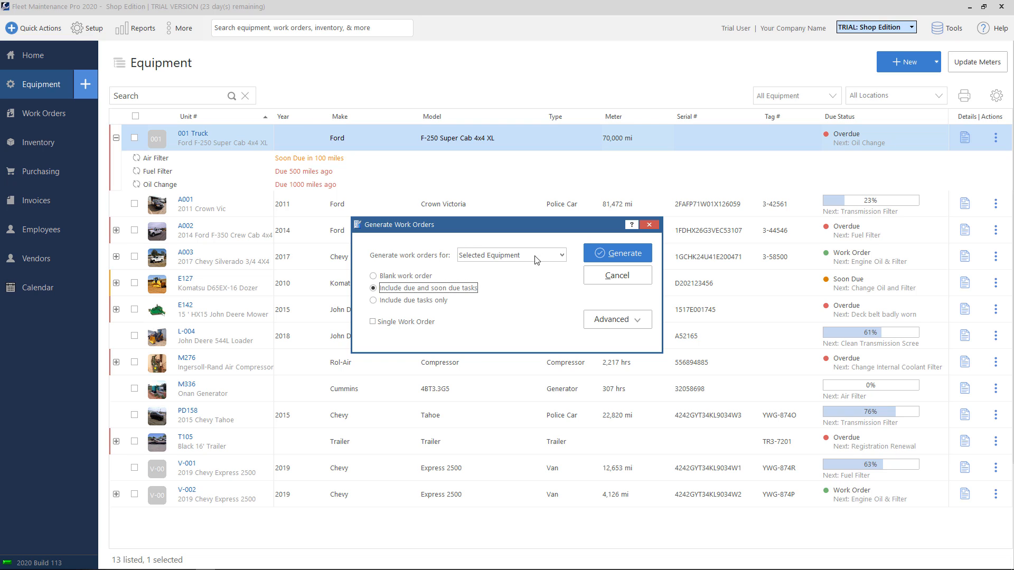
mouse_move(559, 253)
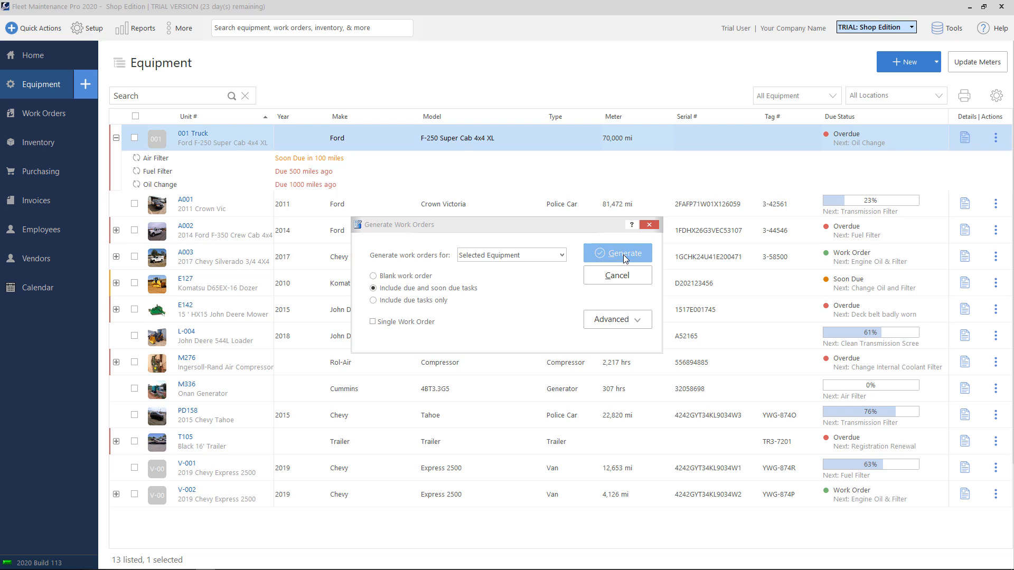
Generate work order 1451 for 001 Truck, keeping NORMAL priority and reviewing the Due and Started dates
click(617, 254)
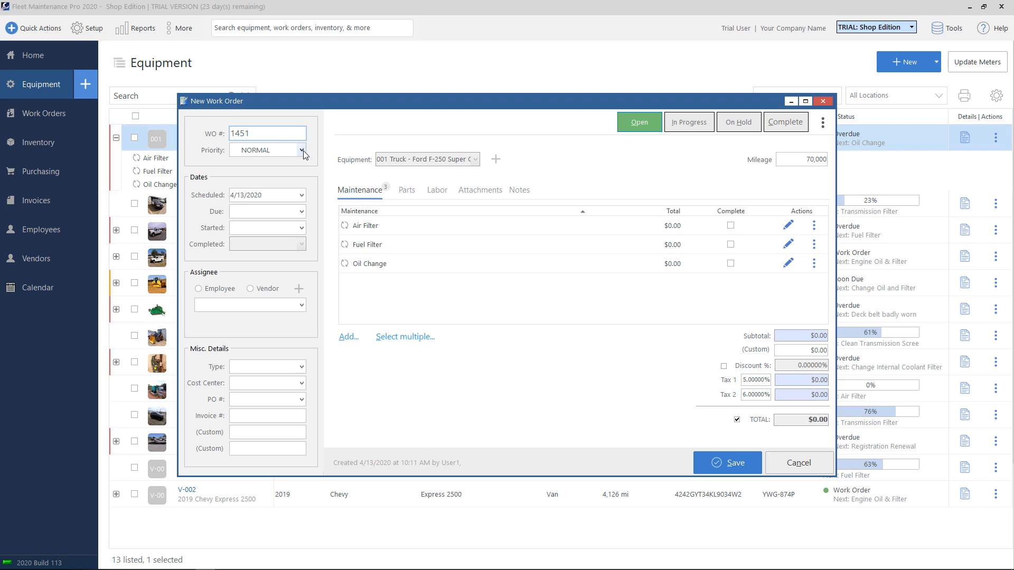
click(300, 150)
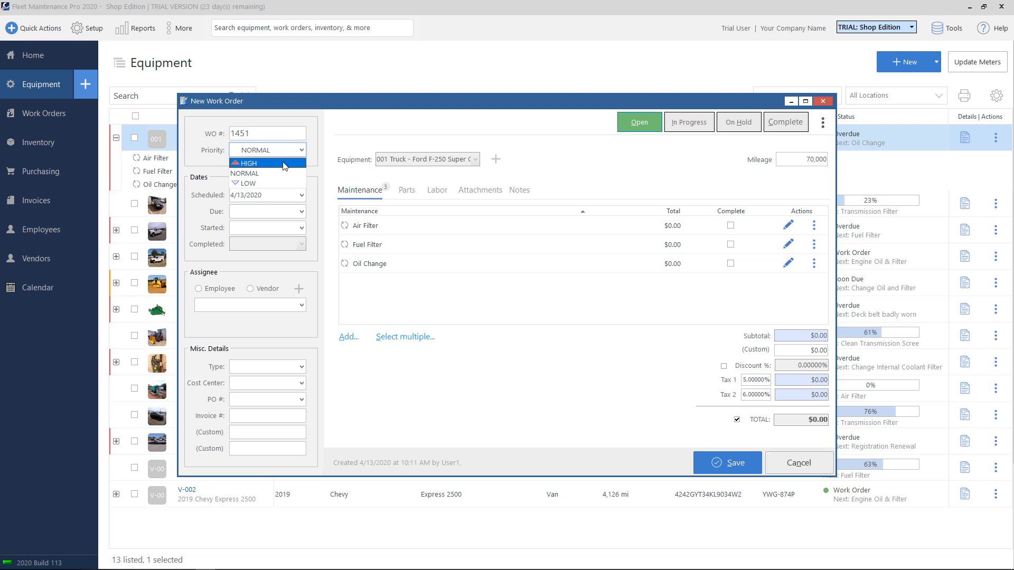
mouse_move(281, 174)
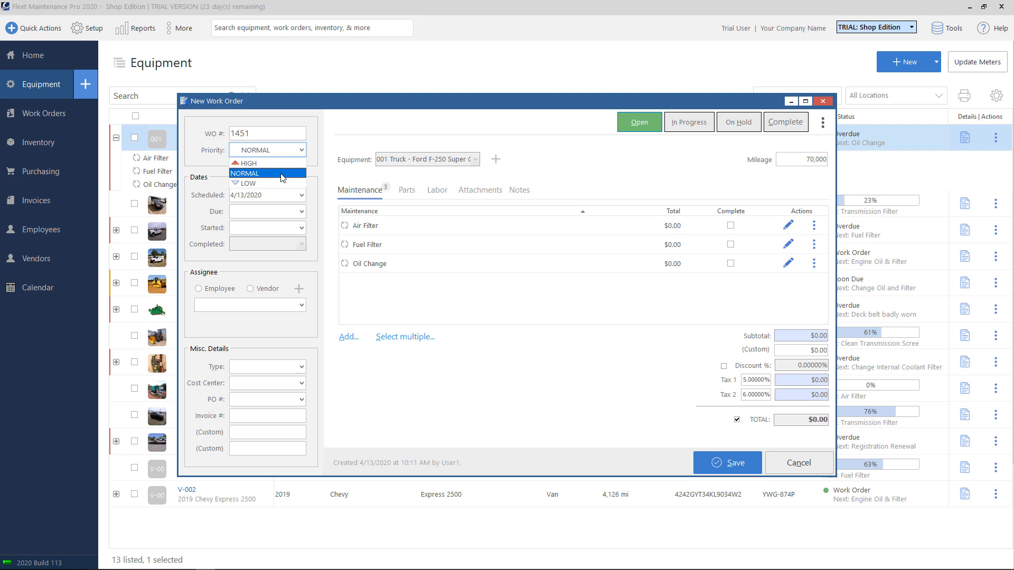
mouse_move(357, 135)
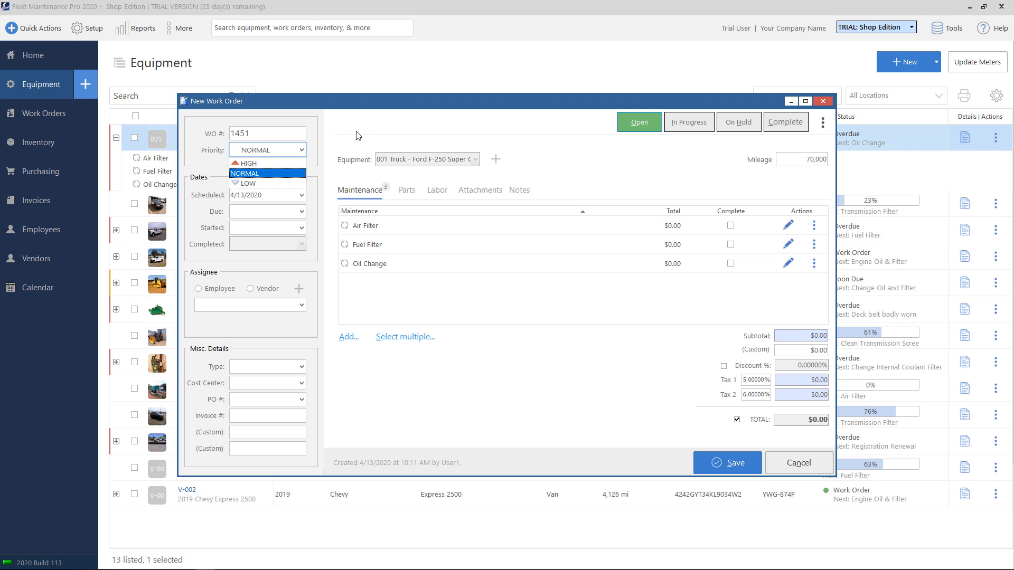
click(245, 174)
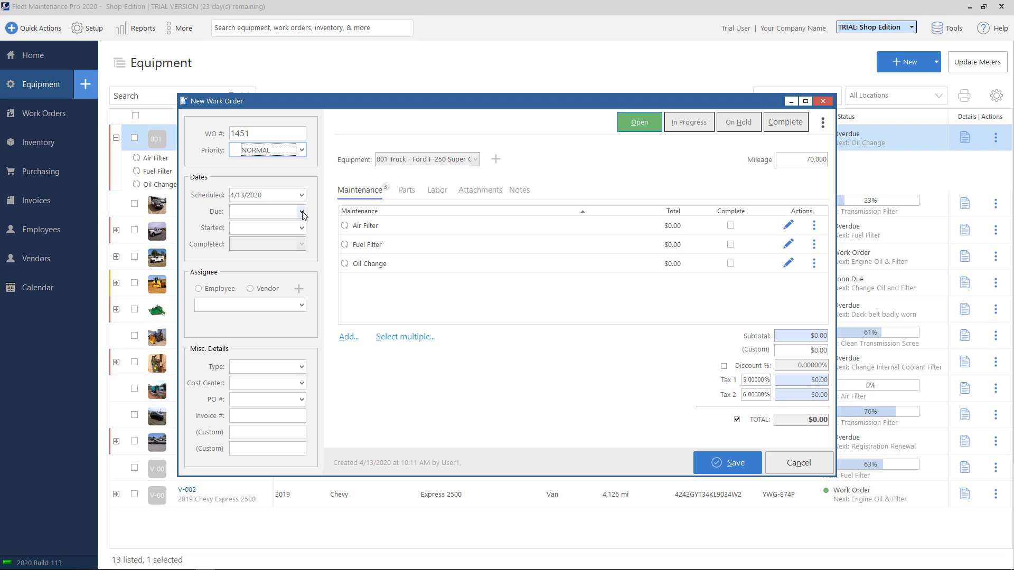
click(264, 211)
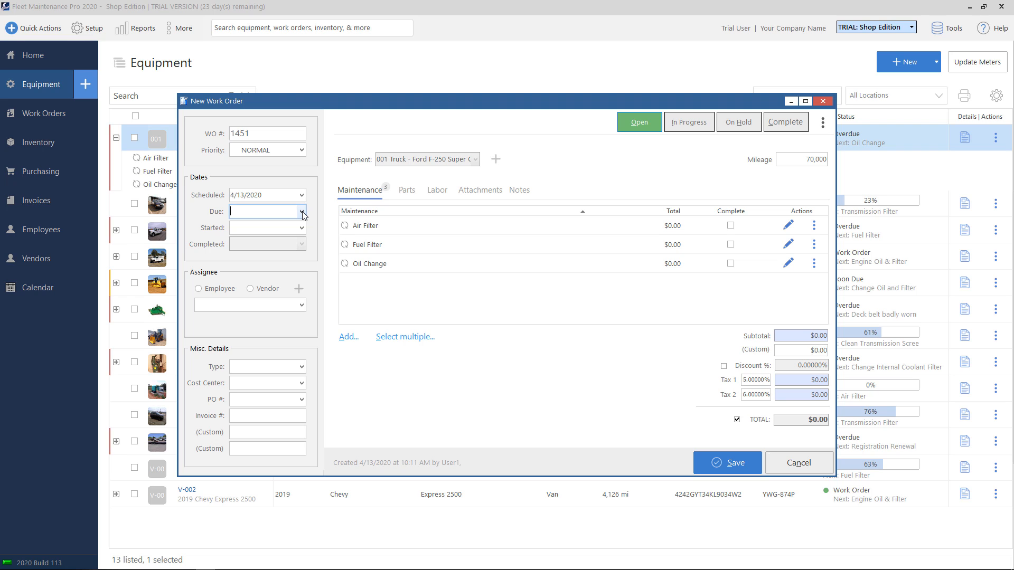
click(303, 228)
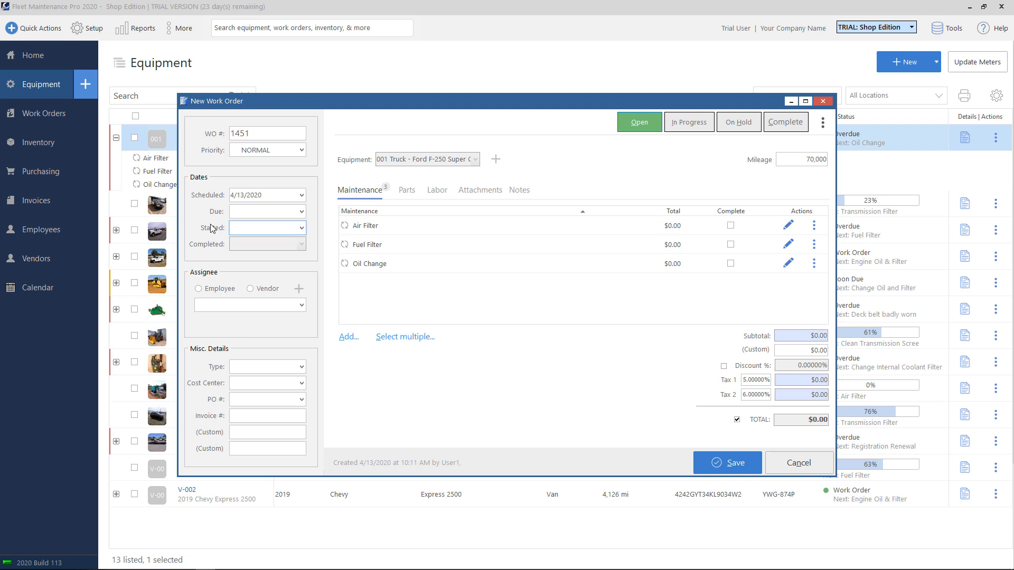
click(262, 228)
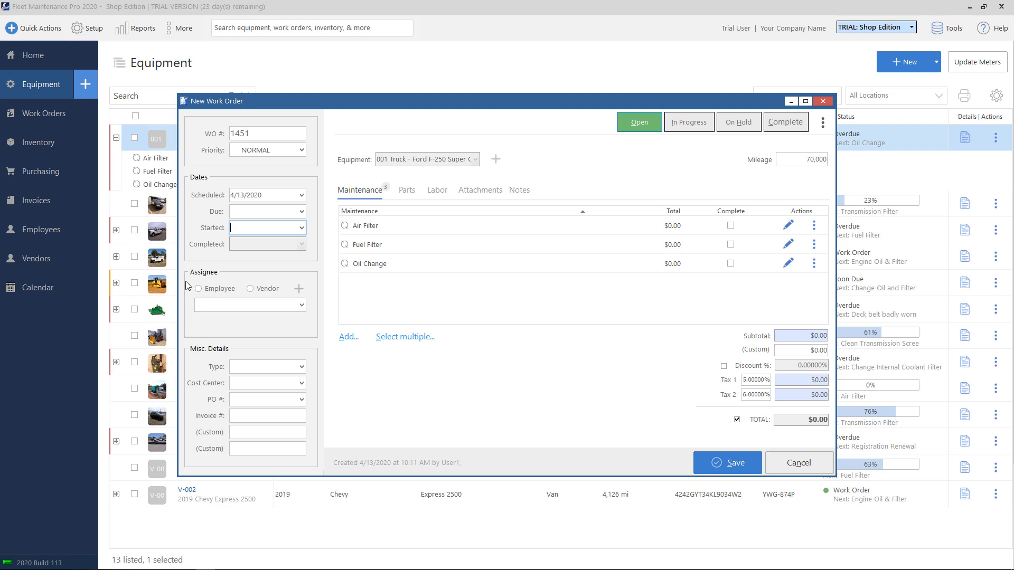
click(199, 289)
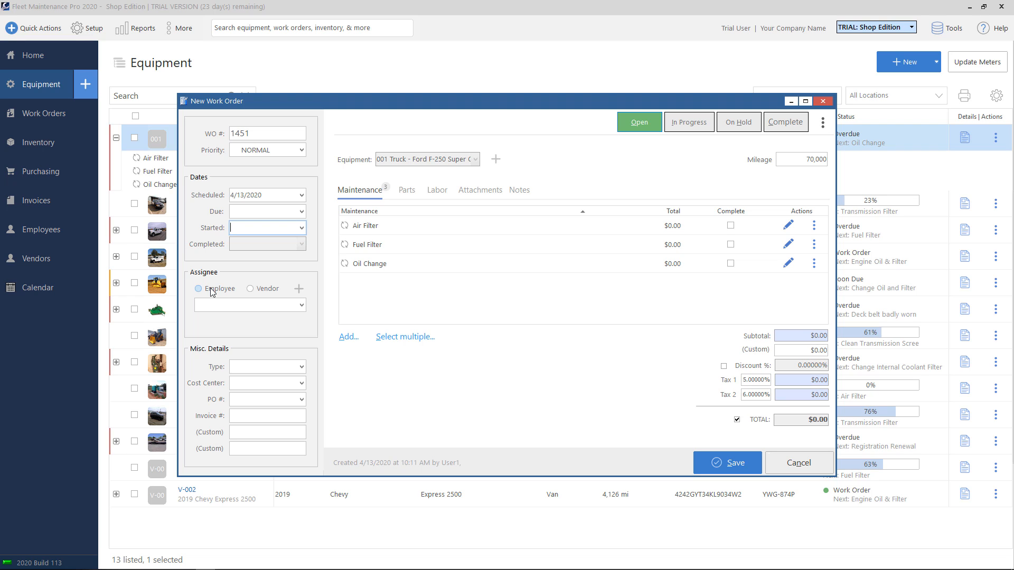
click(249, 288)
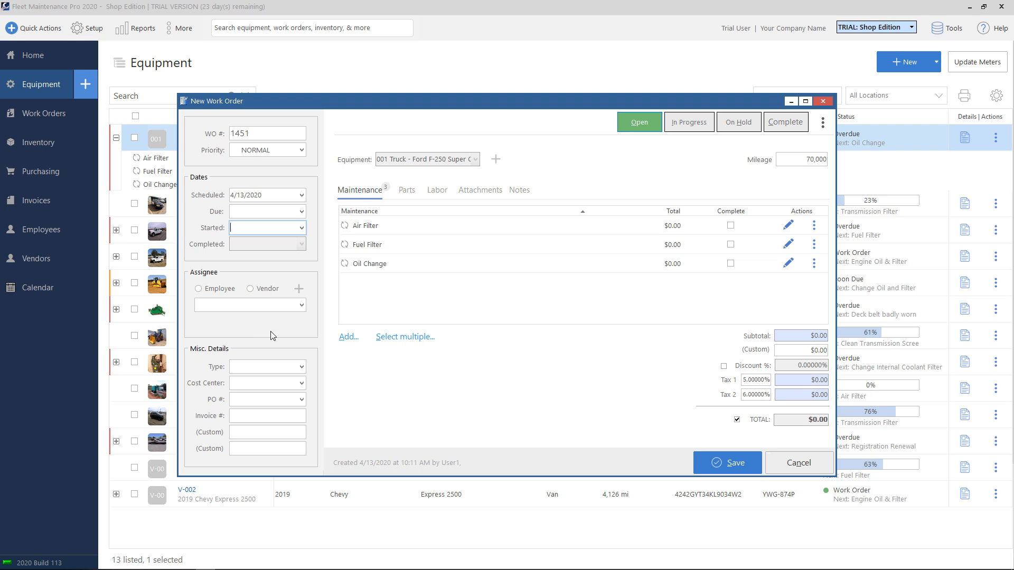
mouse_move(192, 357)
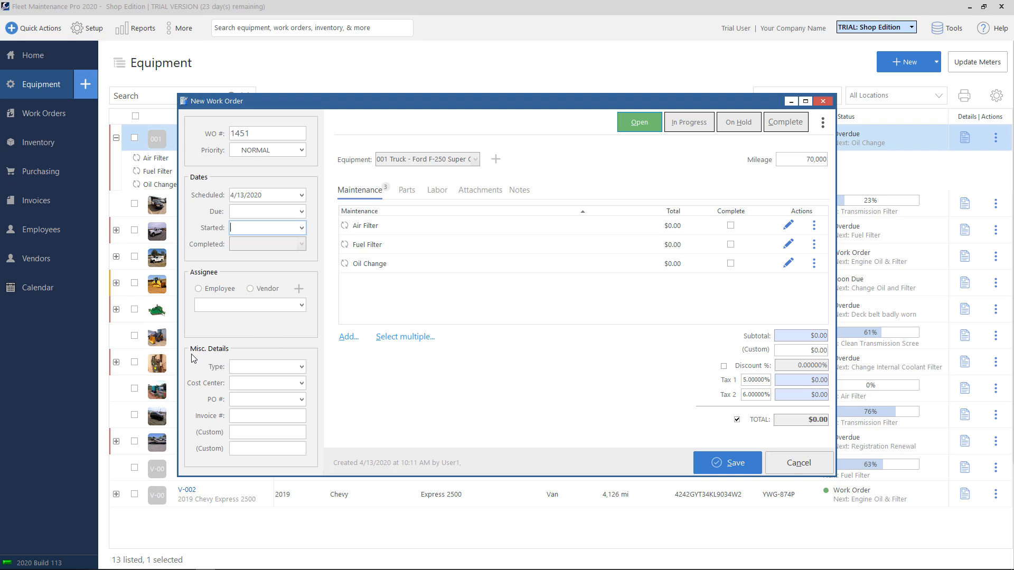
mouse_move(290, 363)
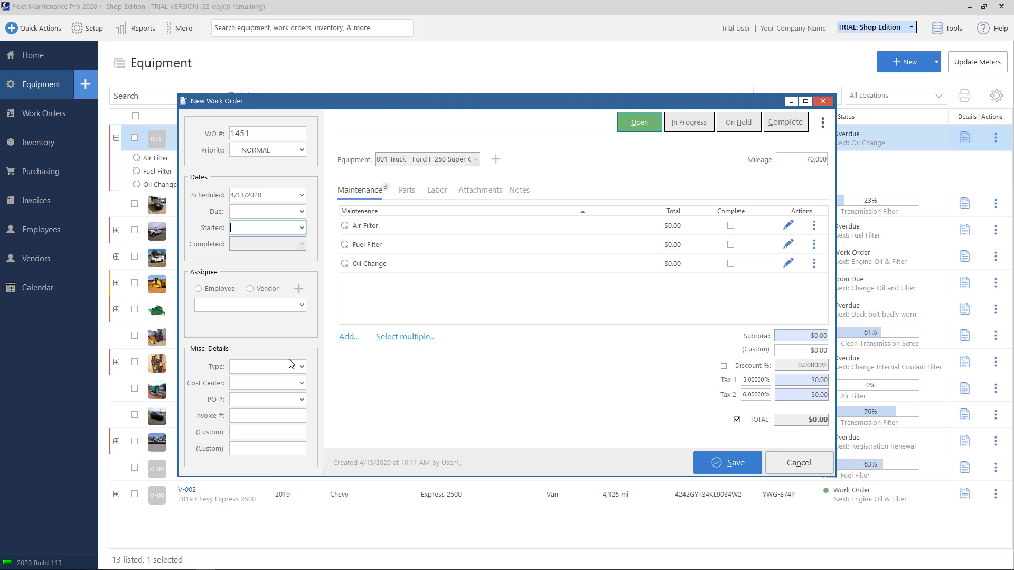
mouse_move(294, 465)
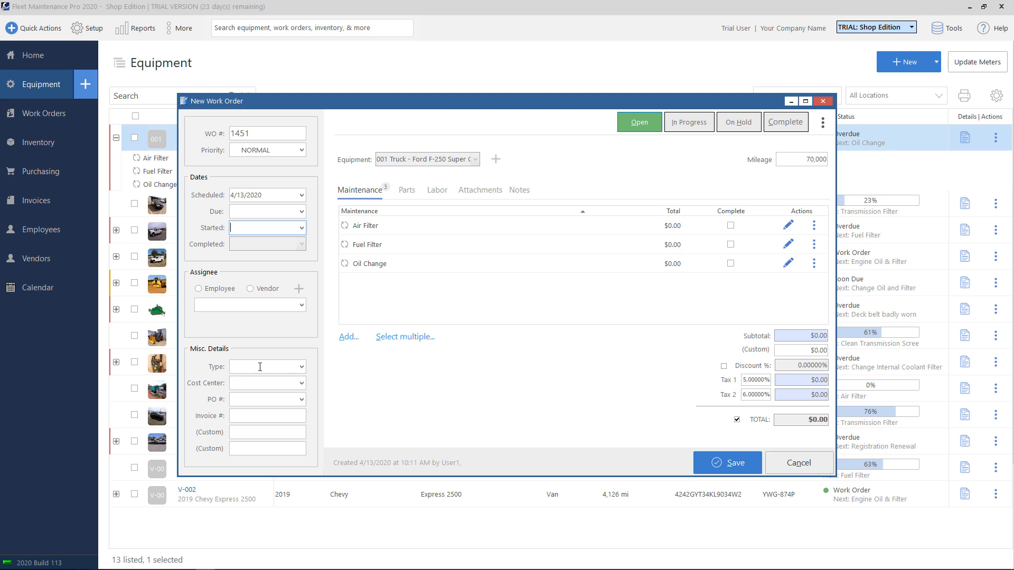
click(298, 368)
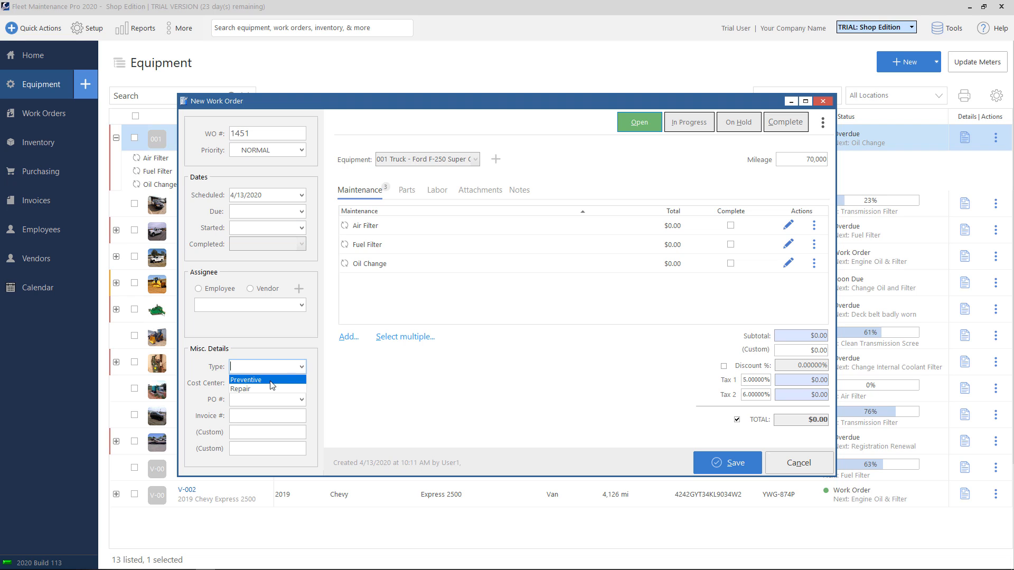
mouse_move(264, 383)
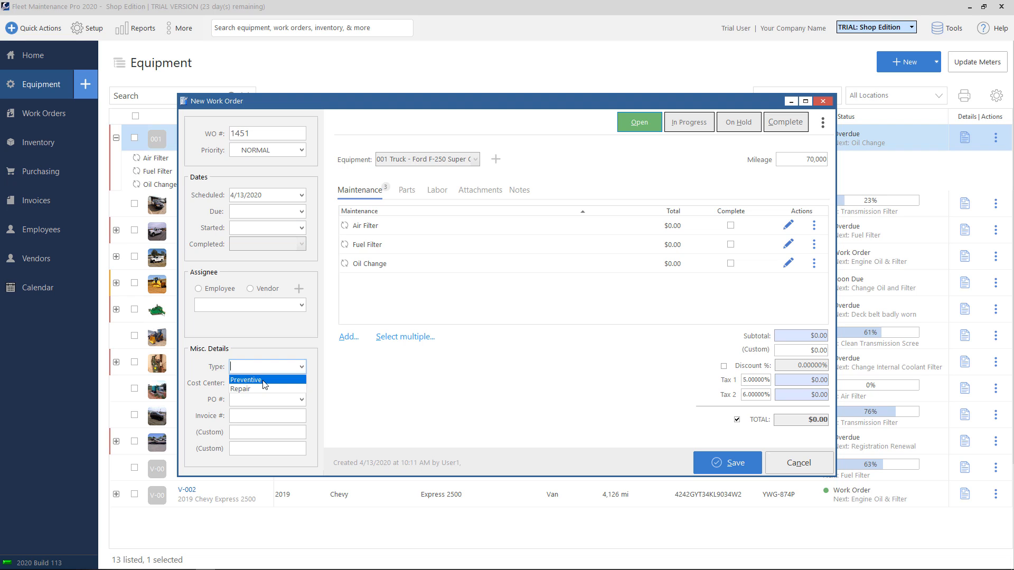
click(264, 367)
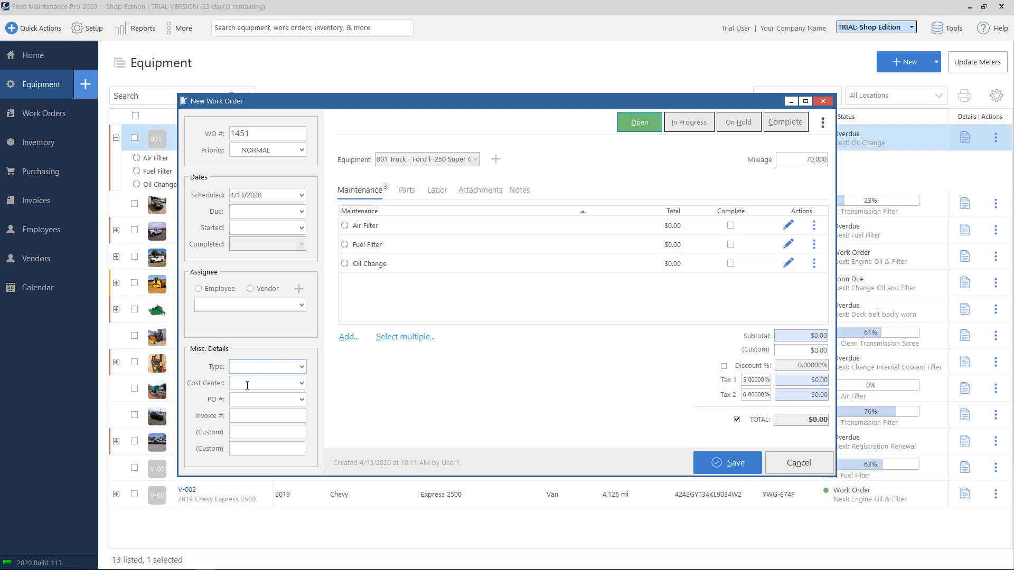
click(264, 383)
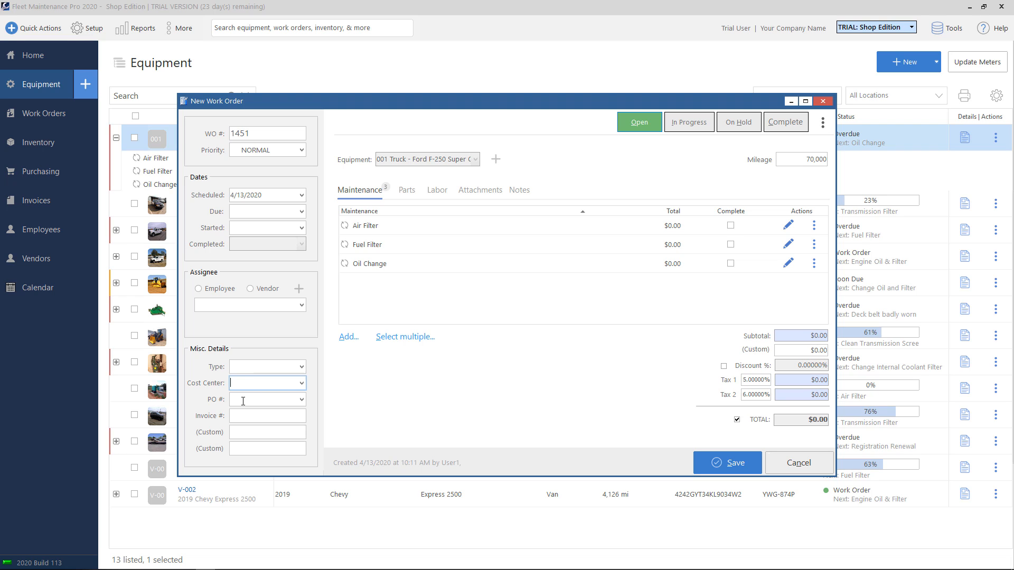
click(264, 399)
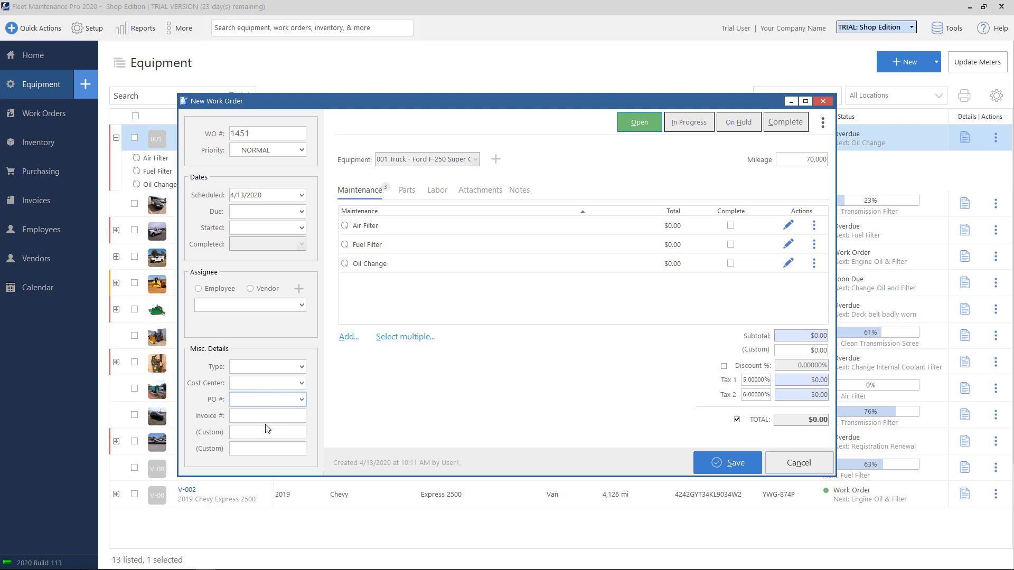
click(267, 416)
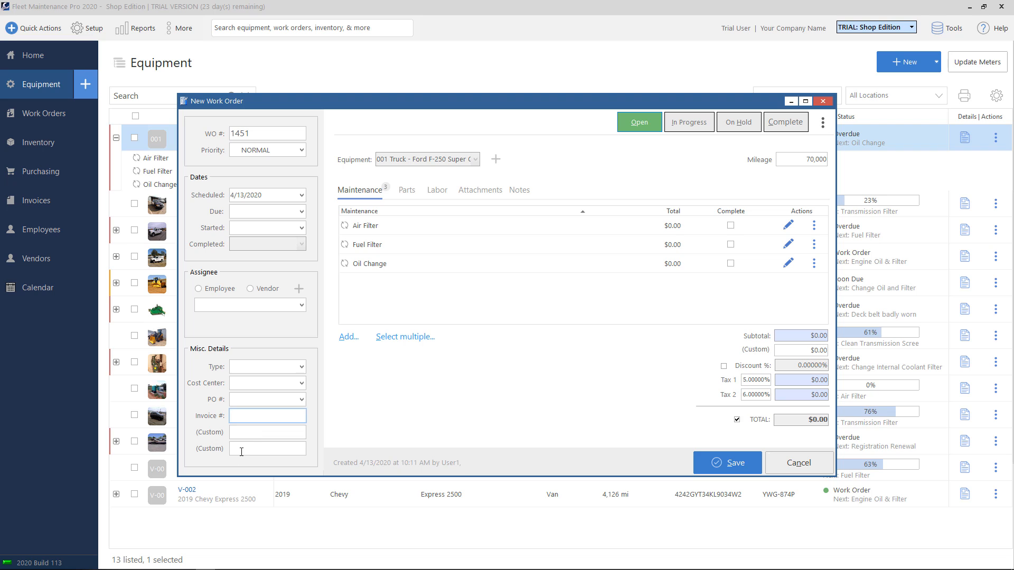
click(267, 433)
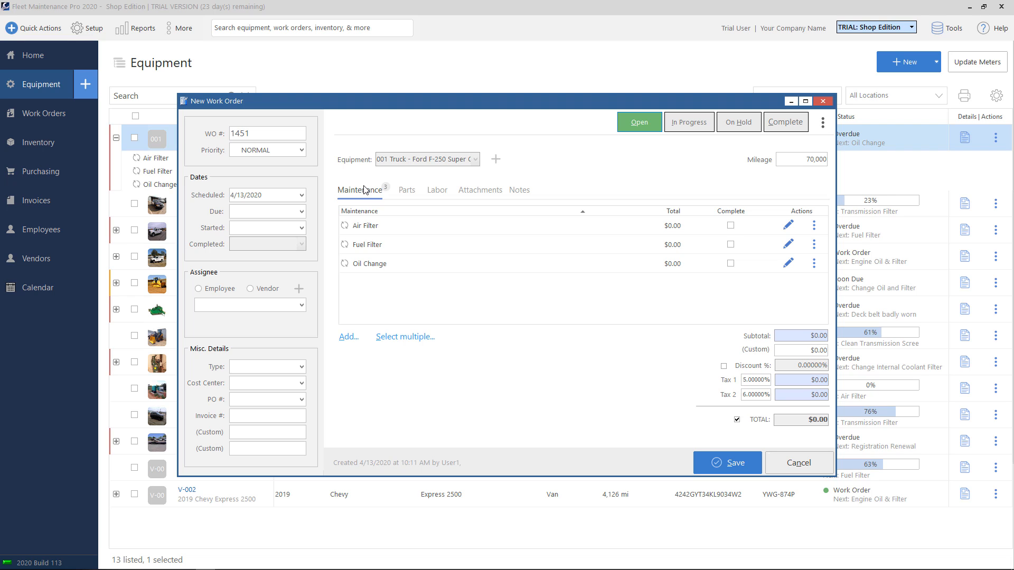
mouse_move(371, 232)
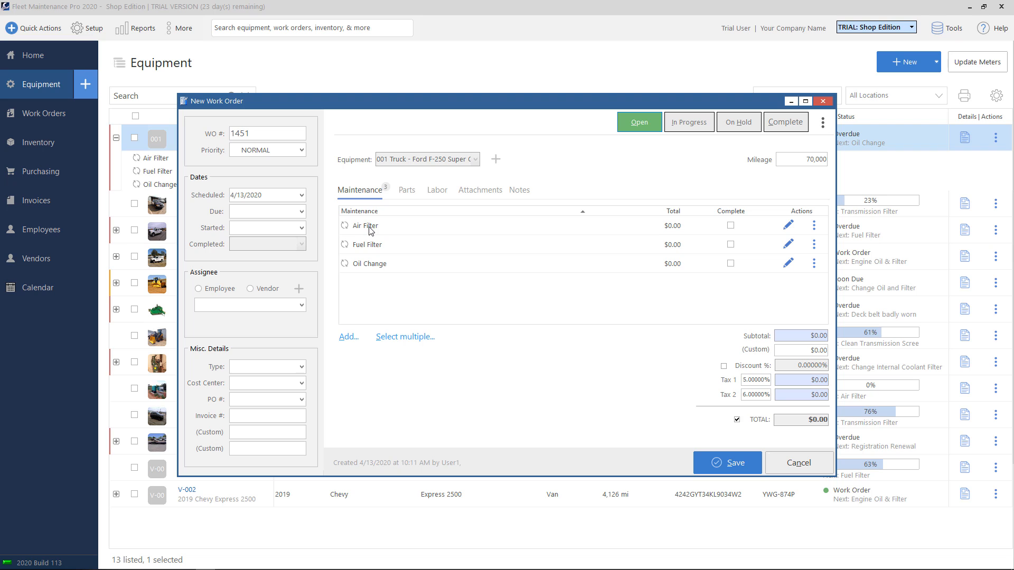
mouse_move(380, 251)
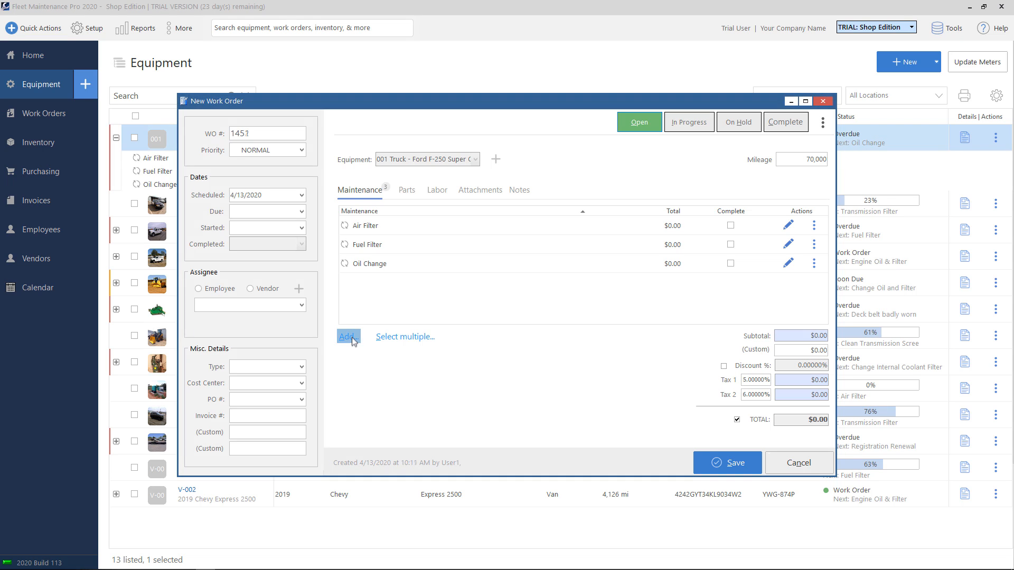
Add a new service, trying Repair and Other types before choosing preventive task Transmission Fluid Change
click(347, 337)
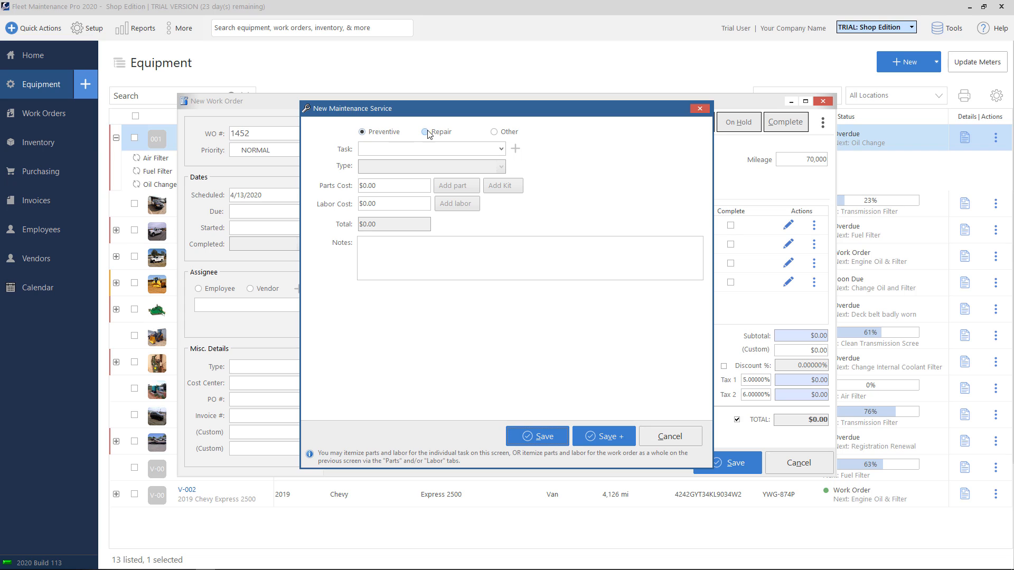
click(494, 132)
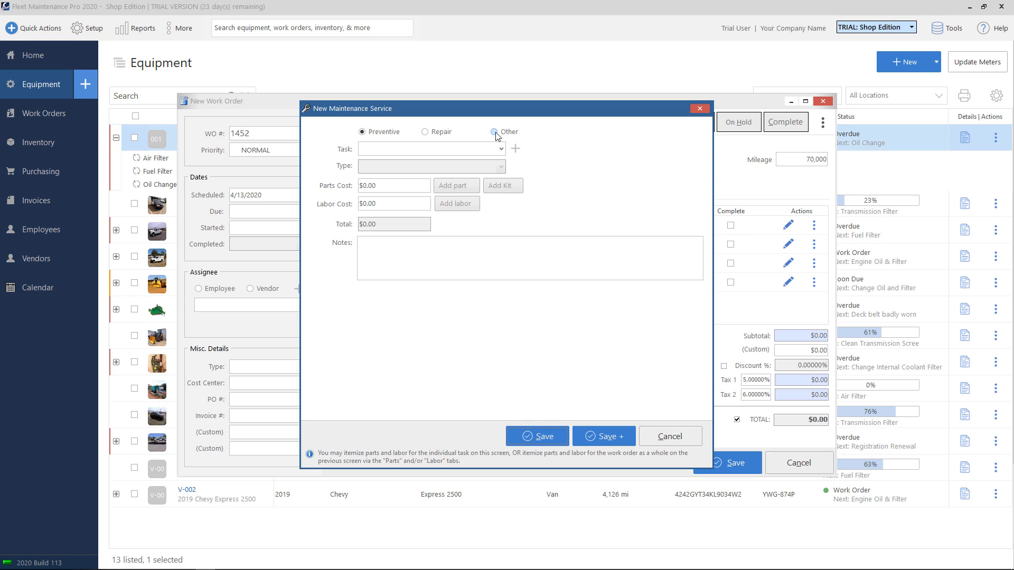
click(364, 132)
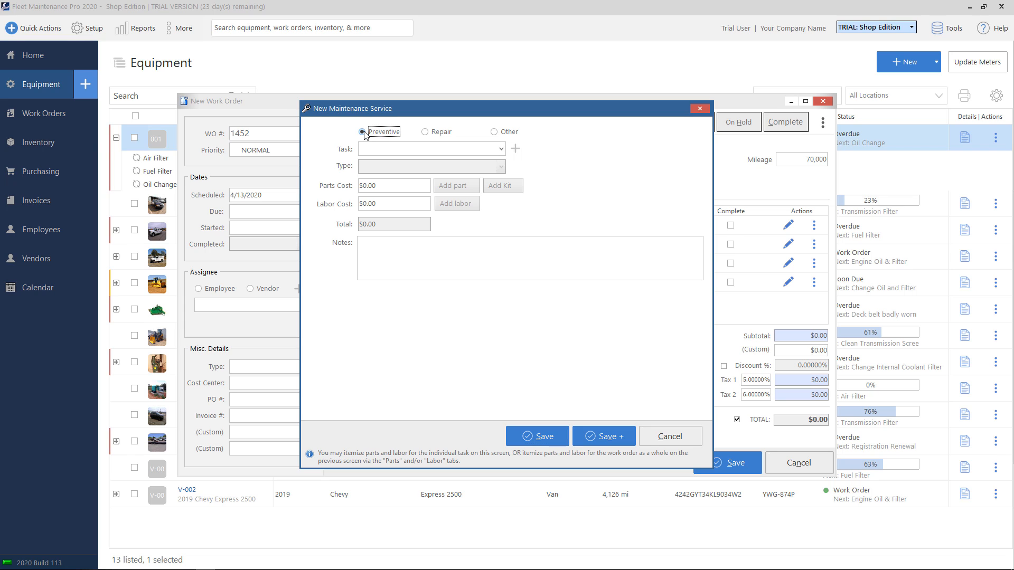
mouse_move(395, 154)
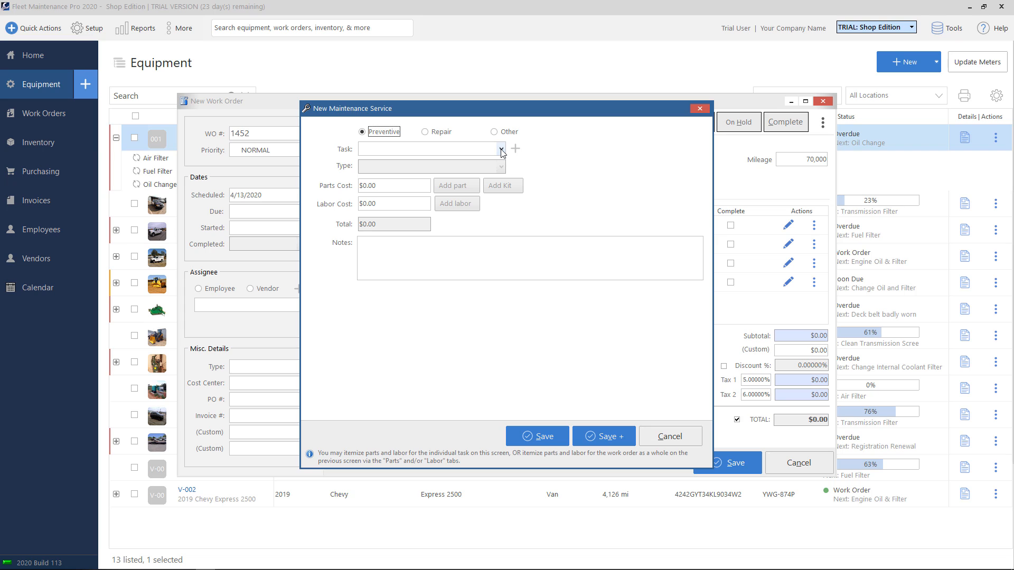
click(500, 149)
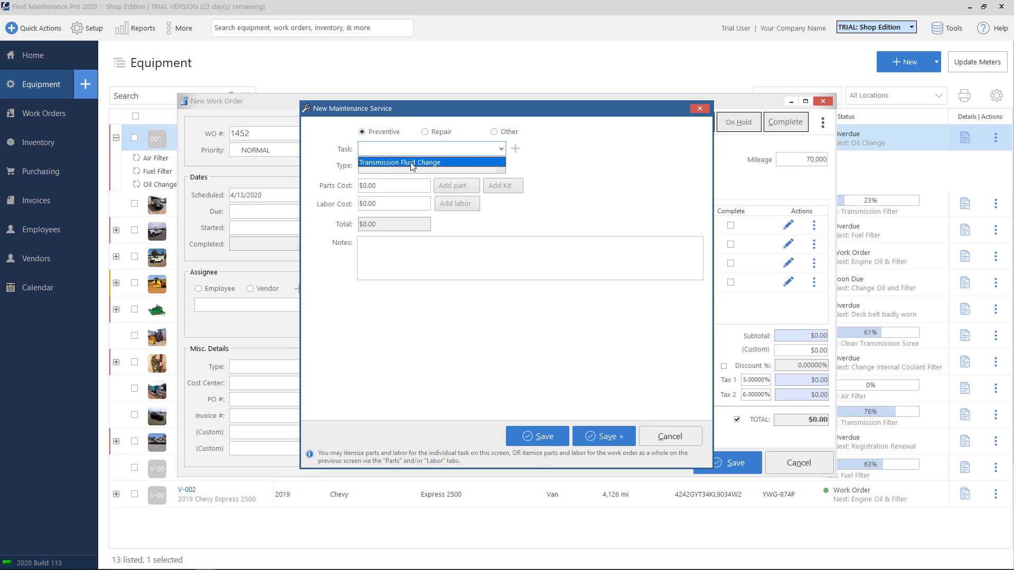
mouse_move(402, 165)
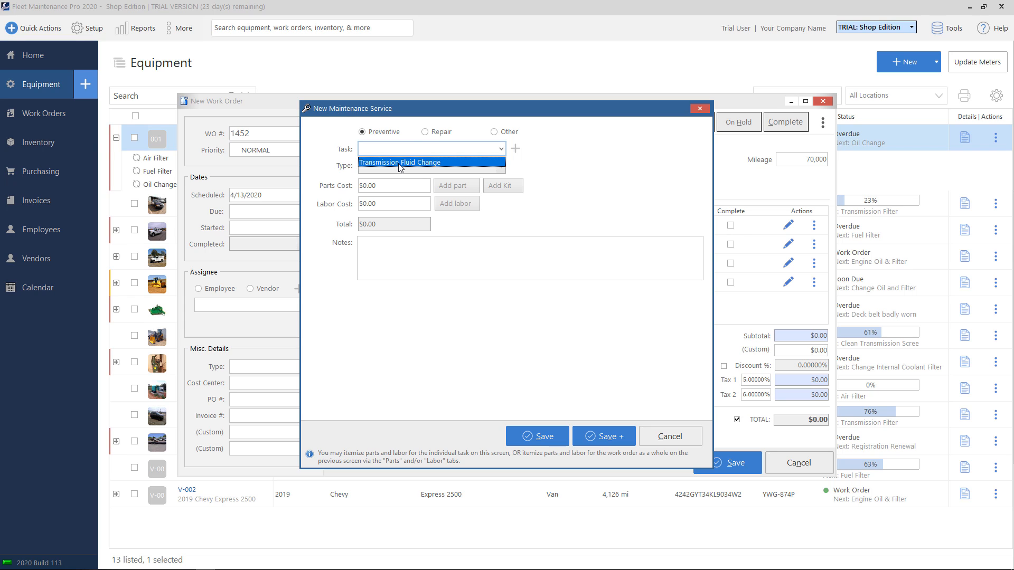
click(425, 131)
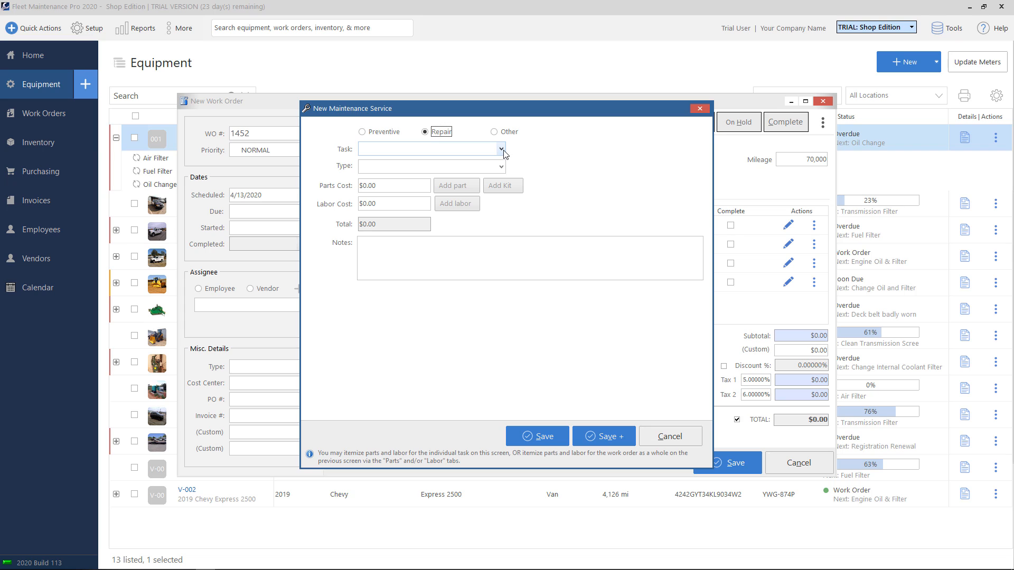
click(500, 148)
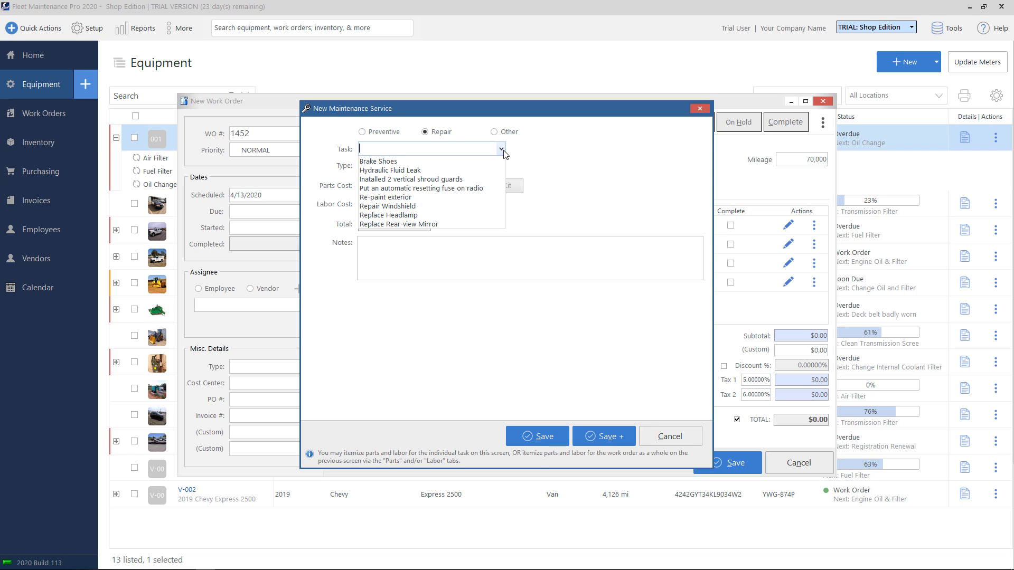
mouse_move(454, 171)
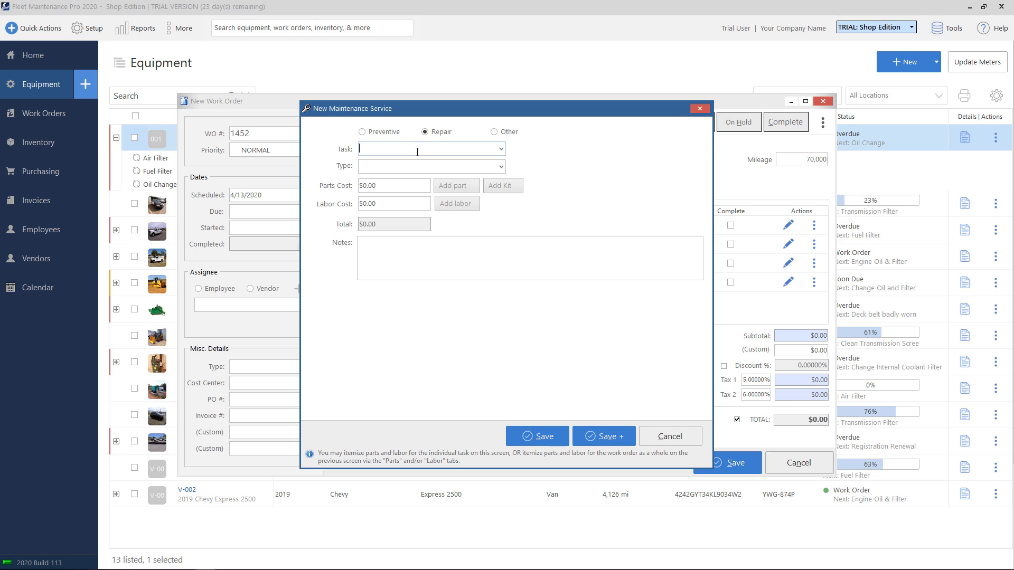
text(Reaplcea)
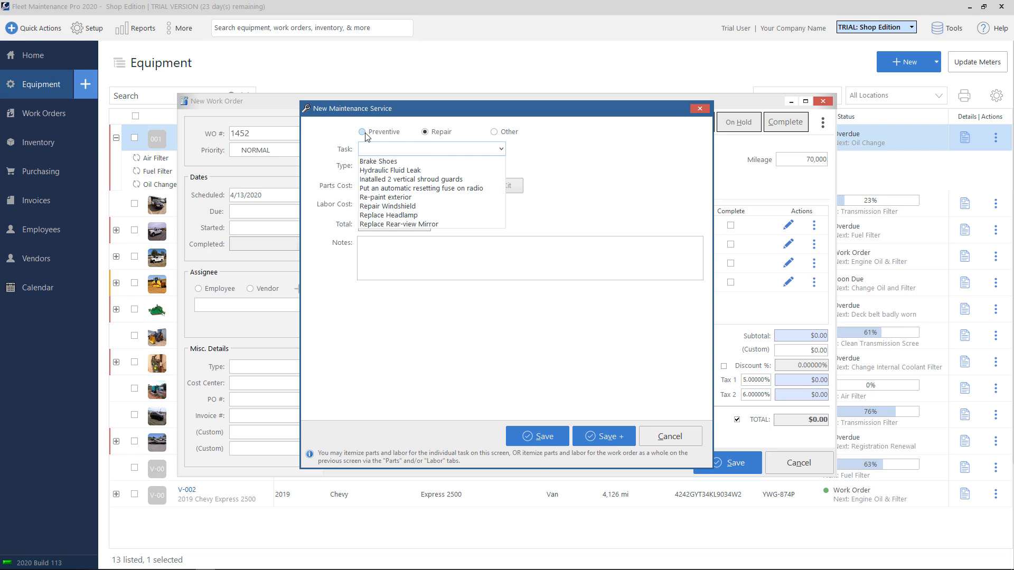
click(361, 131)
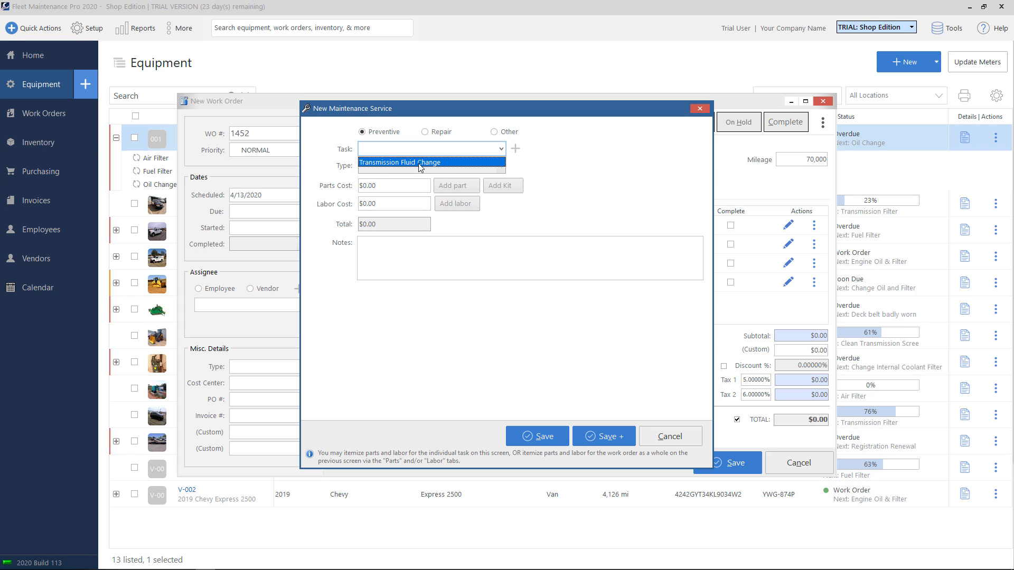
click(400, 162)
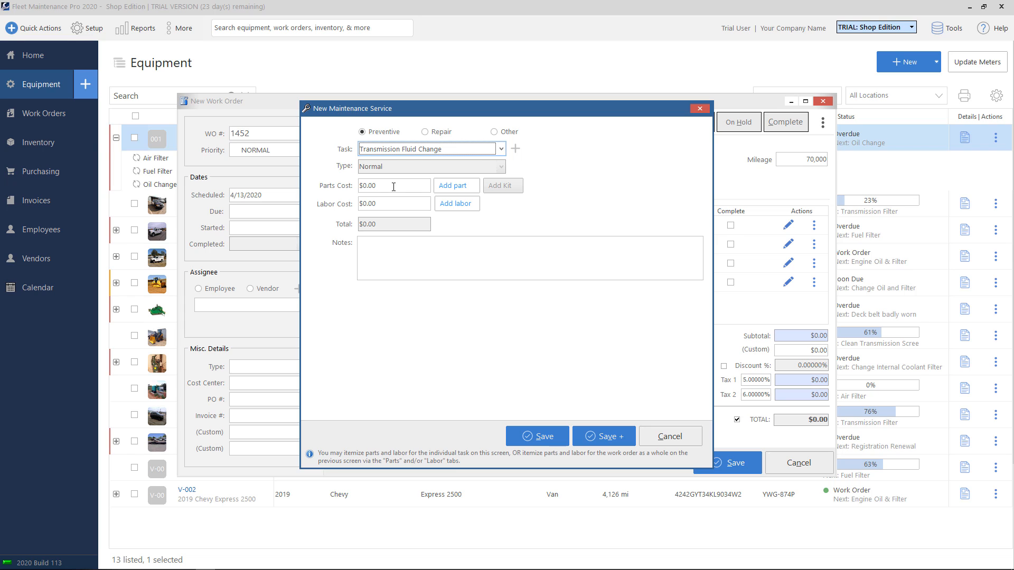
click(393, 185)
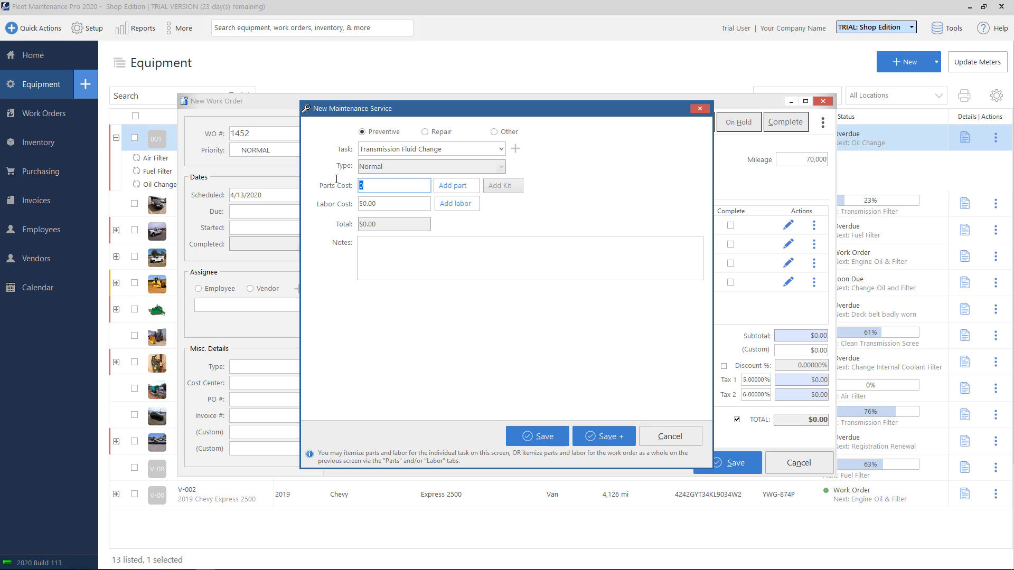
text(50.00)
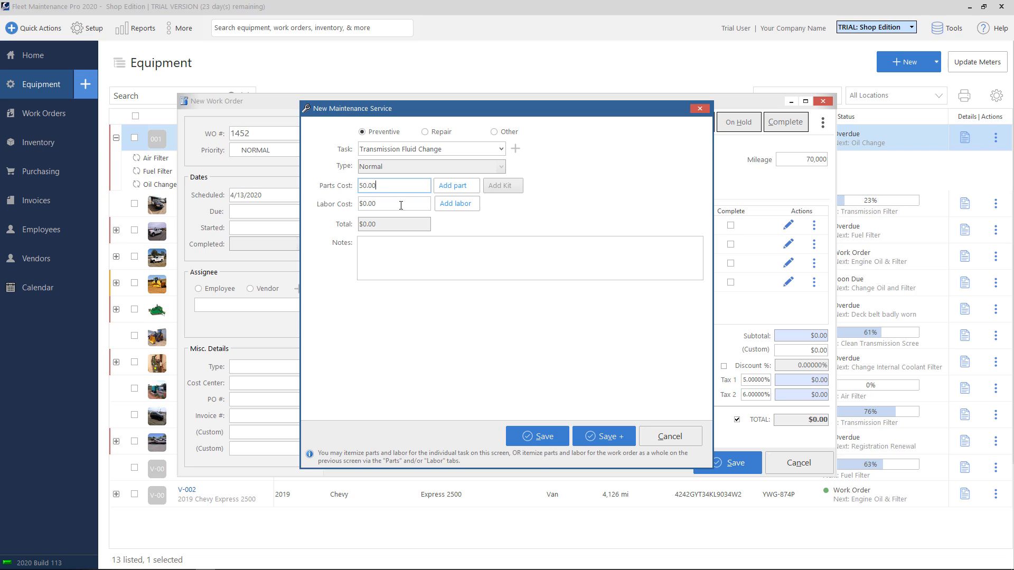
text(100.00)
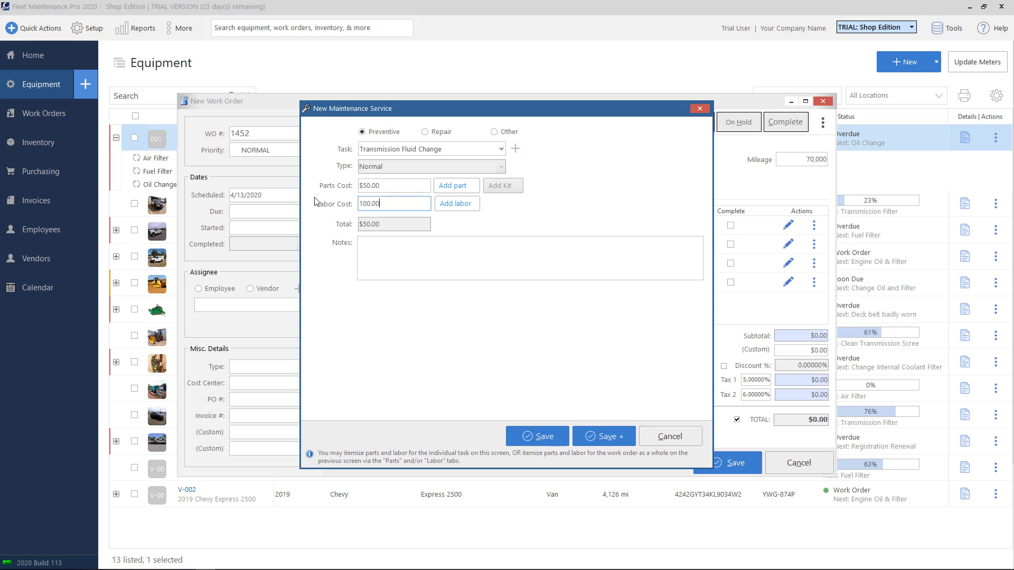
mouse_move(565, 126)
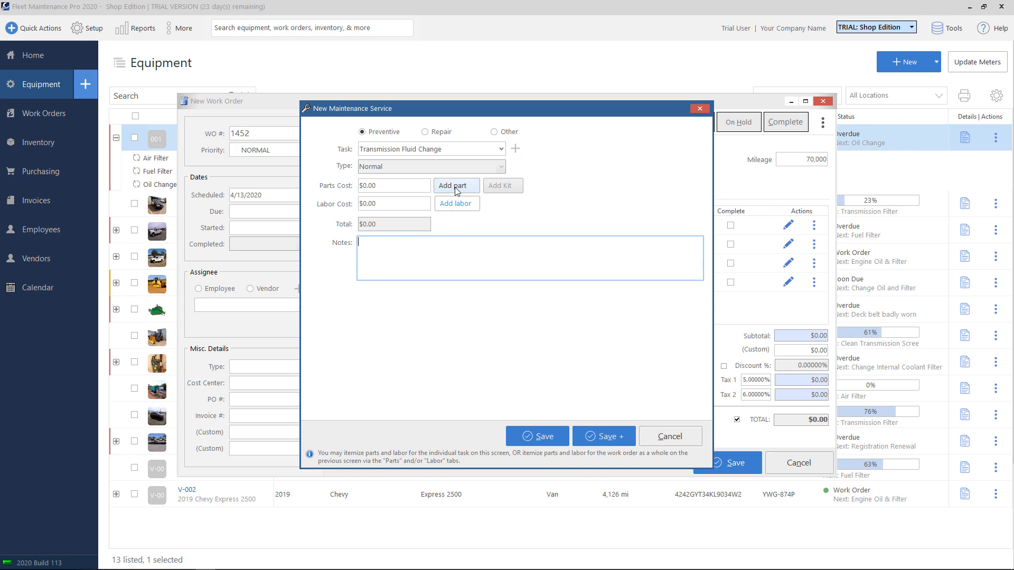
Add part 001 Test Part to the service, 5 at $10.00 for a $50.00 total
click(457, 185)
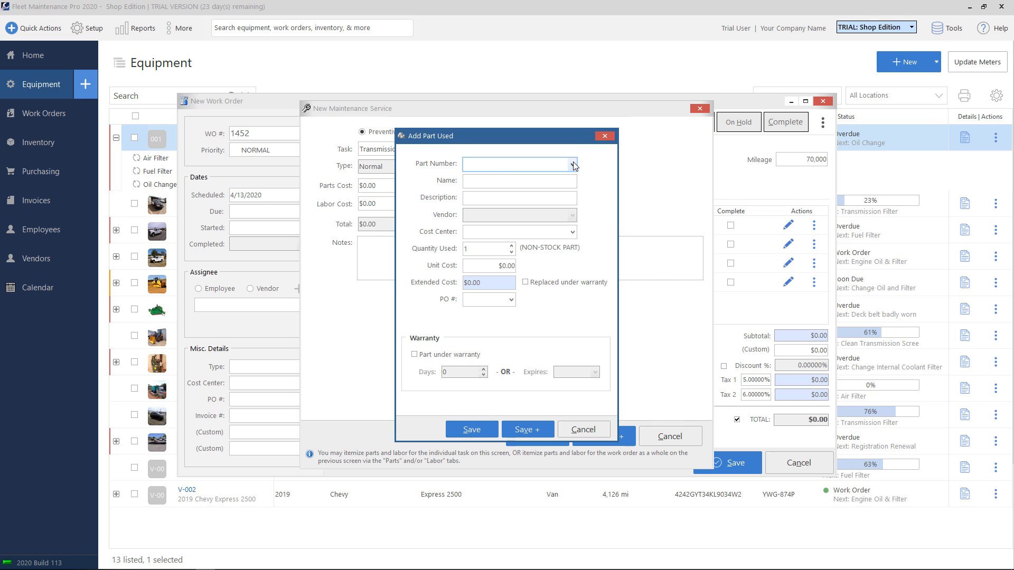
click(574, 164)
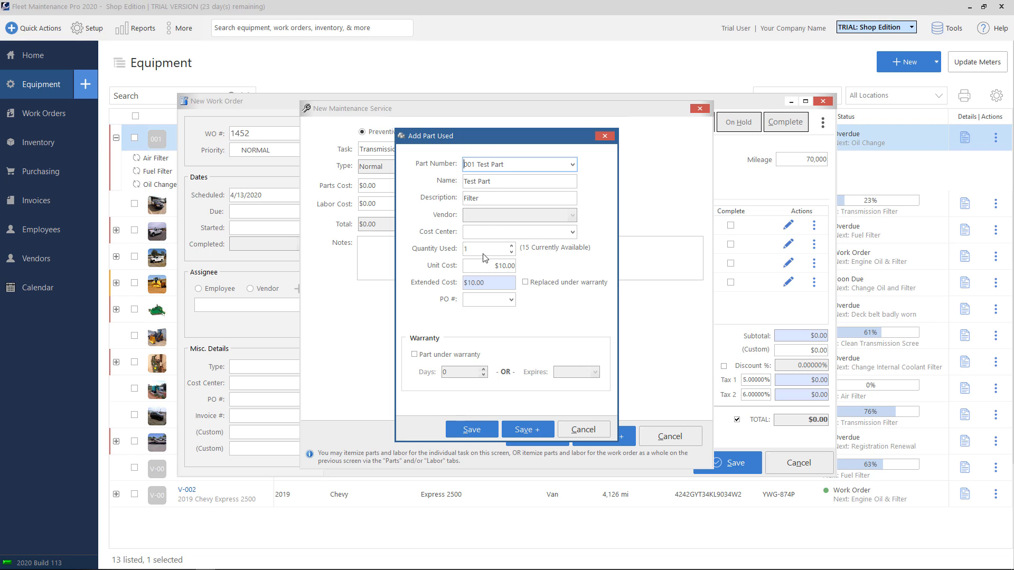
text(10)
click(489, 249)
text(5)
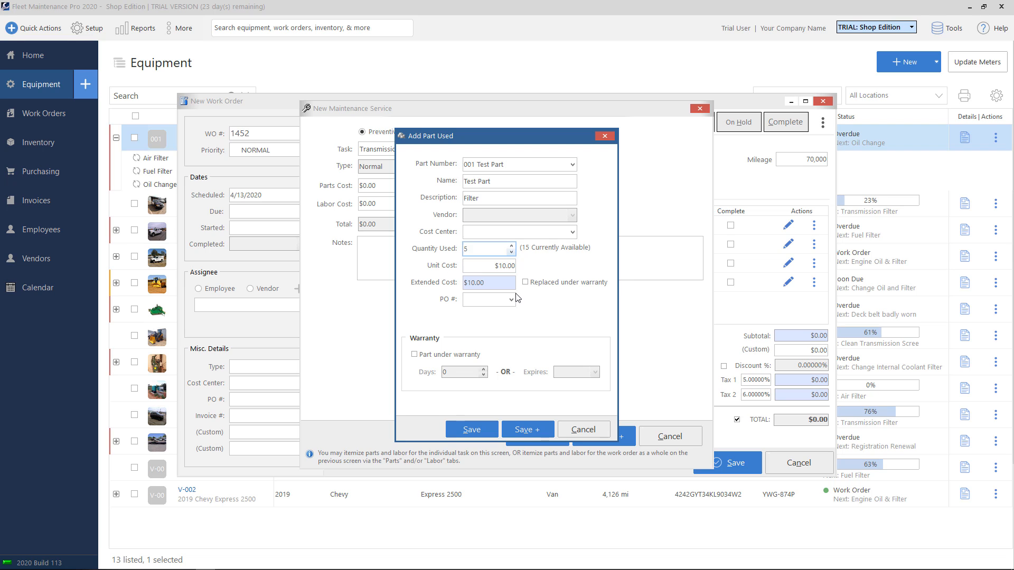
click(471, 429)
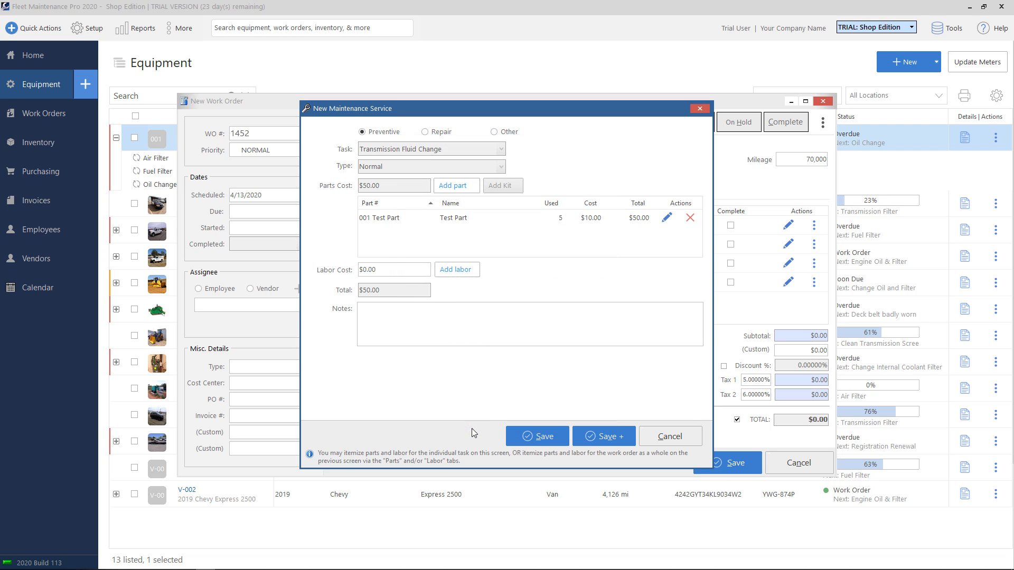
mouse_move(410, 215)
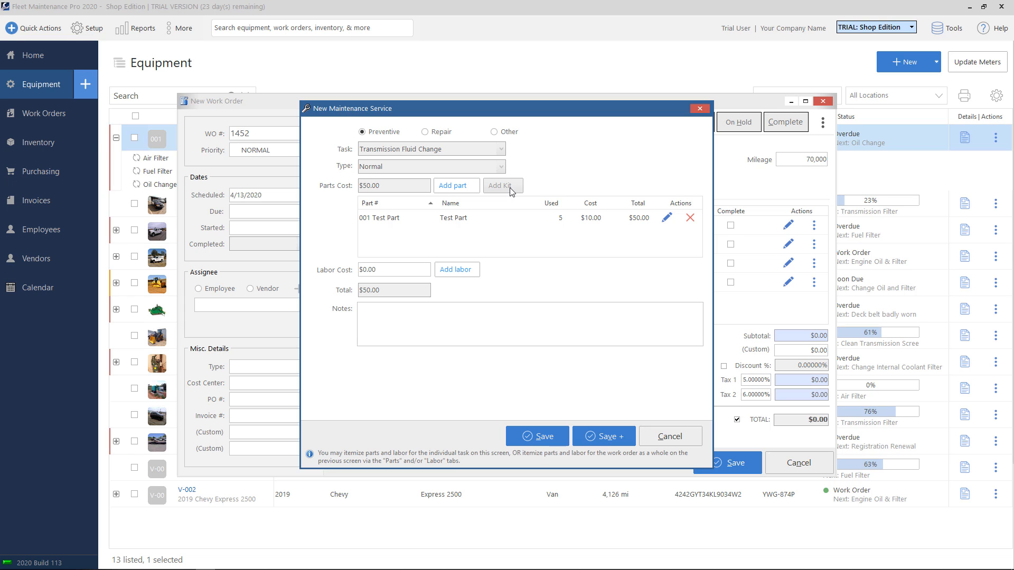
mouse_move(510, 194)
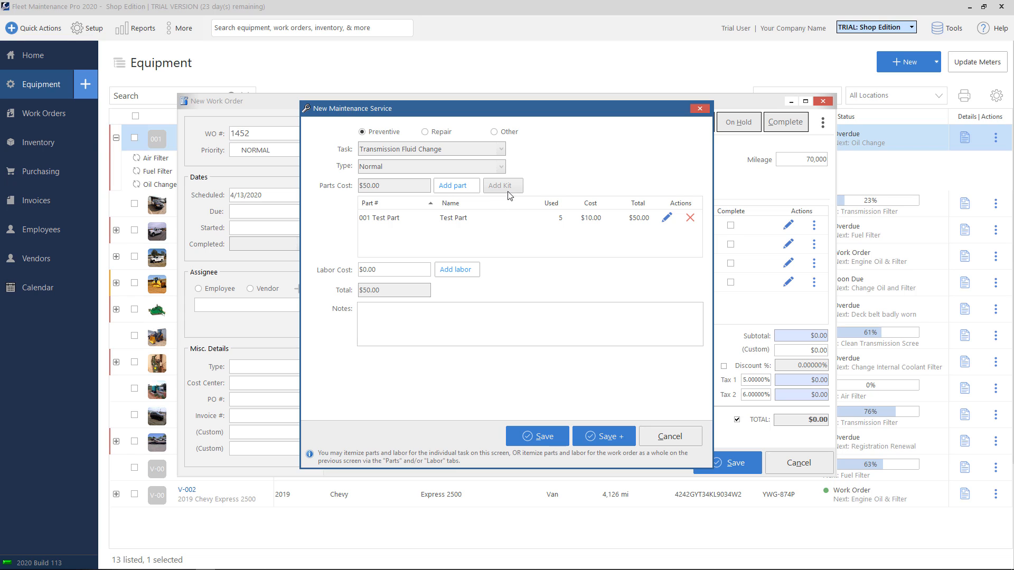
click(394, 269)
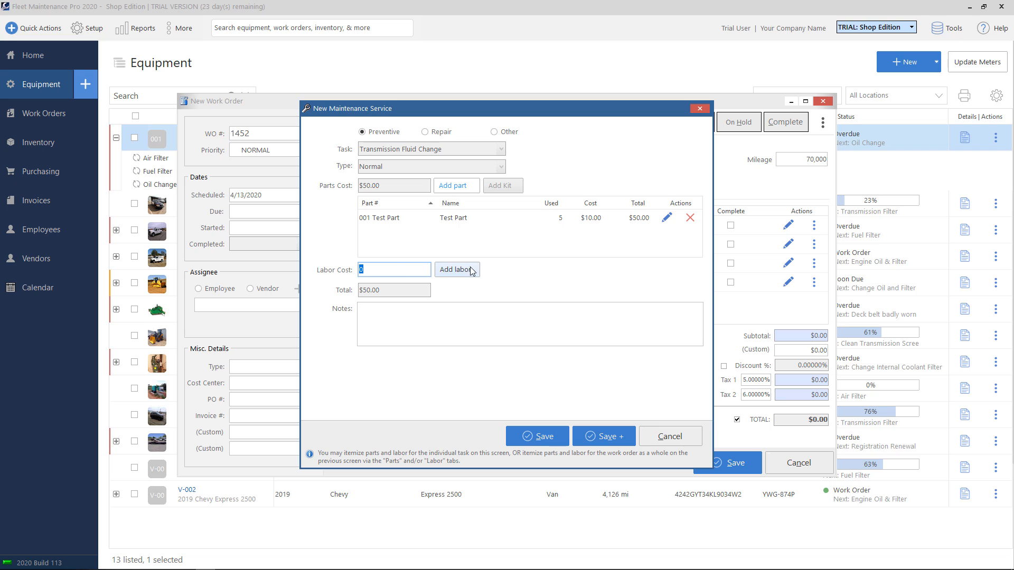
mouse_move(472, 278)
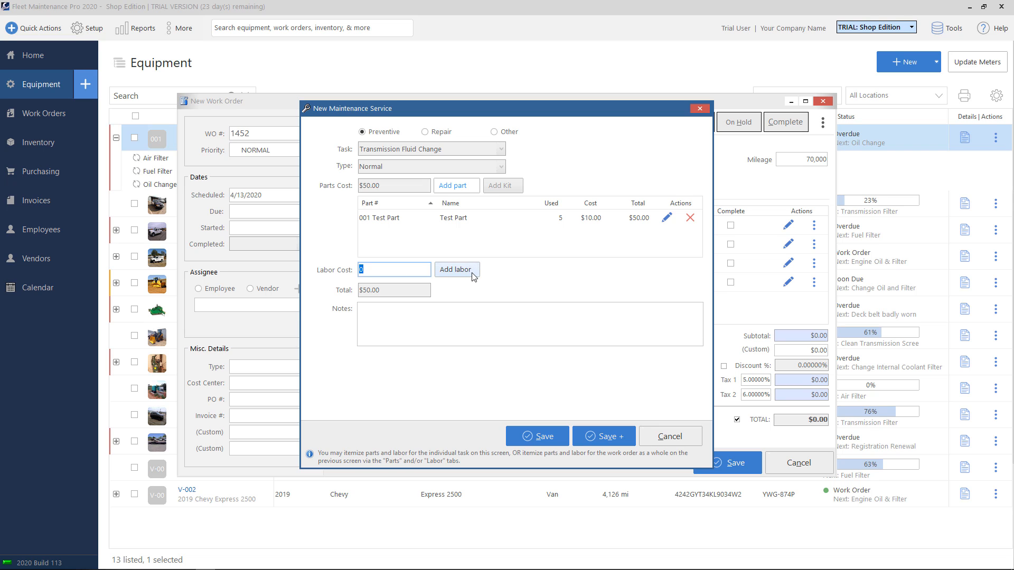
click(457, 269)
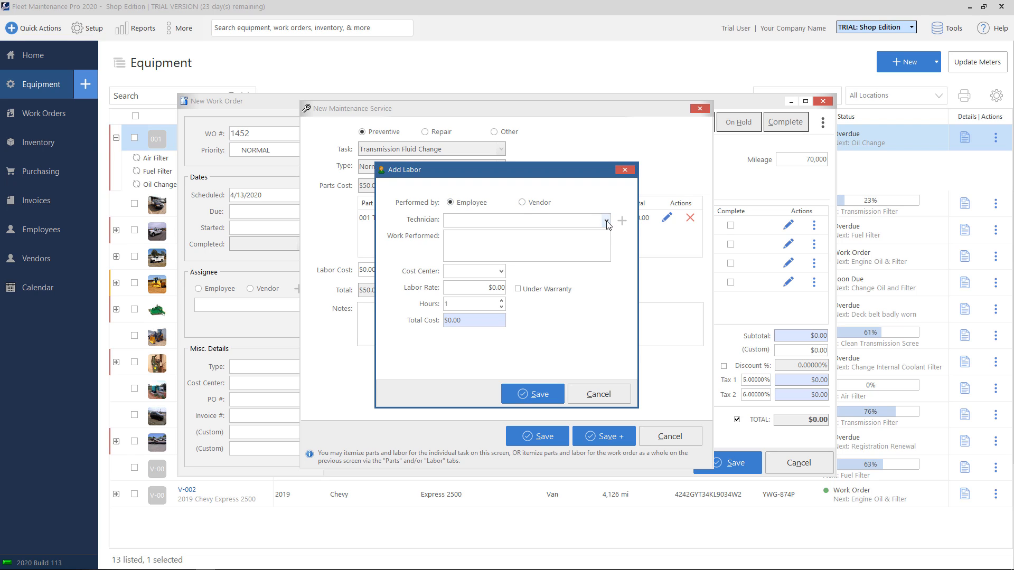
click(606, 221)
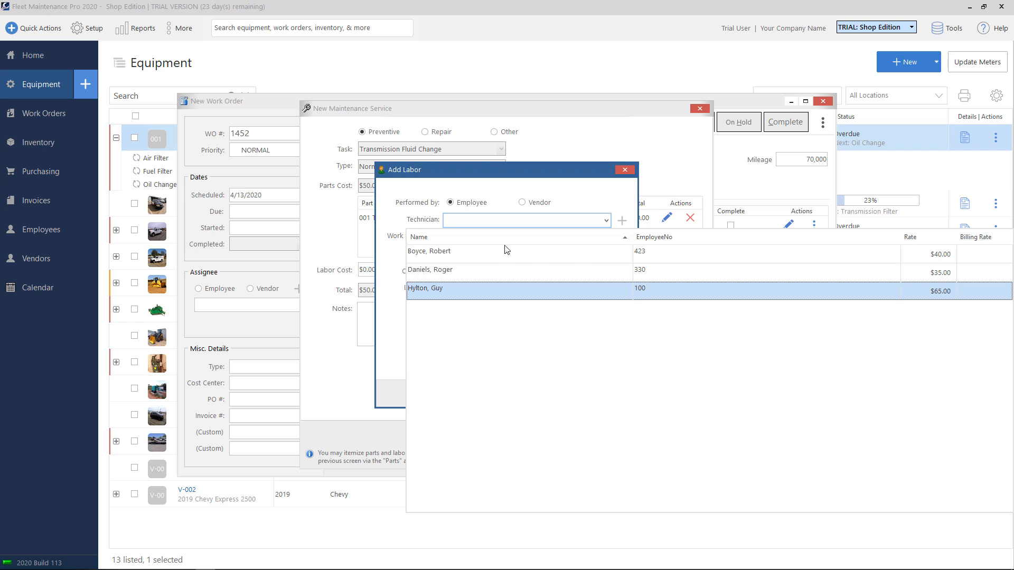
mouse_move(476, 258)
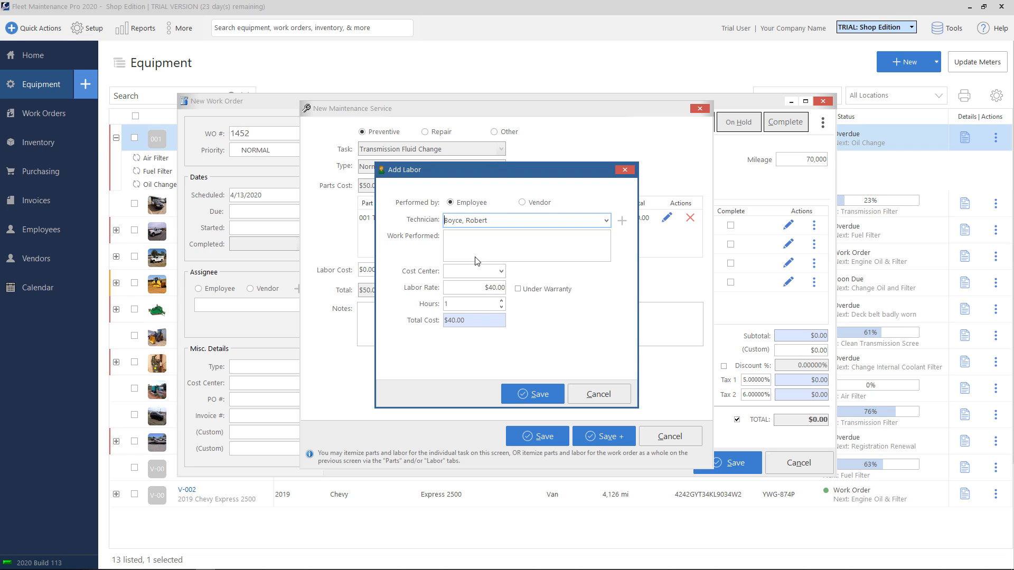
click(474, 288)
text(3)
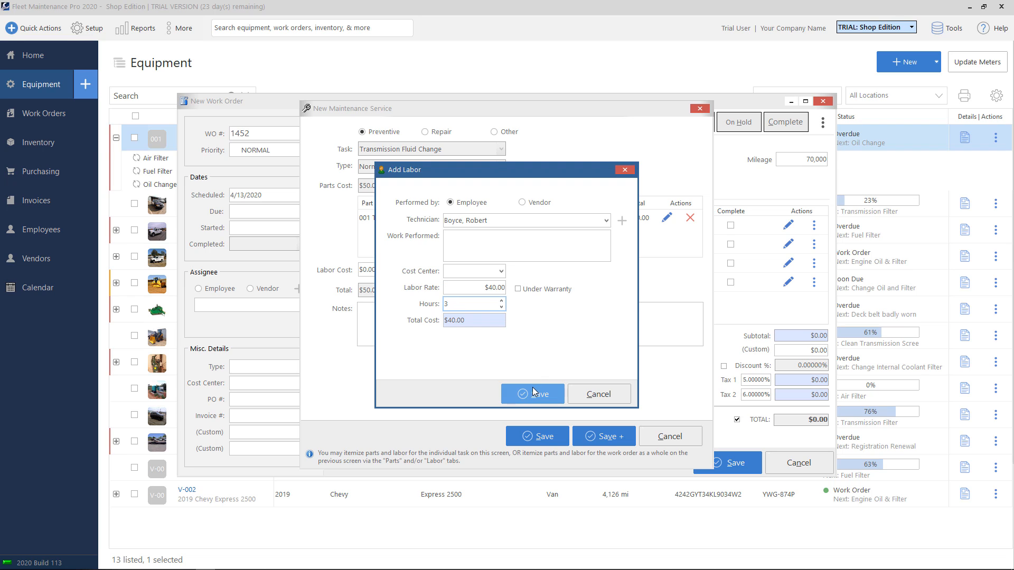
click(533, 394)
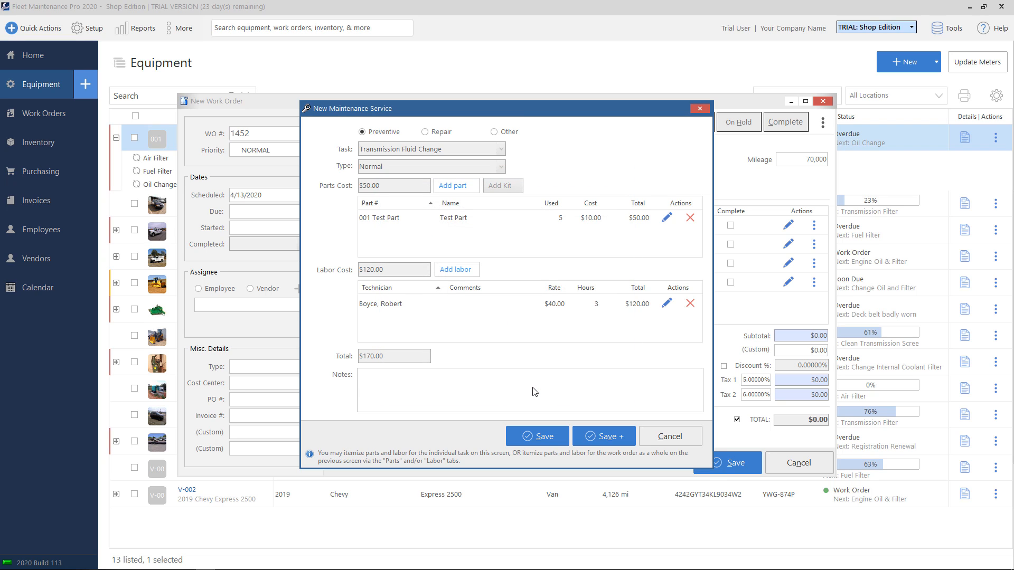
mouse_move(391, 214)
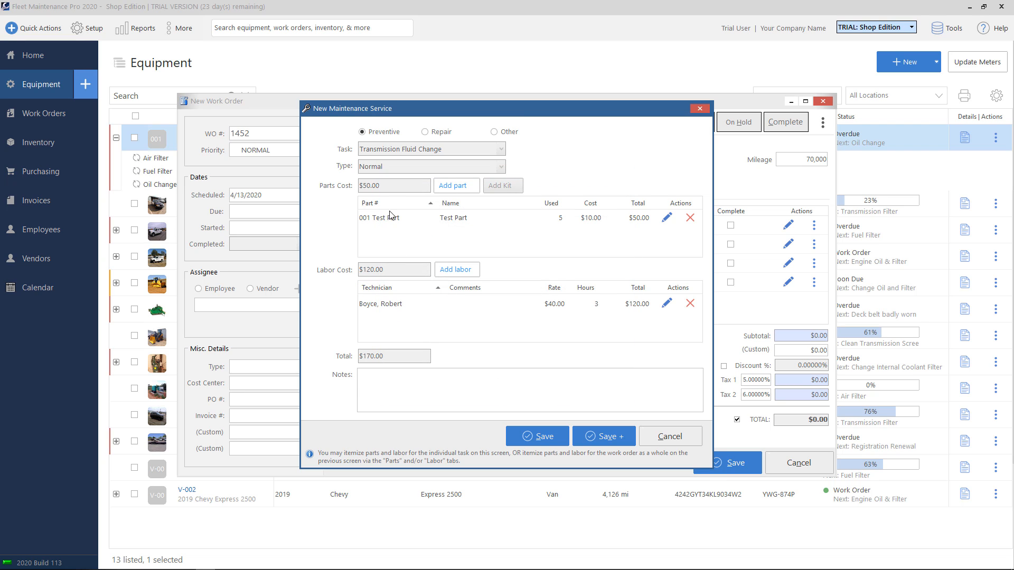
mouse_move(393, 309)
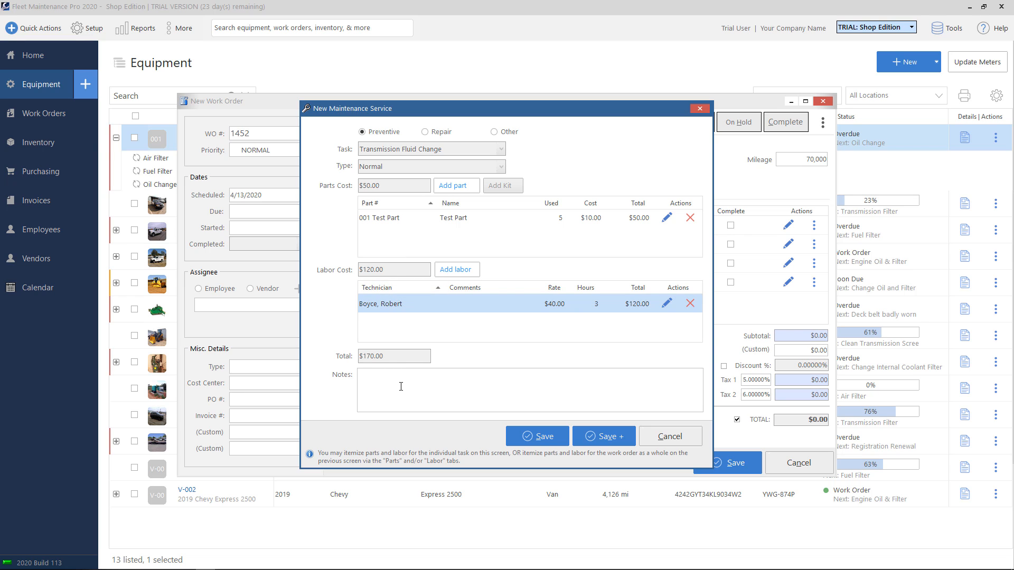
click(402, 390)
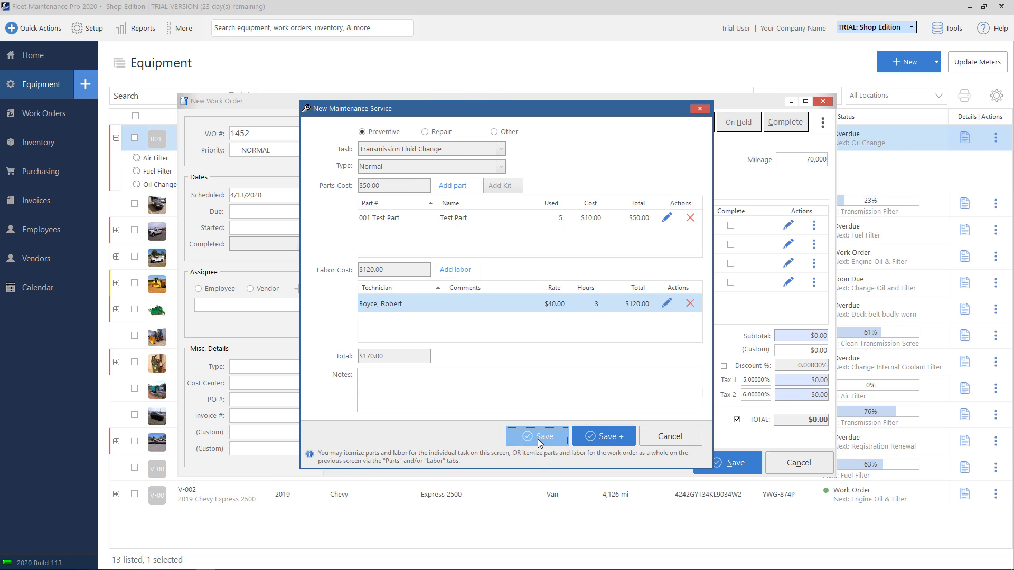
Save the $170.00 Transmission Fluid Change onto work order 1452, then select the Air Filter row
click(537, 436)
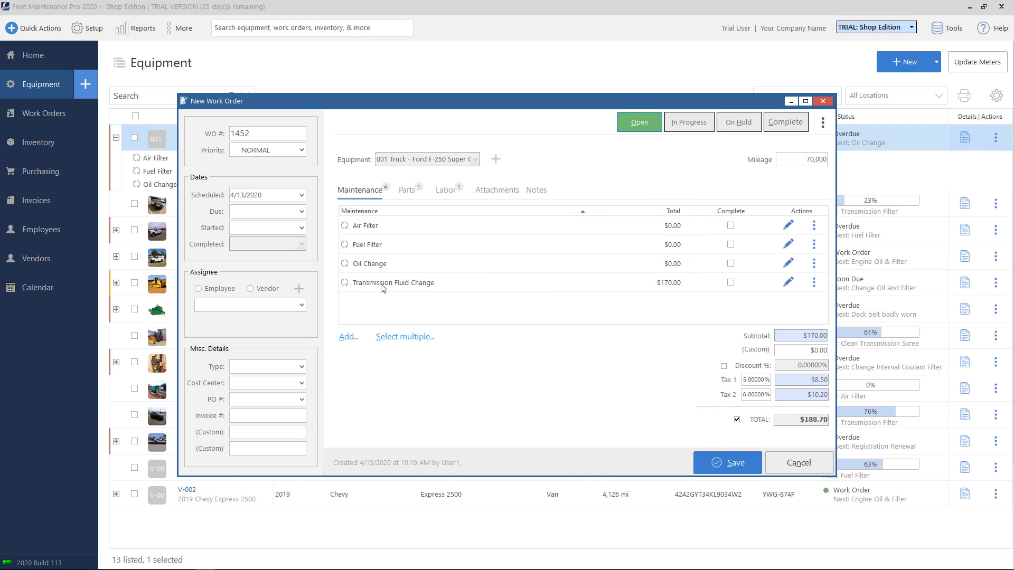
click(393, 284)
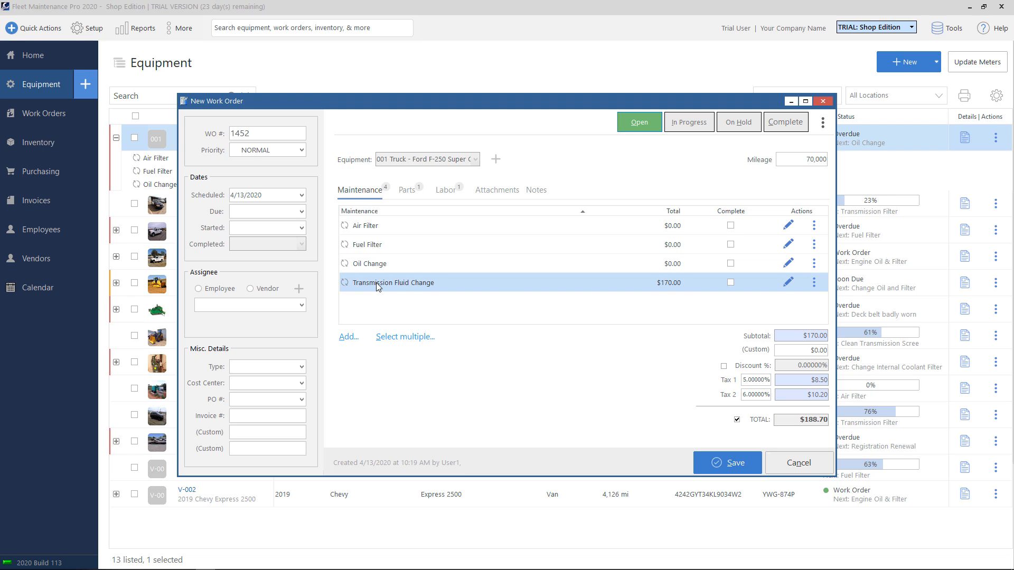
mouse_move(690, 285)
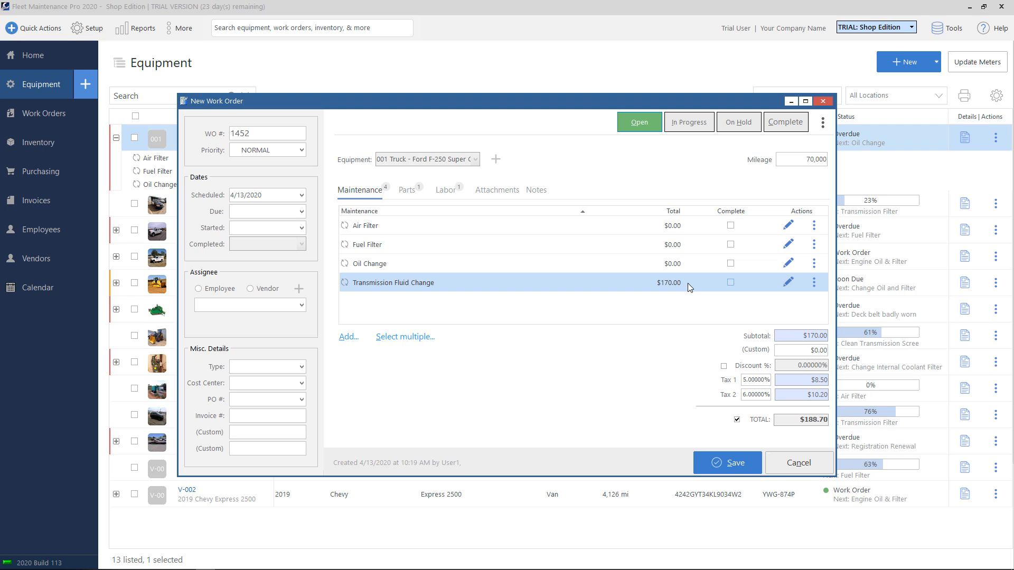
mouse_move(417, 226)
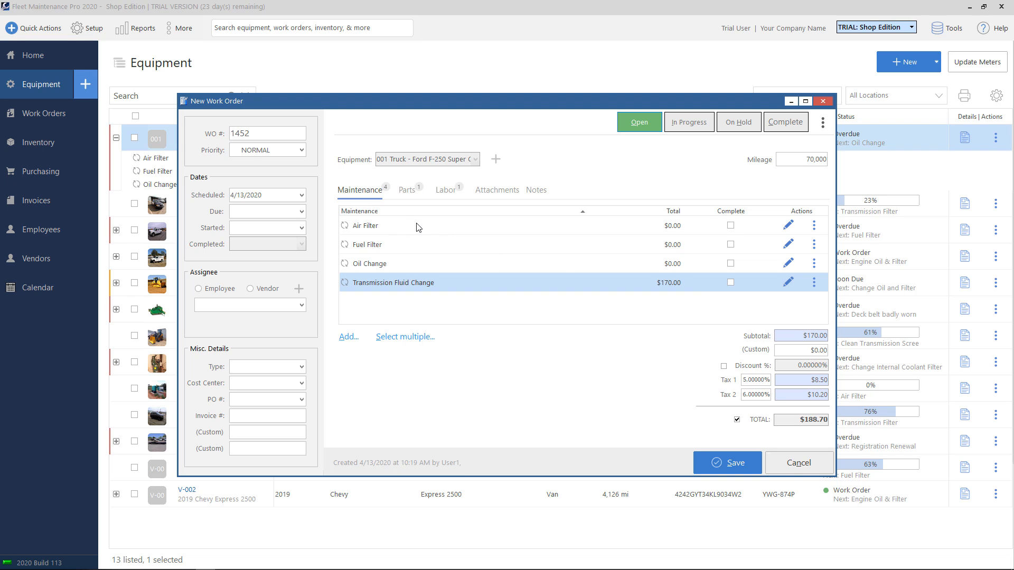
click(395, 225)
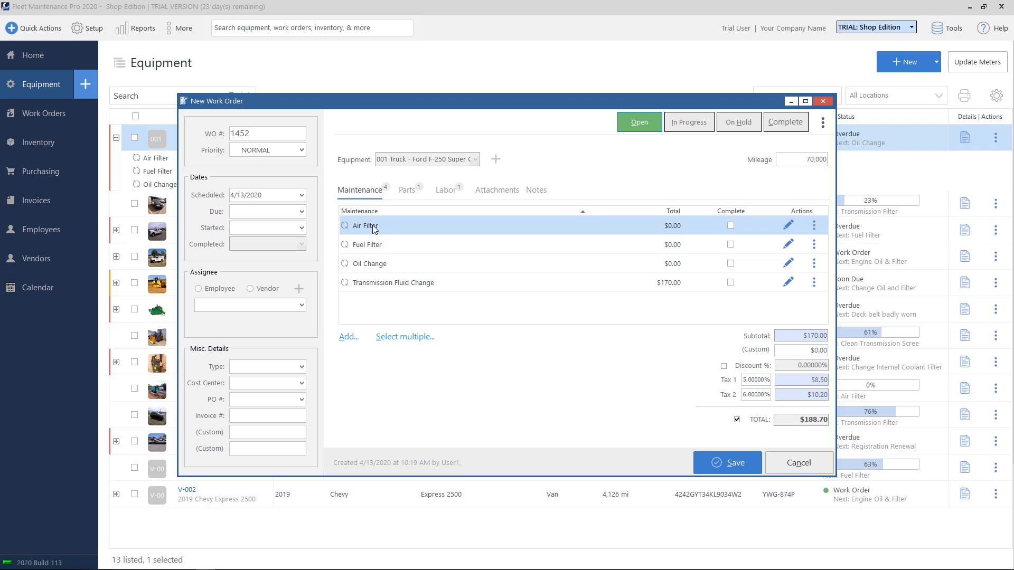
mouse_move(788, 225)
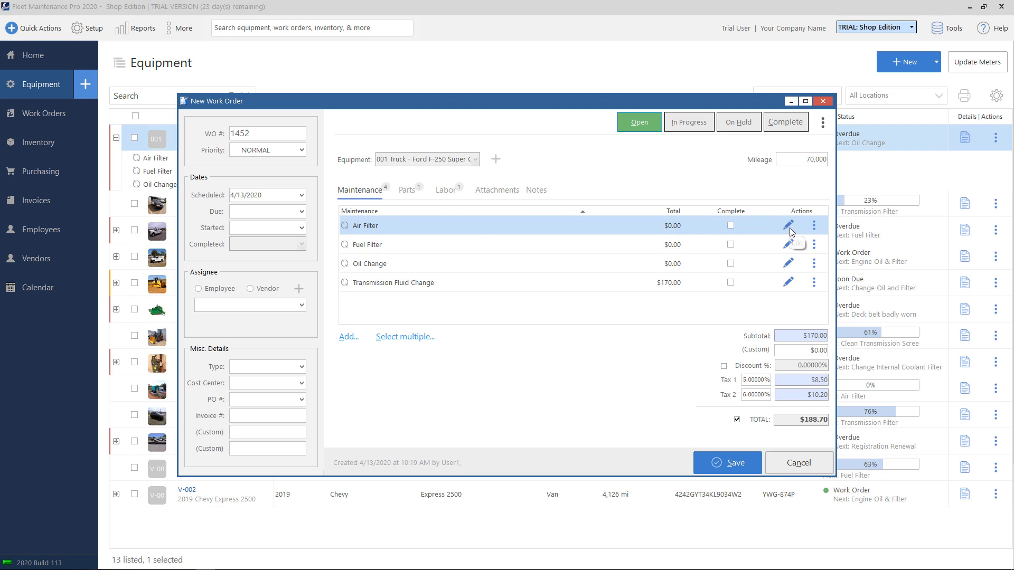
Edit the Air Filter task to $30 parts and $90 labor, raising the order total to $321.90
click(788, 225)
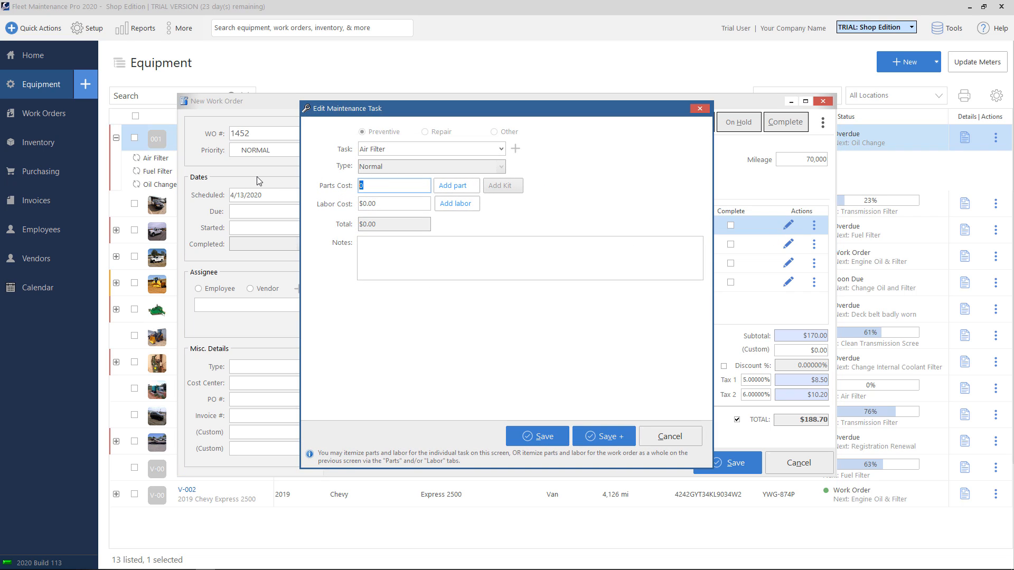
text(30.00)
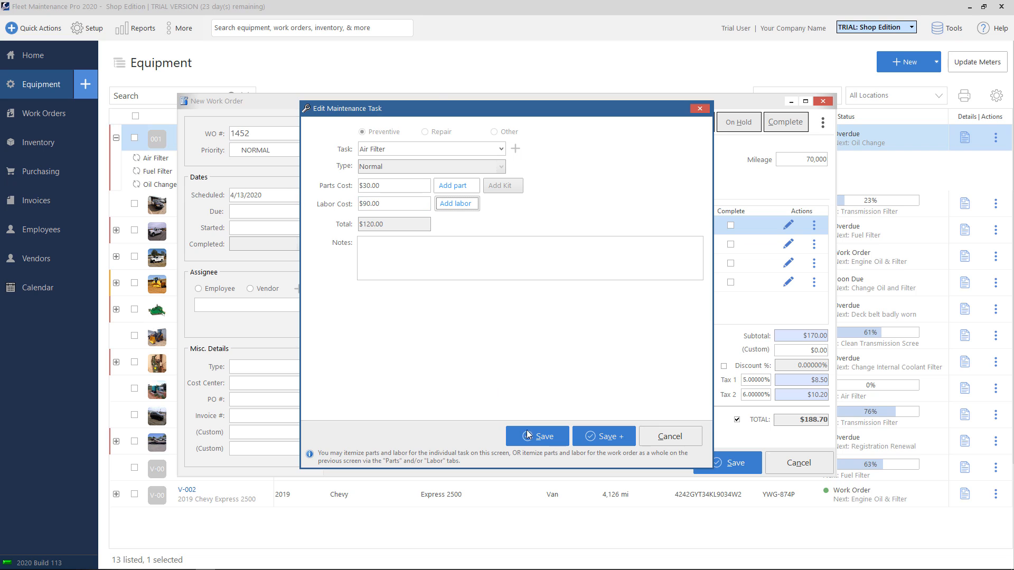
click(537, 436)
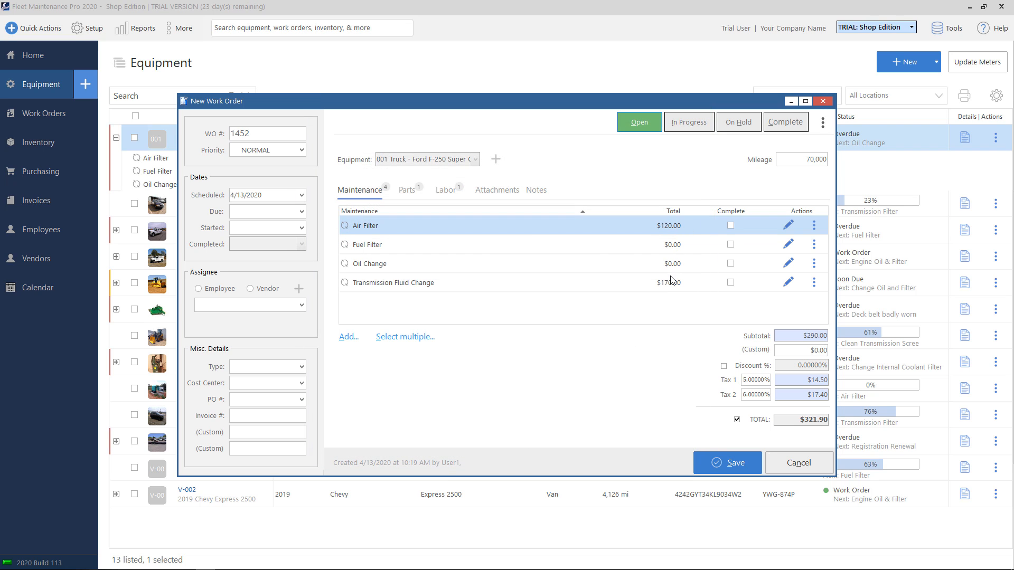
mouse_move(815, 388)
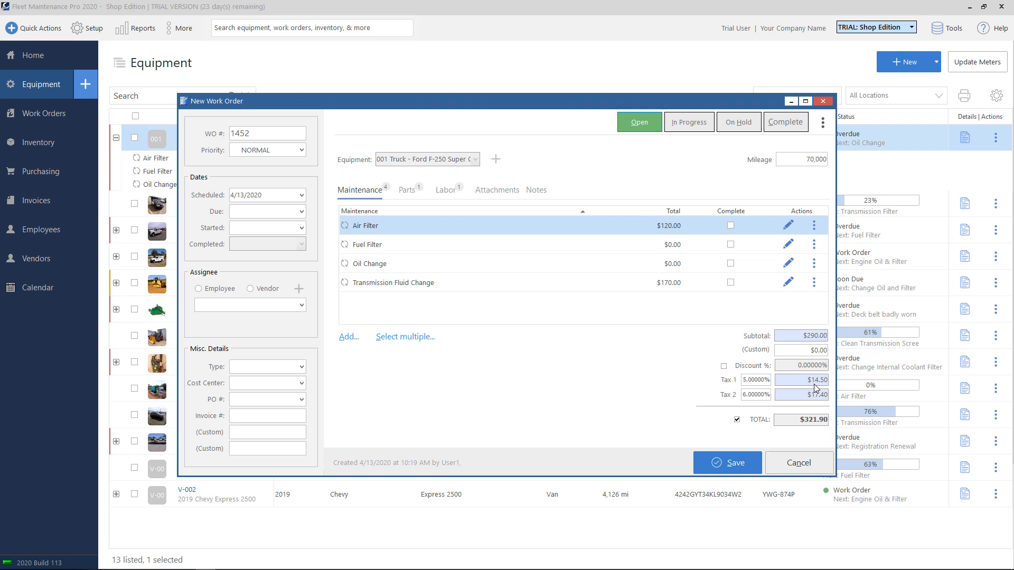
mouse_move(800, 427)
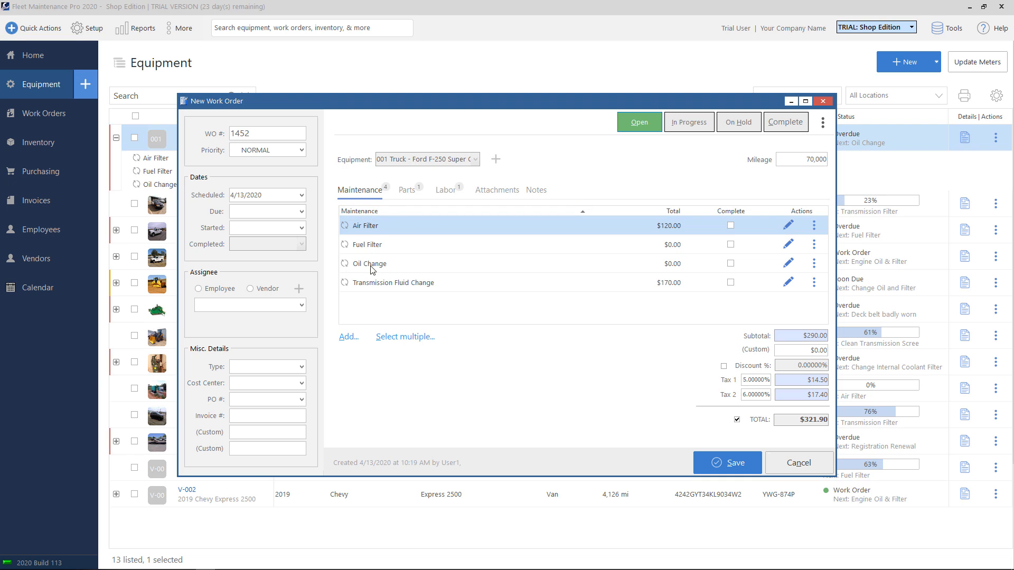
click(394, 283)
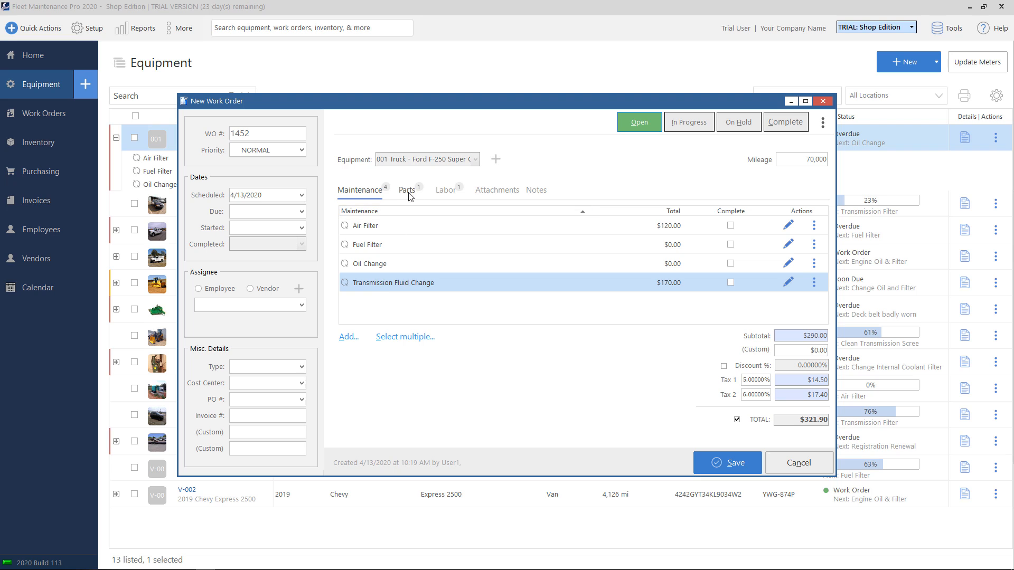
mouse_move(413, 195)
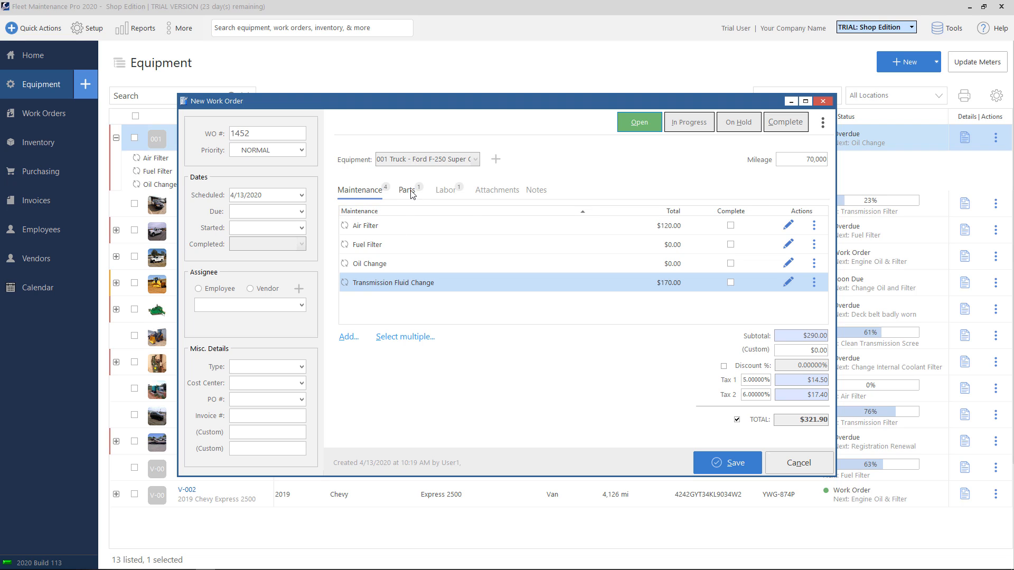
click(406, 190)
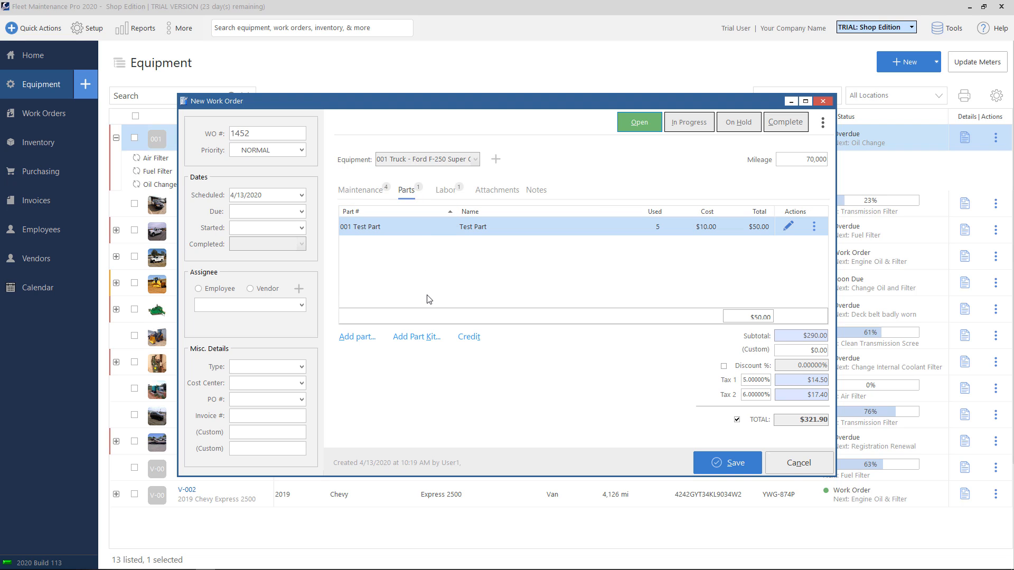
mouse_move(446, 200)
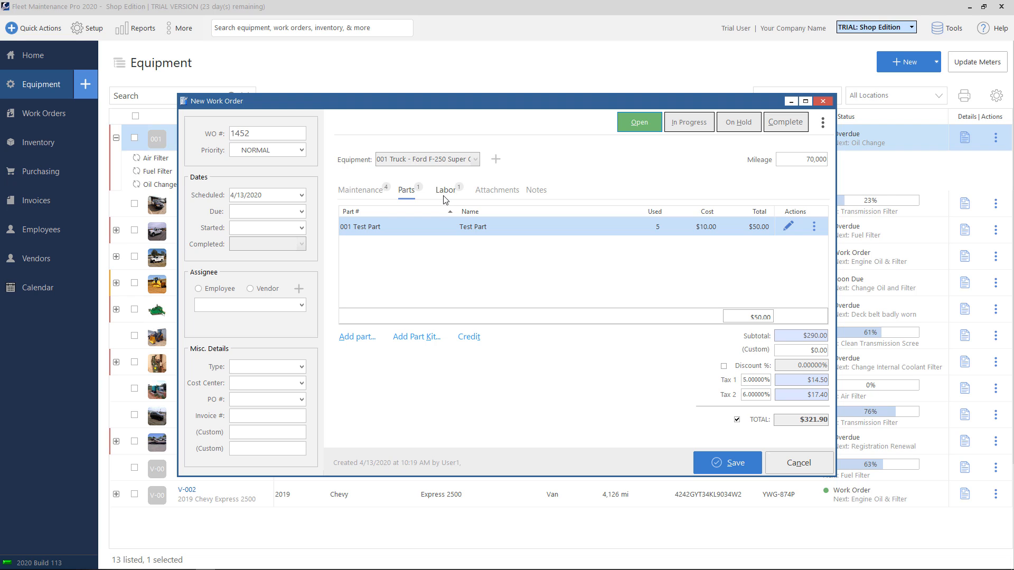
click(444, 190)
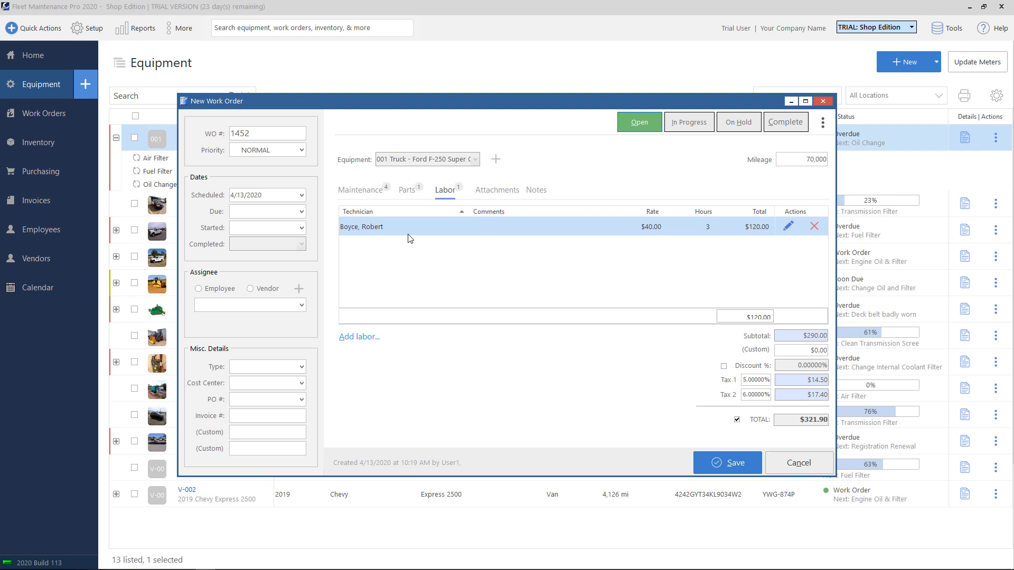
click(360, 191)
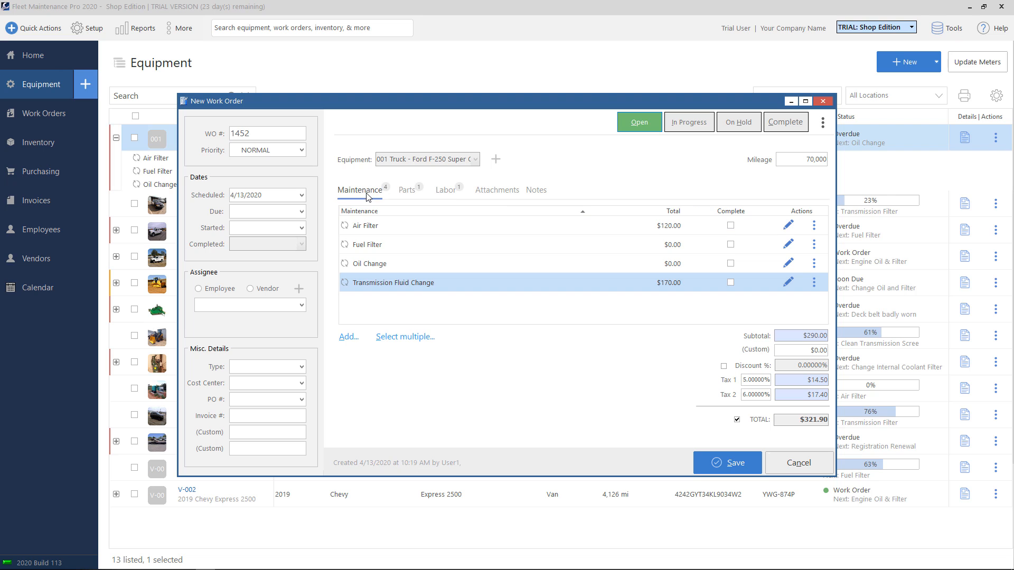
click(788, 284)
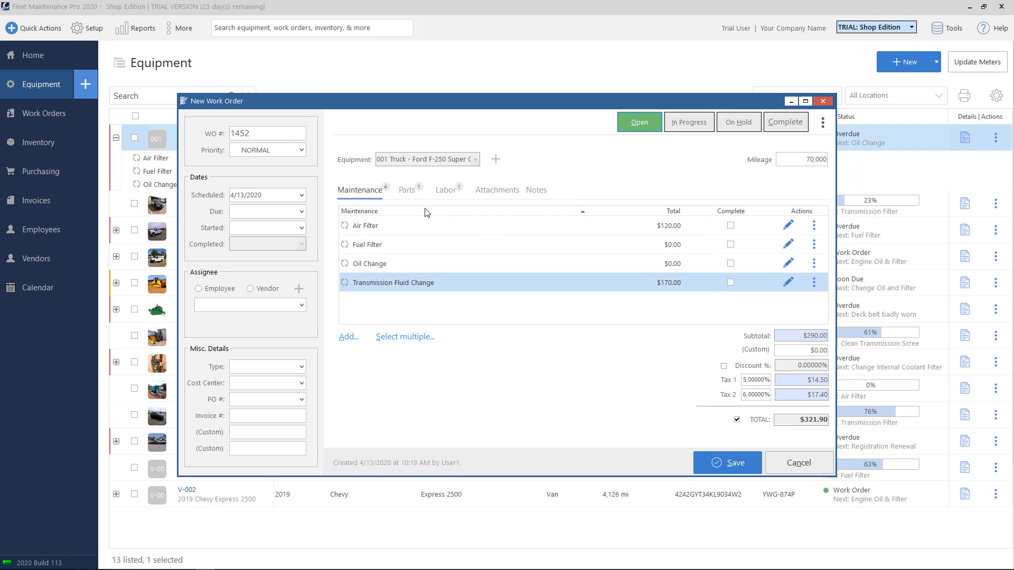
click(406, 190)
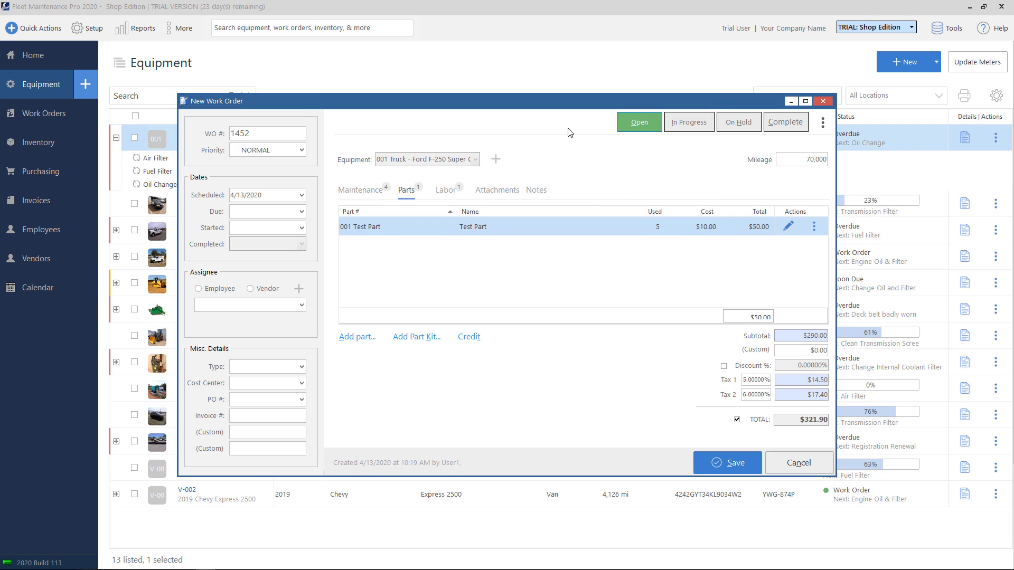
mouse_move(354, 197)
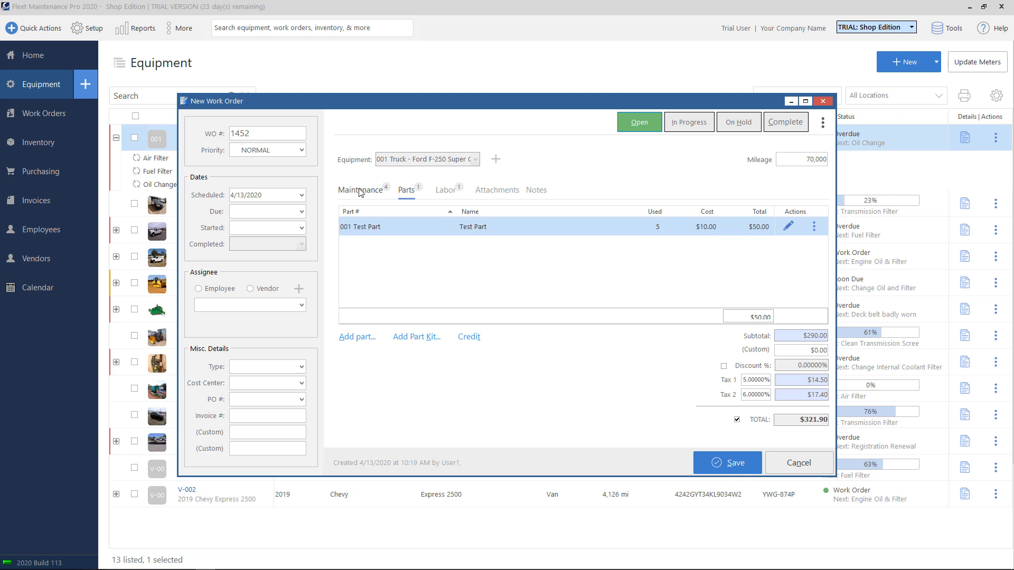
mouse_move(354, 197)
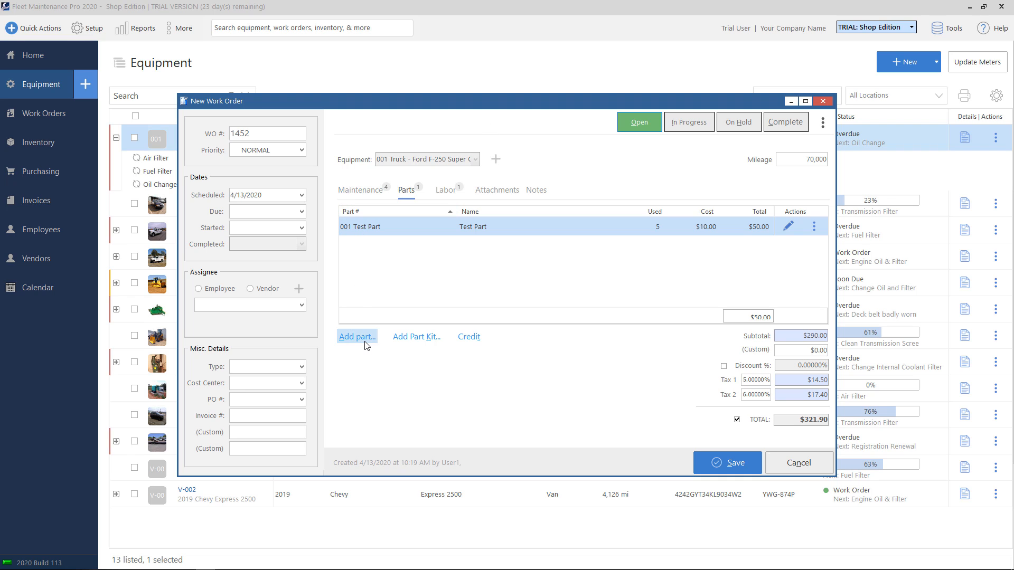
click(444, 190)
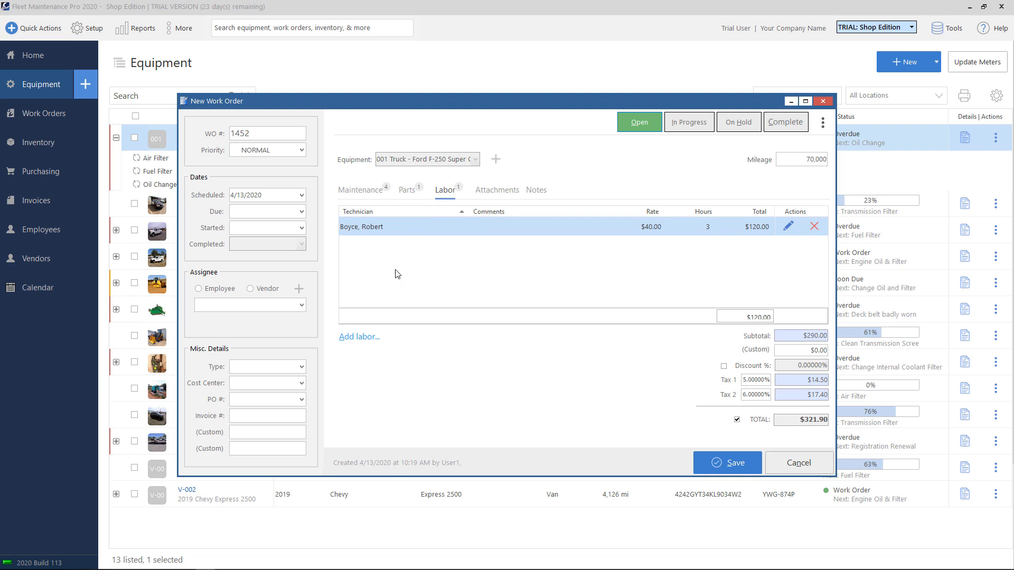
mouse_move(359, 339)
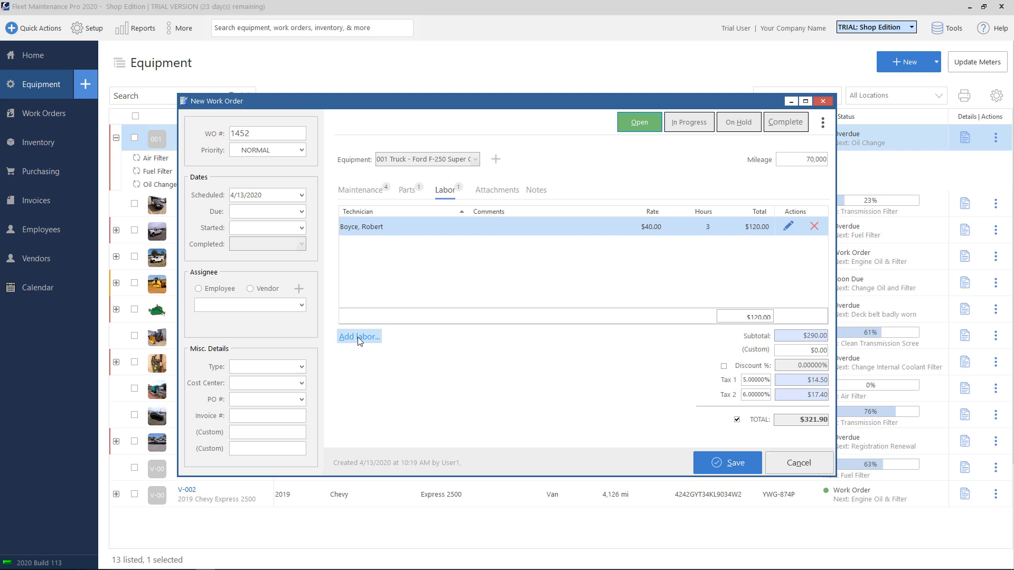
mouse_move(361, 196)
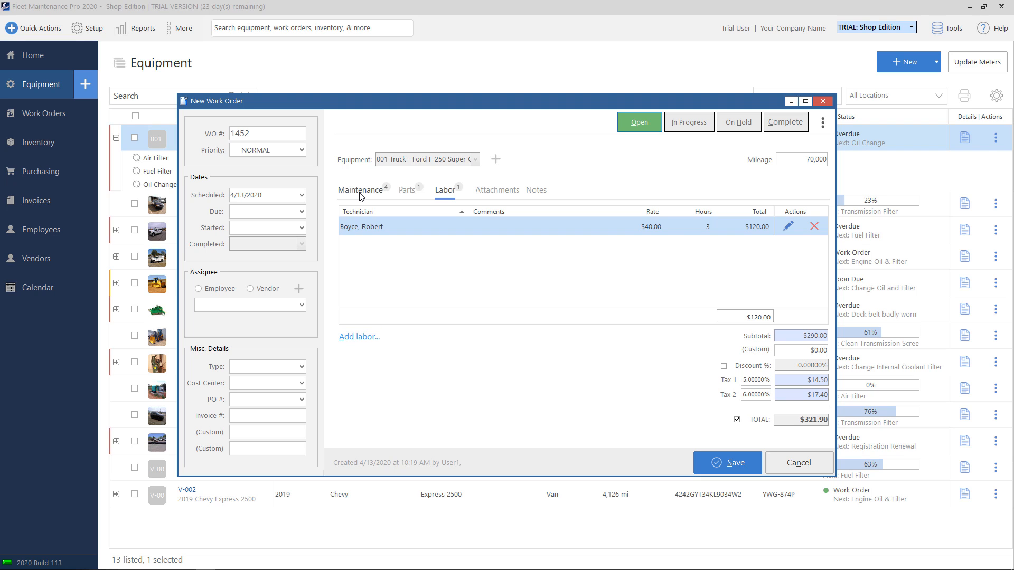
click(359, 191)
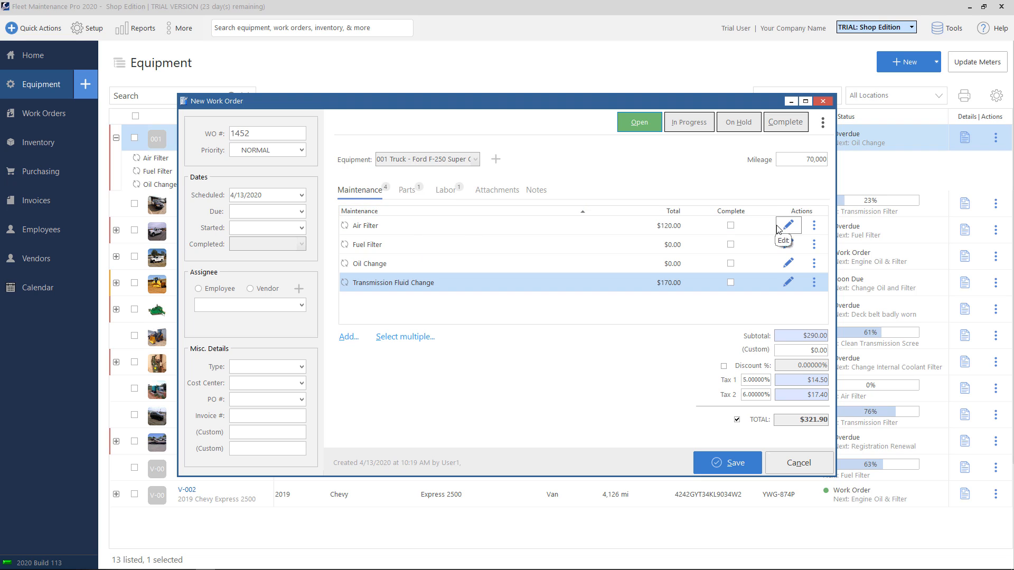
click(366, 225)
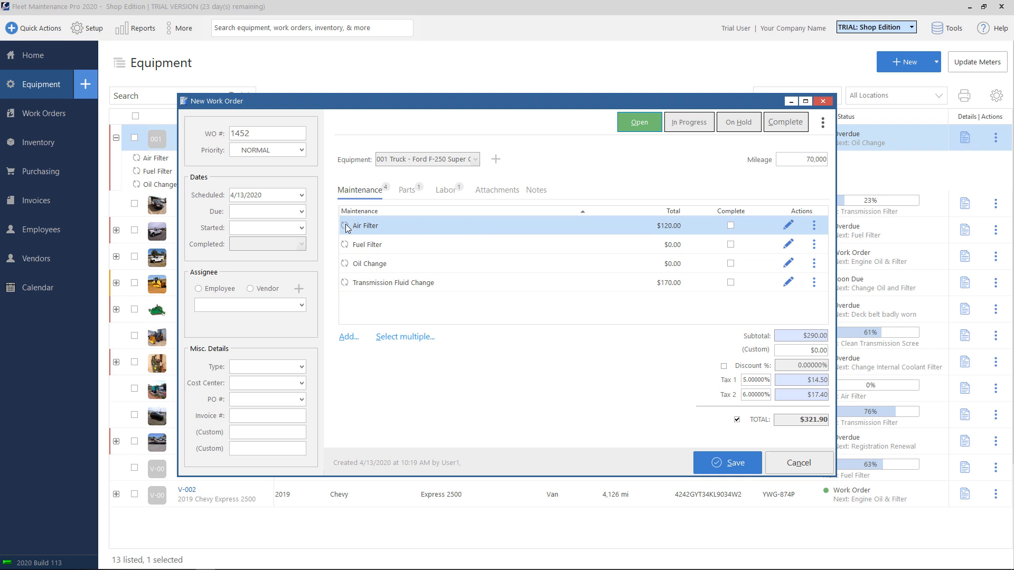
mouse_move(391, 226)
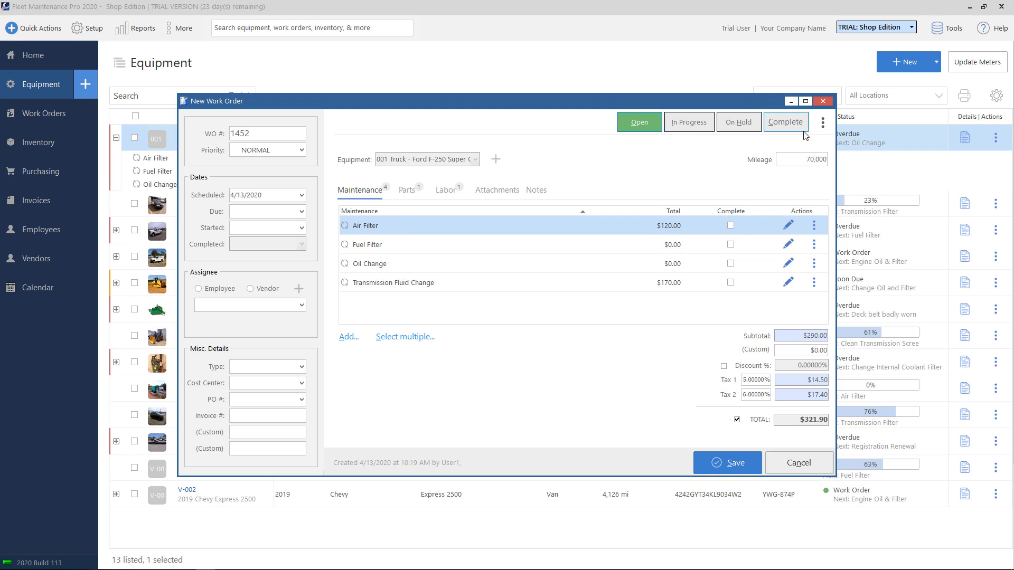
mouse_move(598, 158)
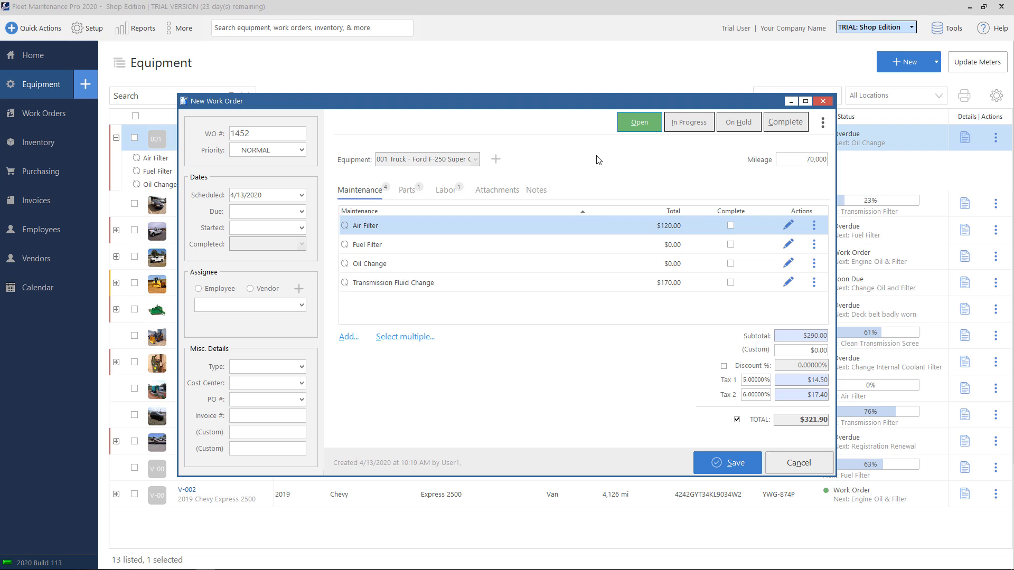
Mark work order 1452 In Progress, save it and return to the work orders list
click(689, 122)
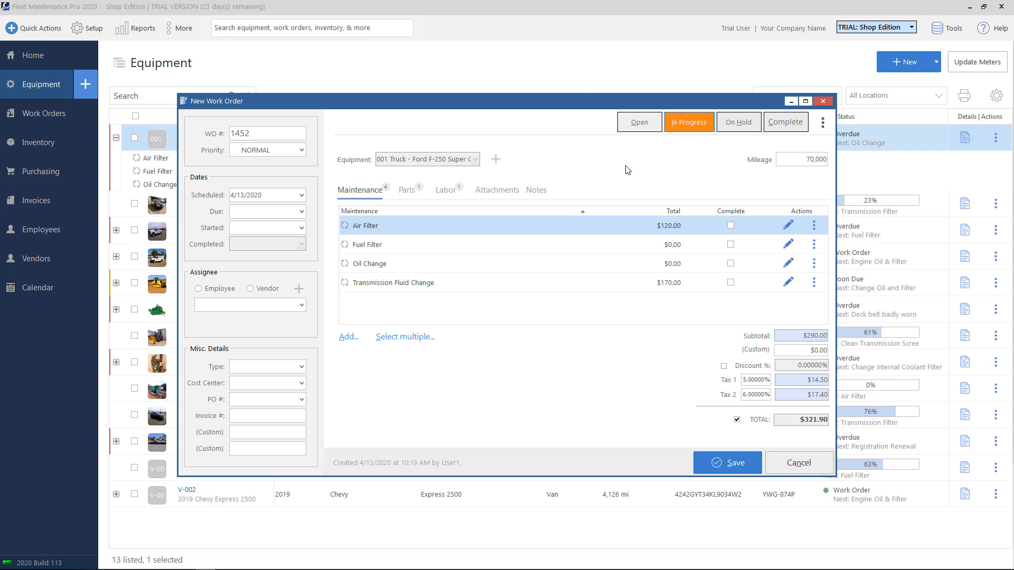
mouse_move(685, 141)
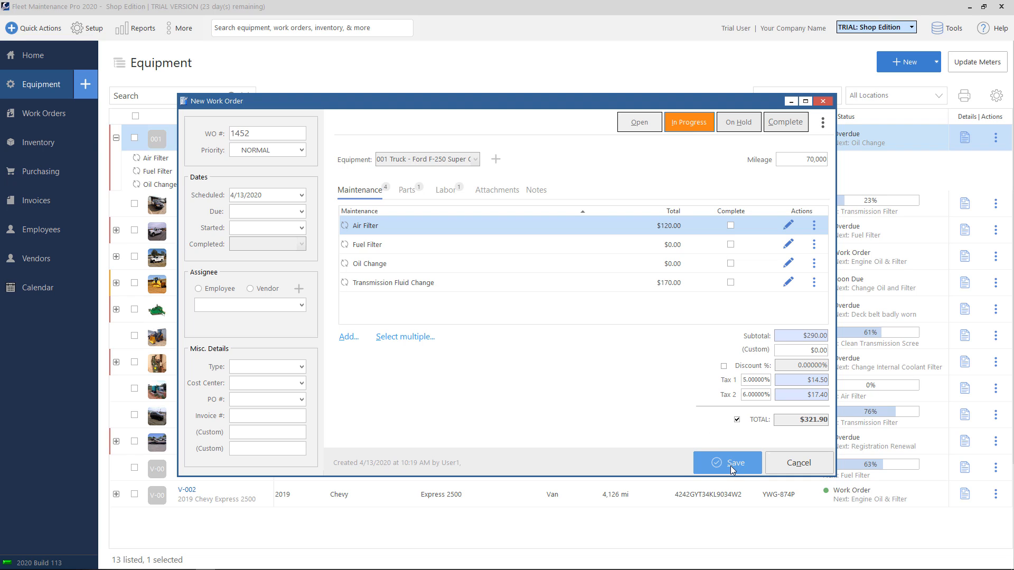
click(727, 463)
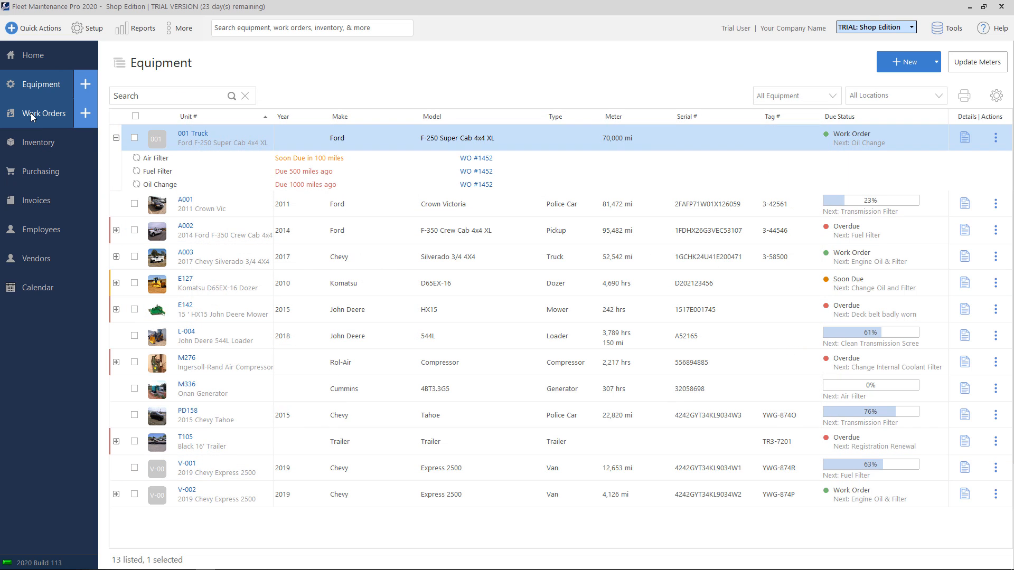
click(44, 113)
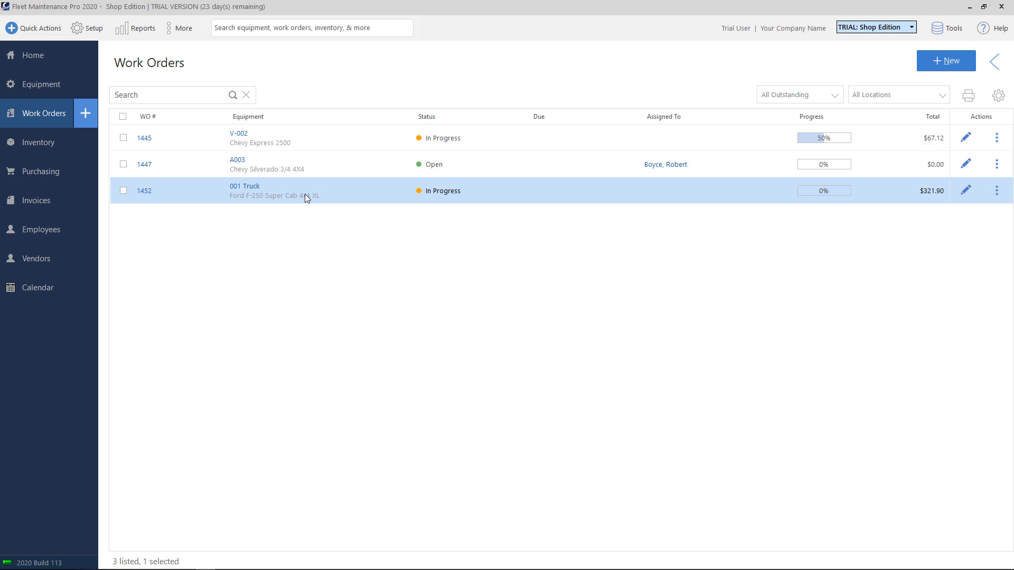
mouse_move(445, 194)
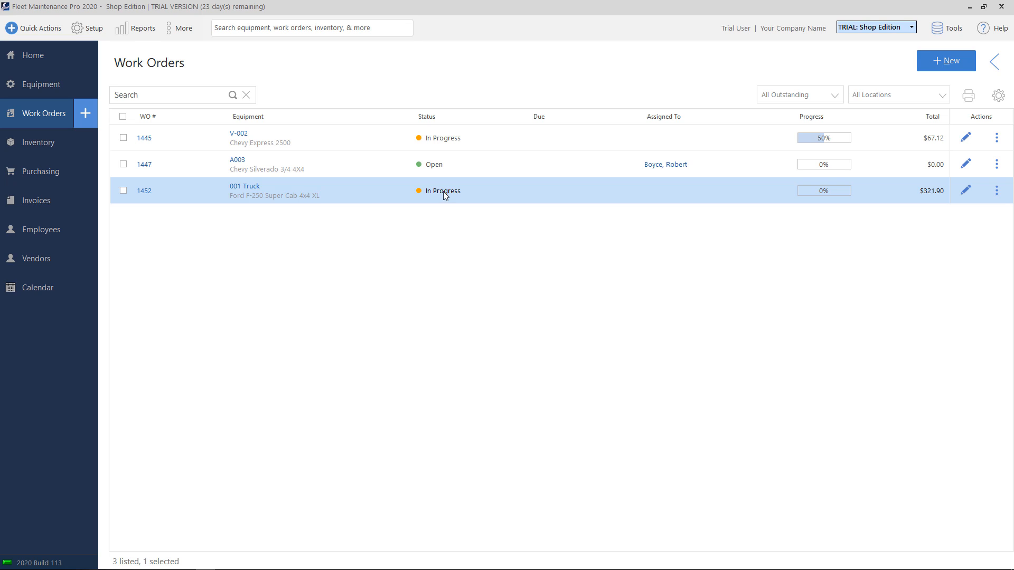
mouse_move(966, 190)
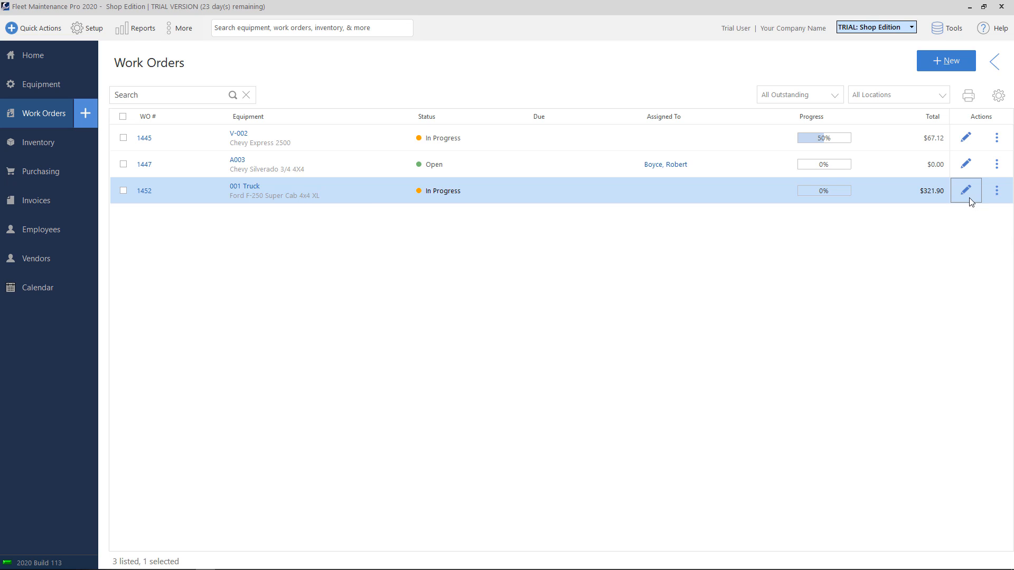
Reopen work order 1452 for editing and switch its status to On Hold
click(965, 190)
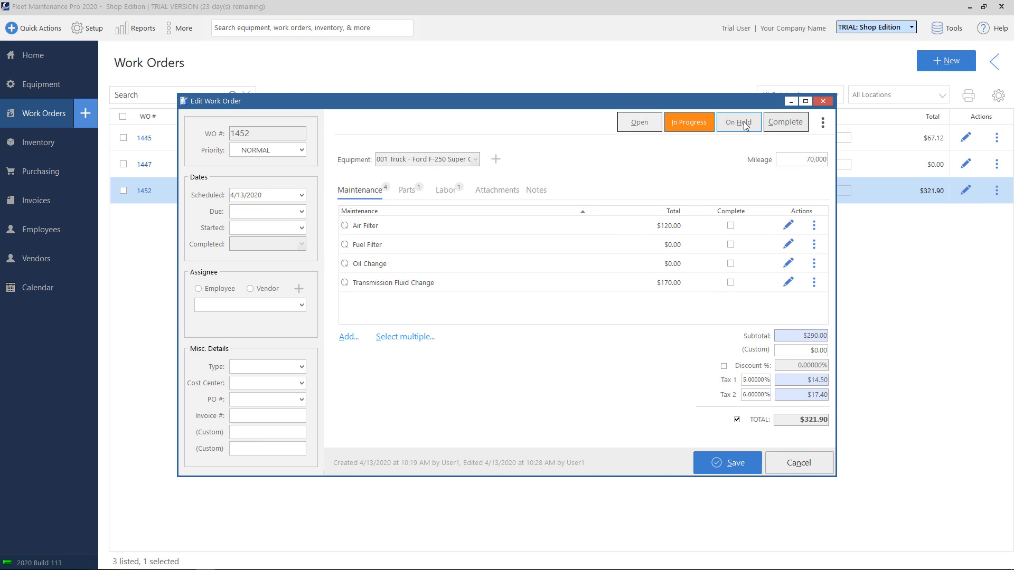
click(739, 123)
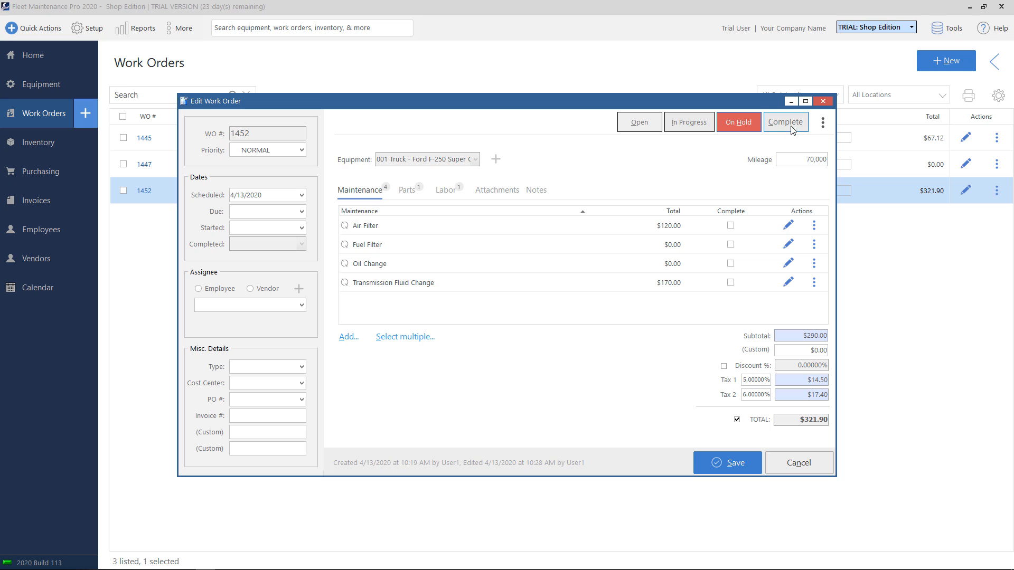
Complete work order 1452 with a primary meter reading of 71,000 miles
click(786, 122)
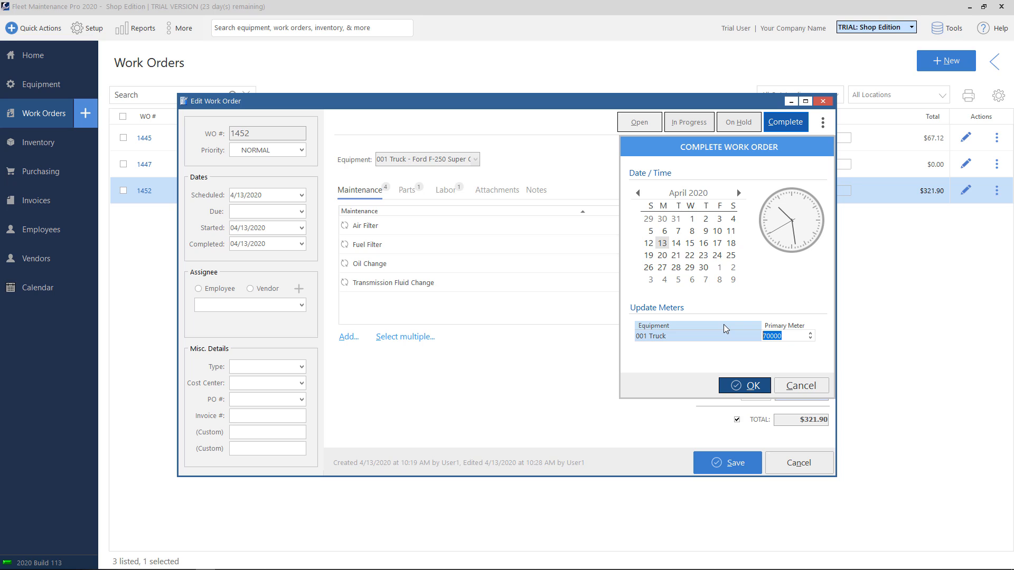
text(71)
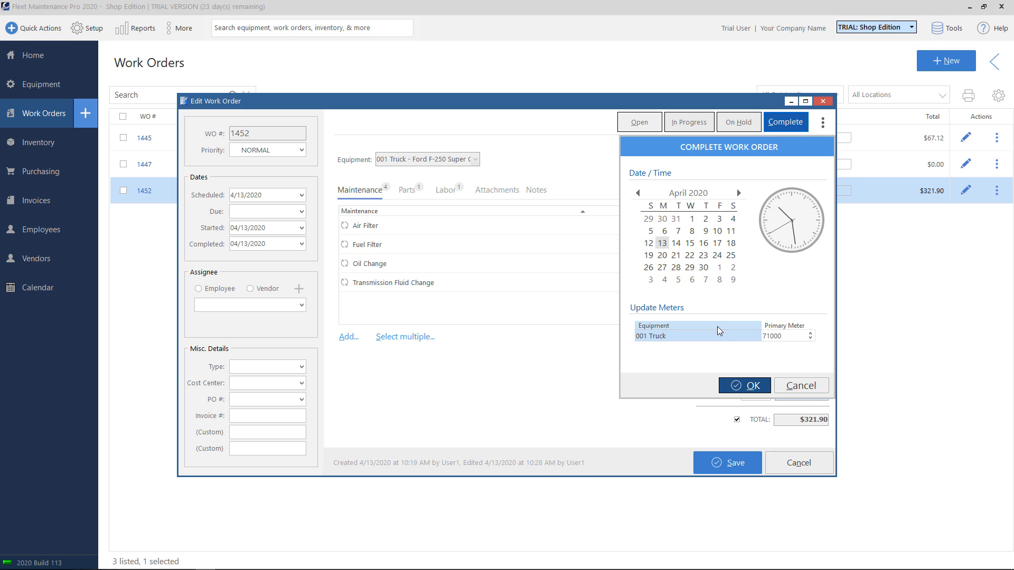
click(745, 385)
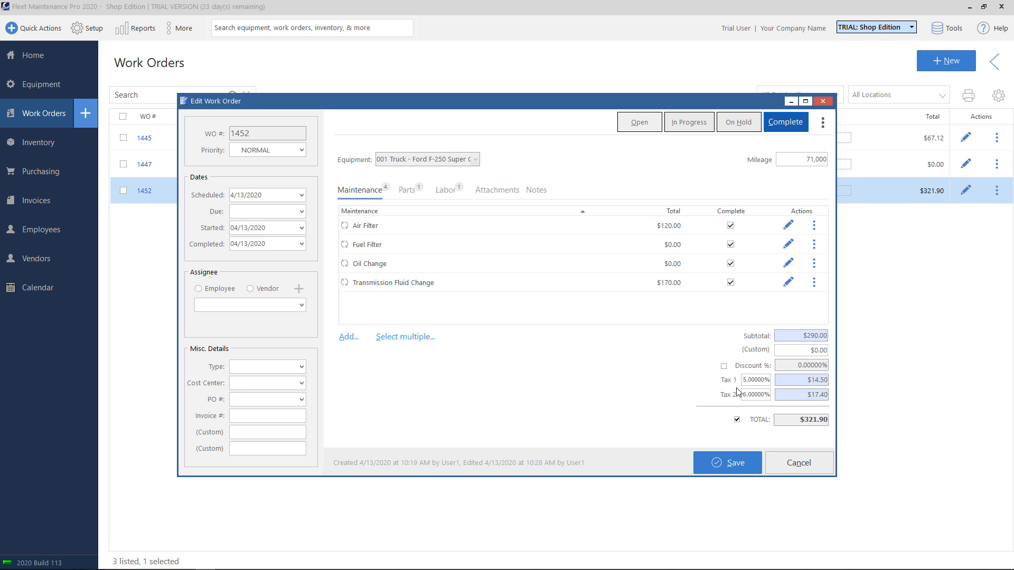
mouse_move(581, 367)
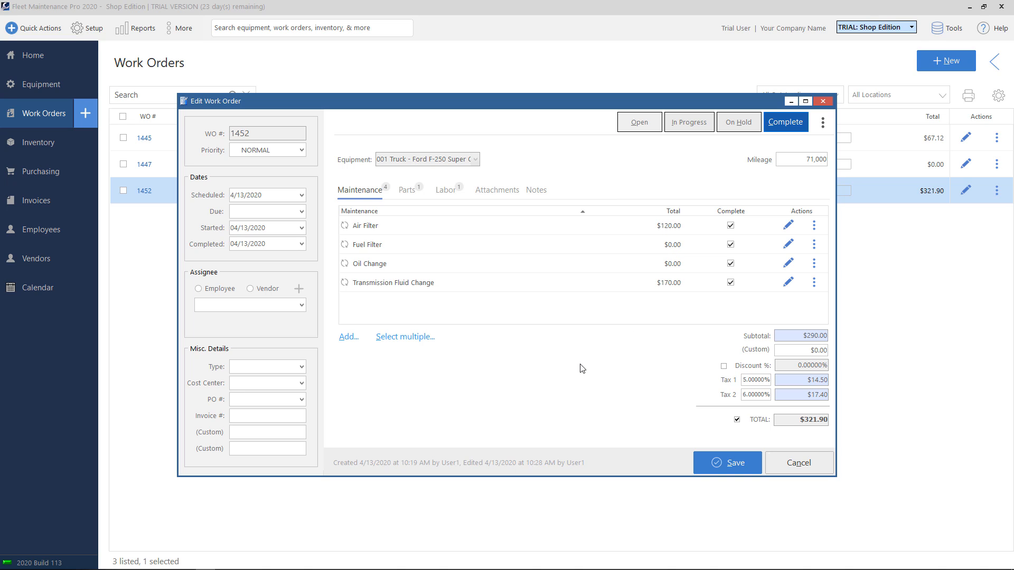
click(728, 462)
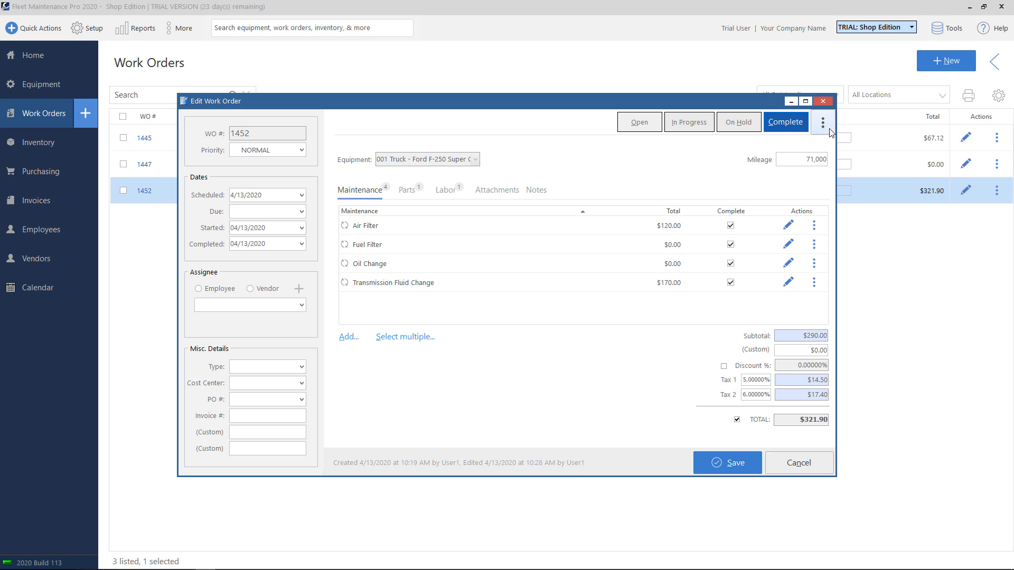
mouse_move(826, 133)
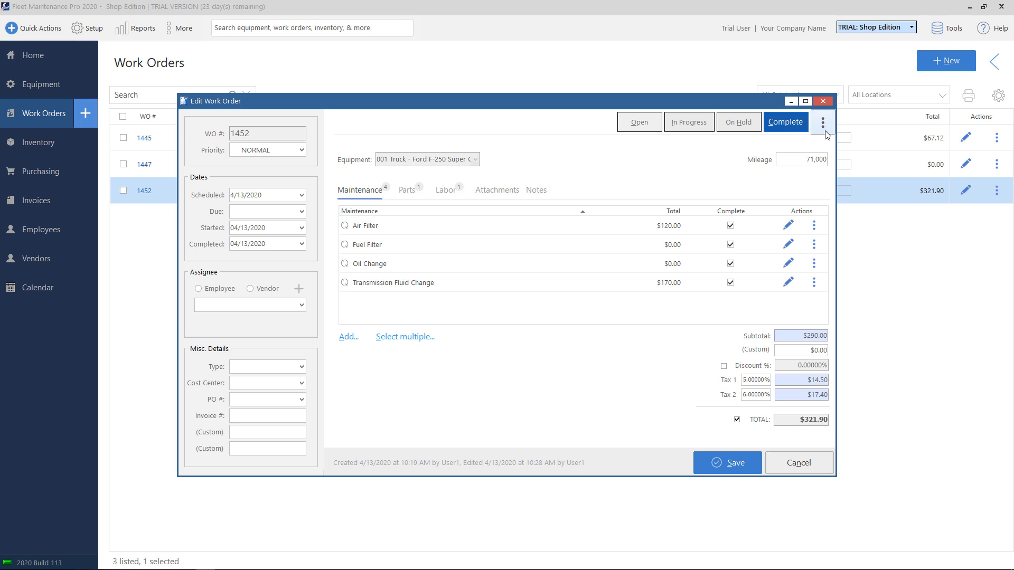
Show the additional actions for work order 1452 (email, print, purchase order, invoice)
click(824, 122)
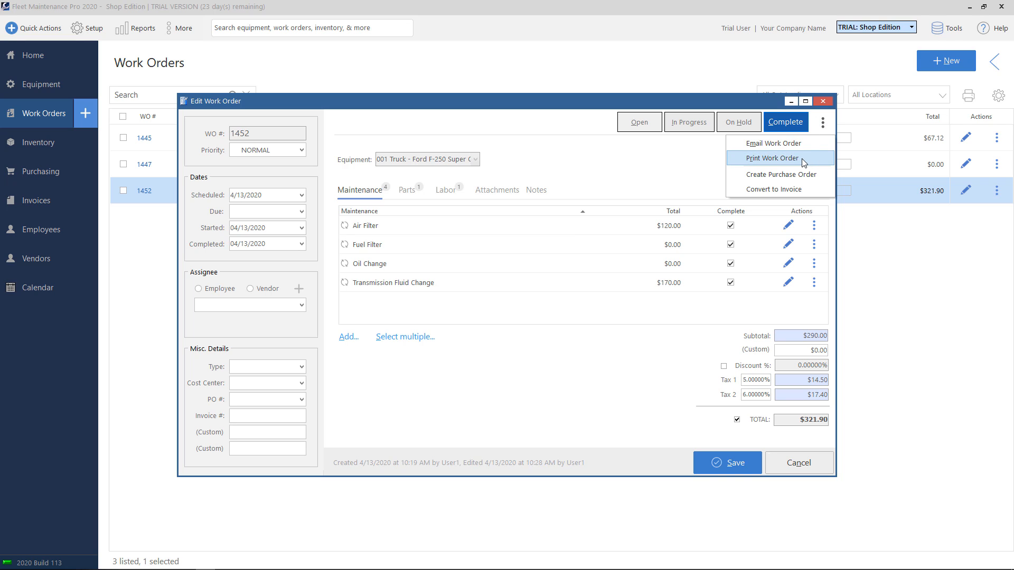
mouse_move(805, 172)
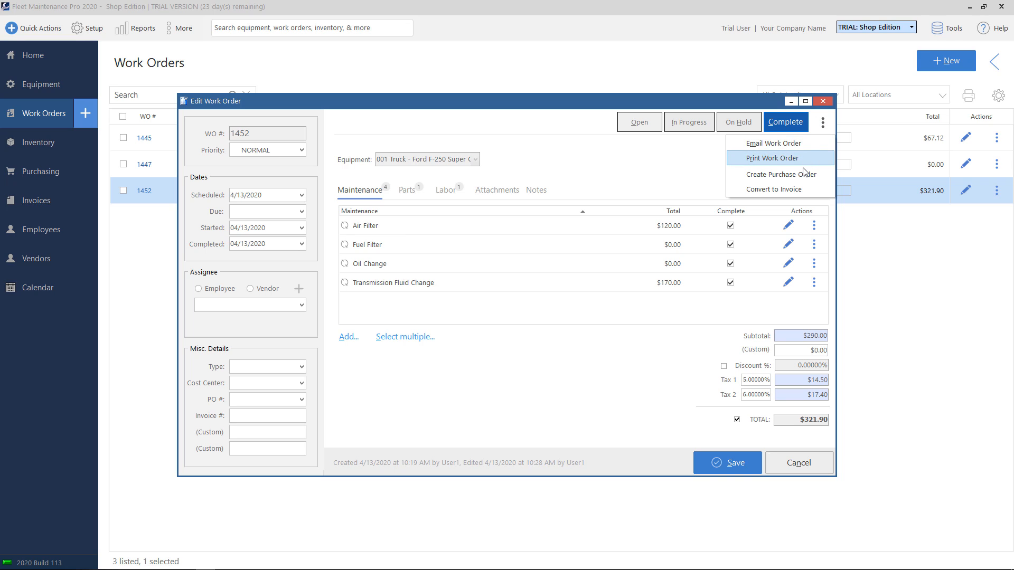
mouse_move(789, 194)
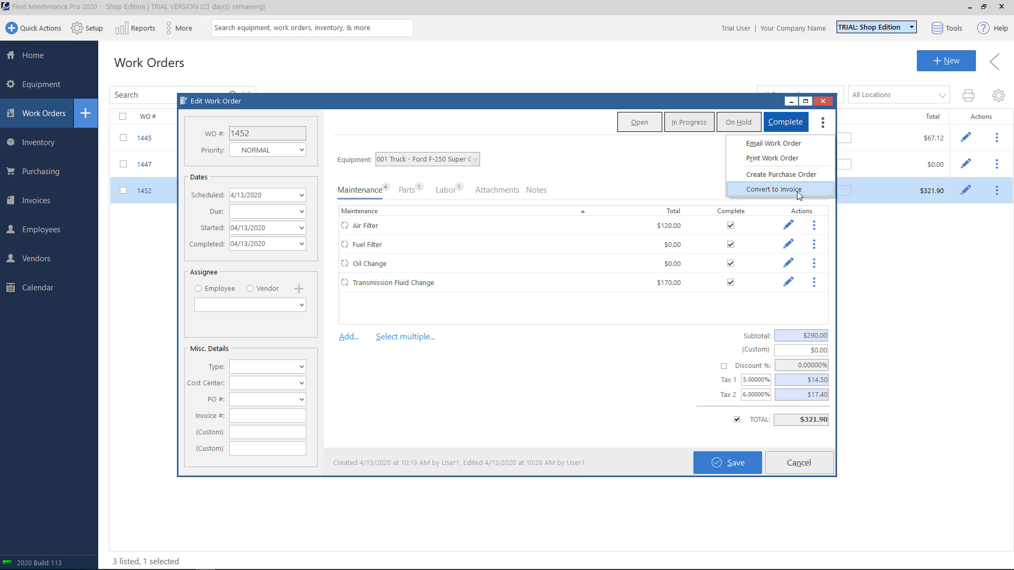
mouse_move(797, 145)
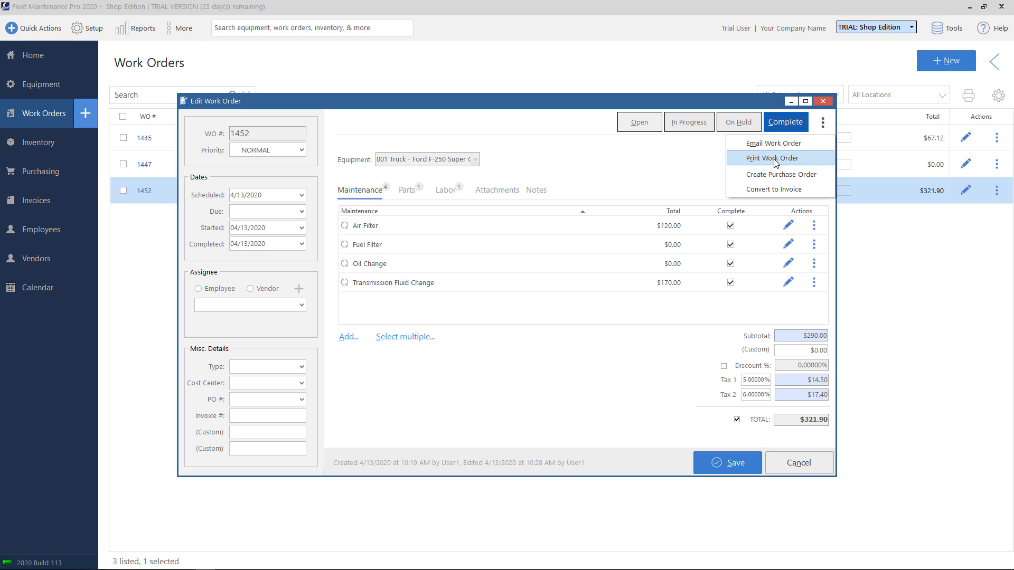
mouse_move(769, 156)
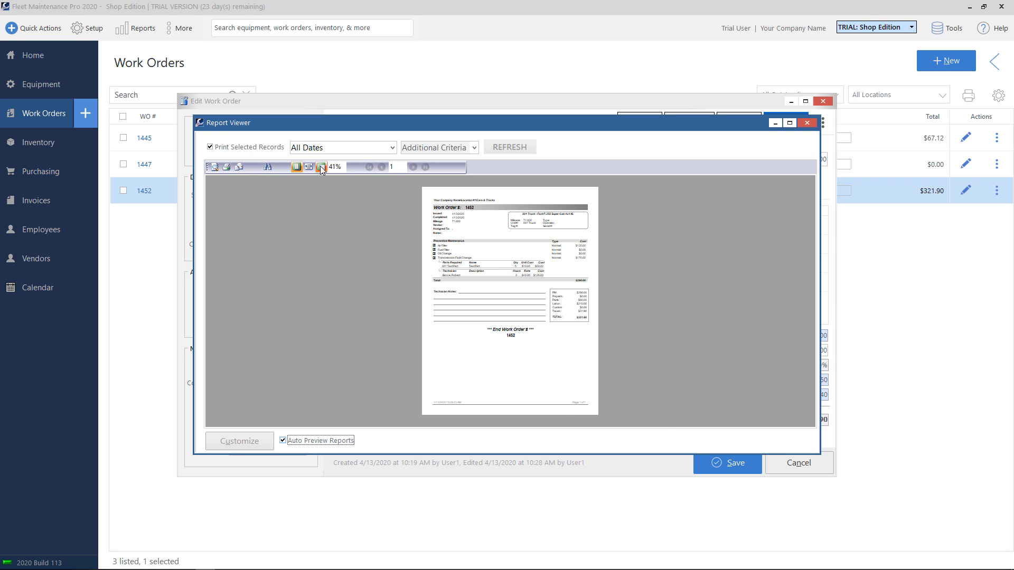
View the work order 1452 report at 100% zoom, then close the Report Viewer
click(317, 167)
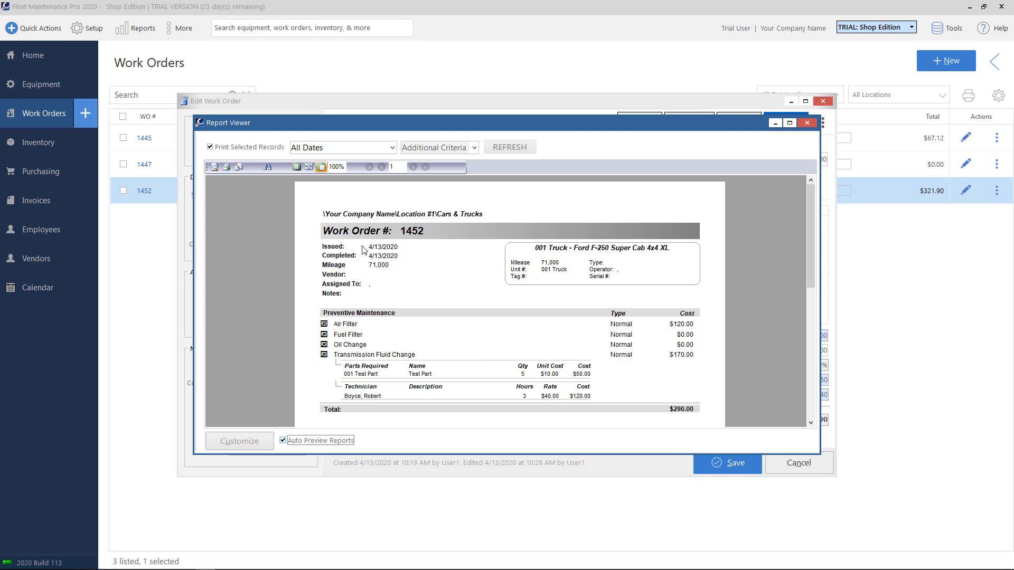
mouse_move(334, 356)
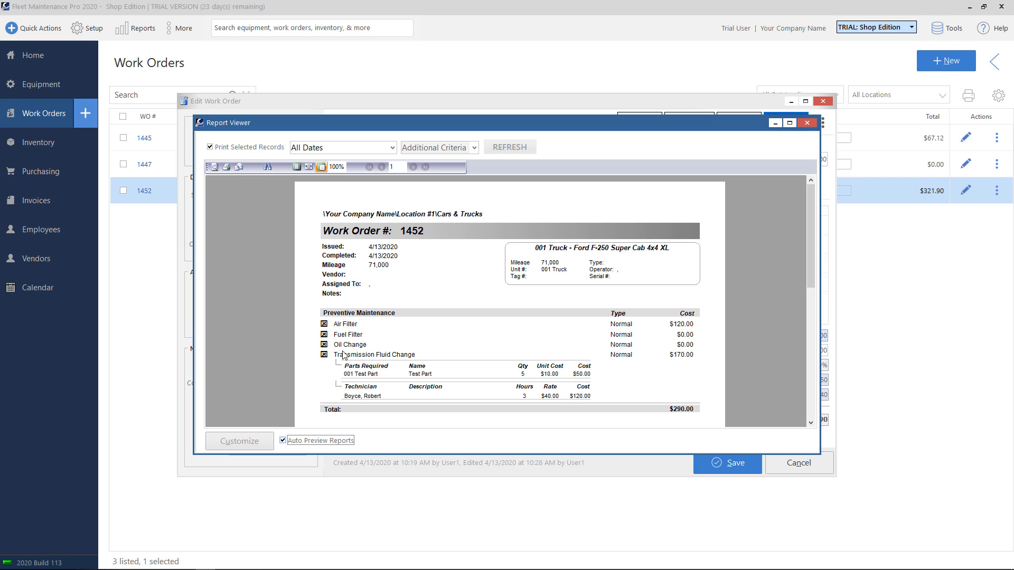
mouse_move(227, 167)
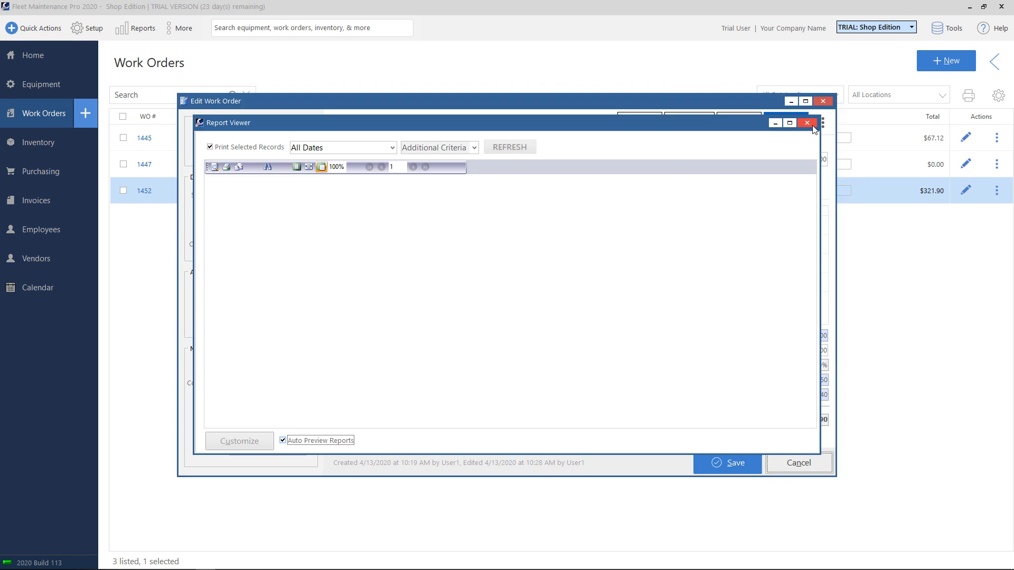
click(808, 122)
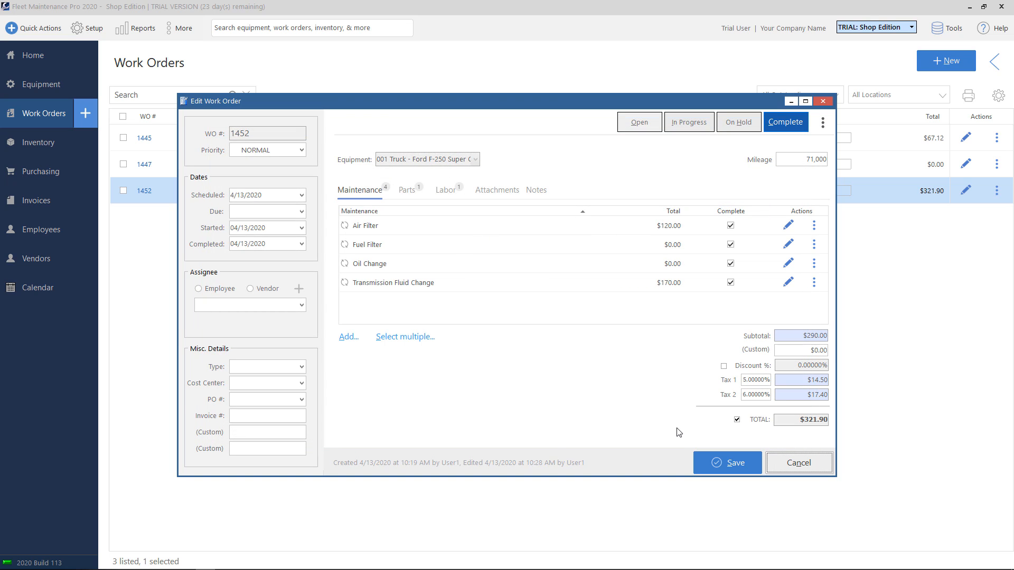
mouse_move(774, 256)
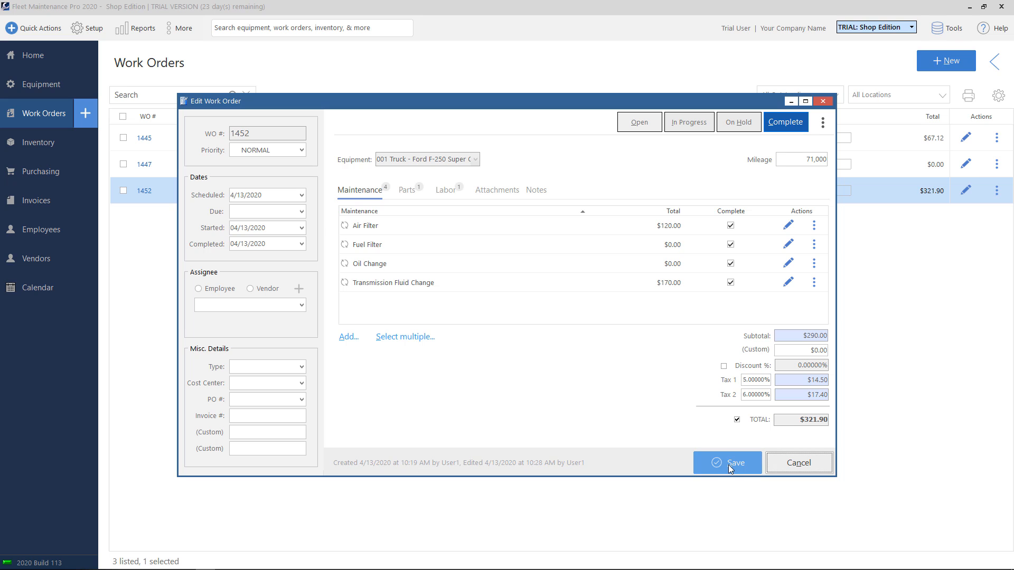
Save work order 1452, filter to Closed orders for '001 T' and select 1452
click(729, 463)
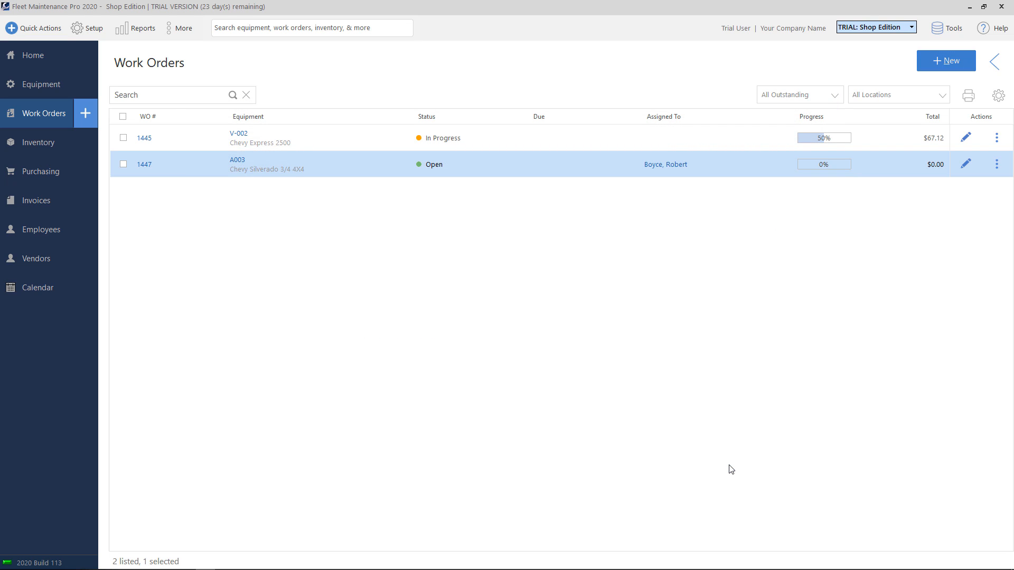
mouse_move(791, 260)
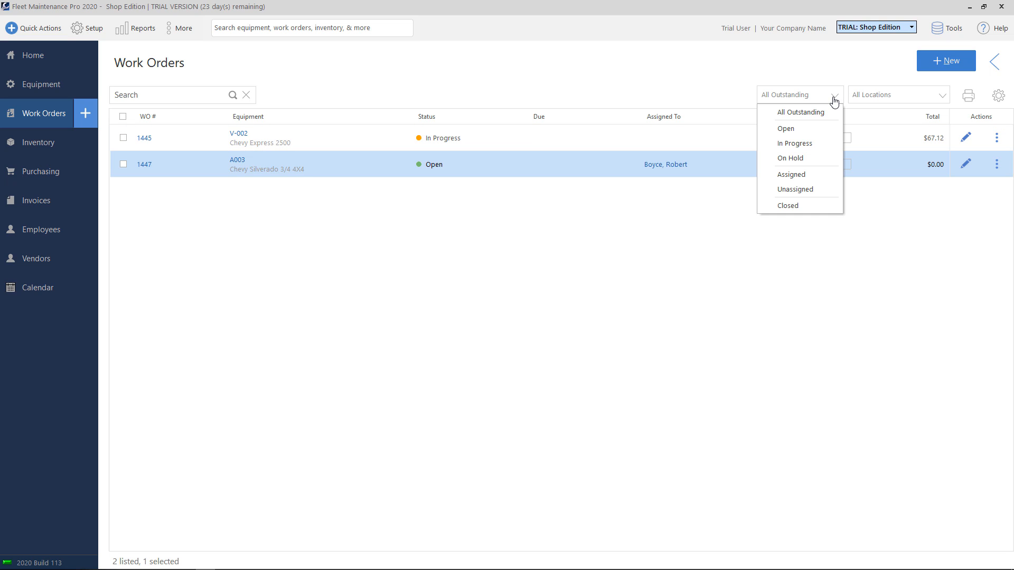
mouse_move(811, 214)
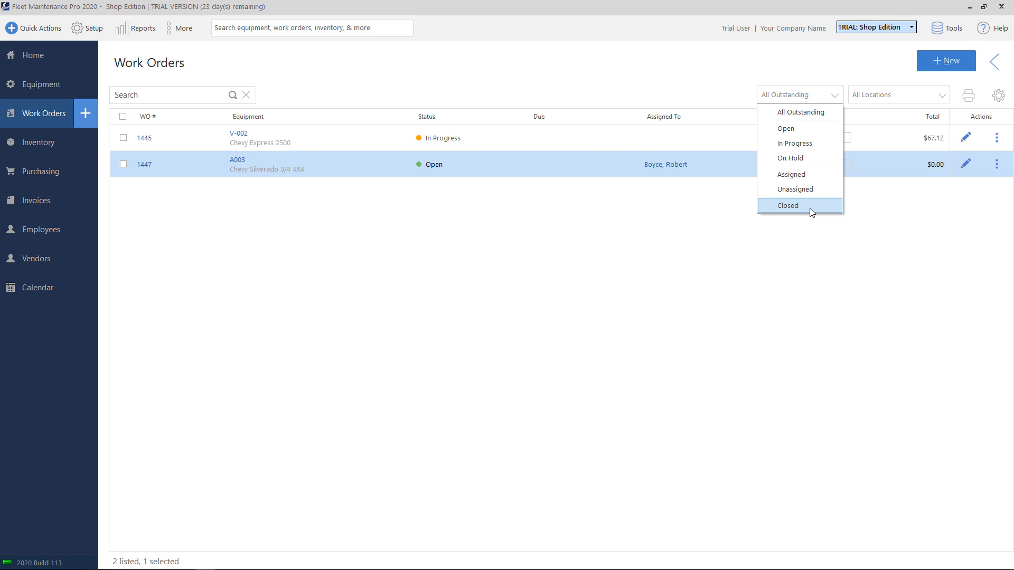
click(788, 205)
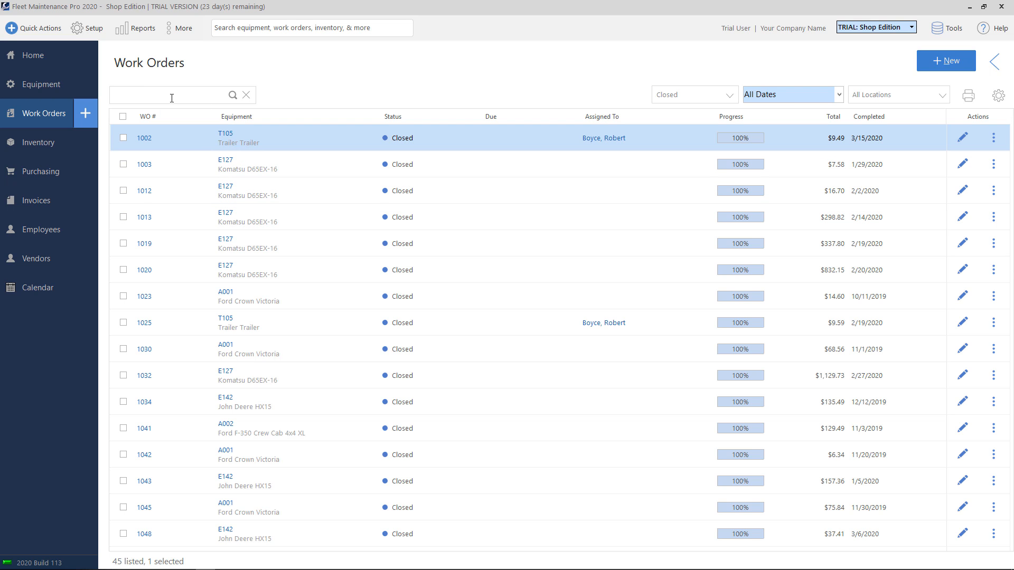
text(001 T)
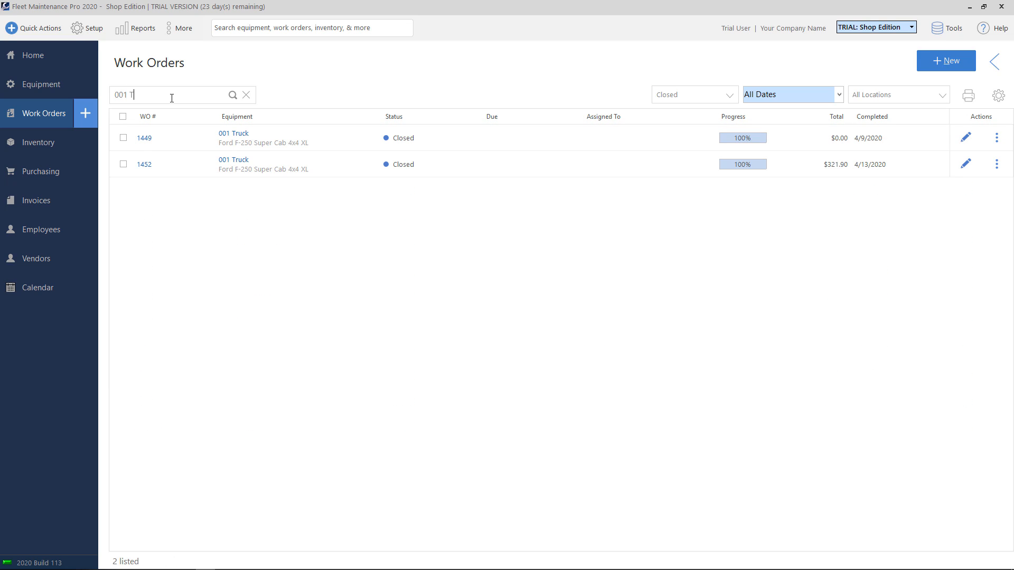
click(333, 171)
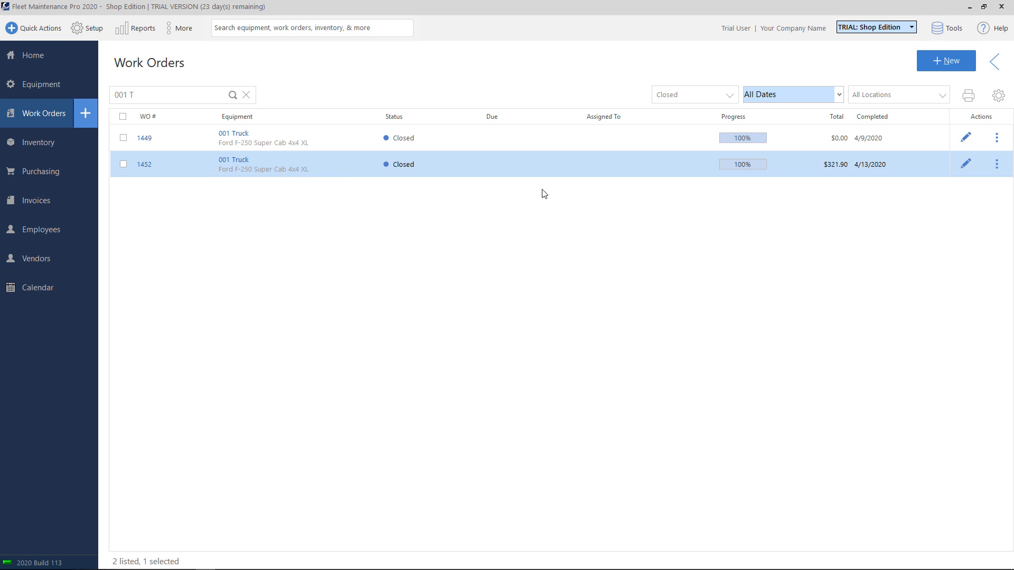
mouse_move(843, 172)
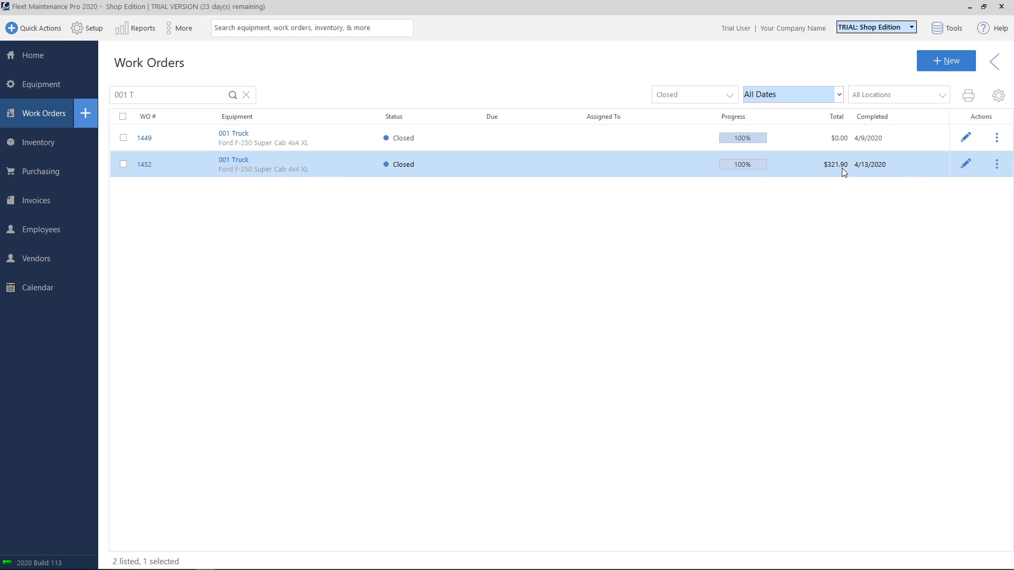
mouse_move(51, 93)
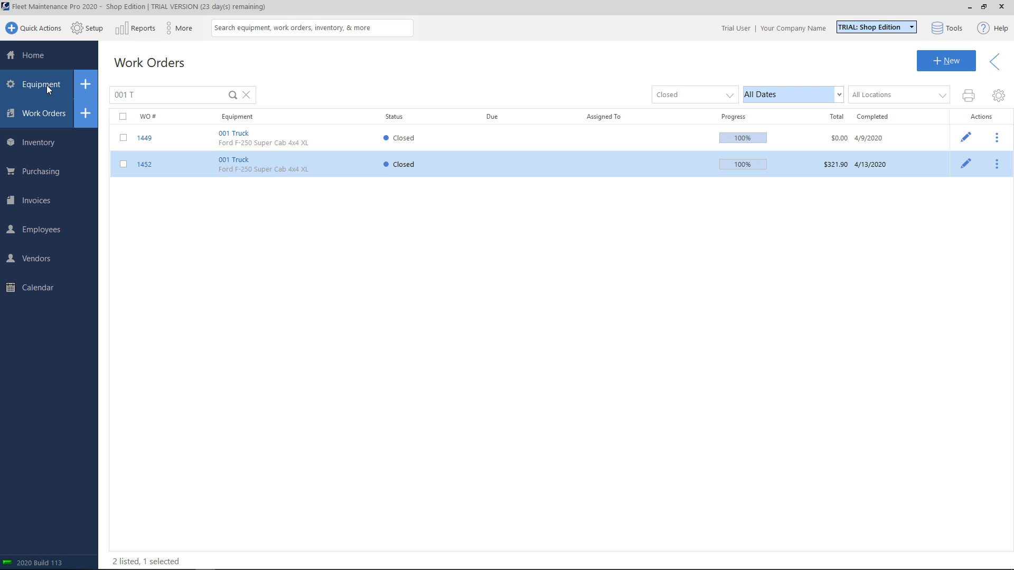
Show 001 Truck's maintenance history and expand the 4/13/2020 entry's four tasks
click(37, 84)
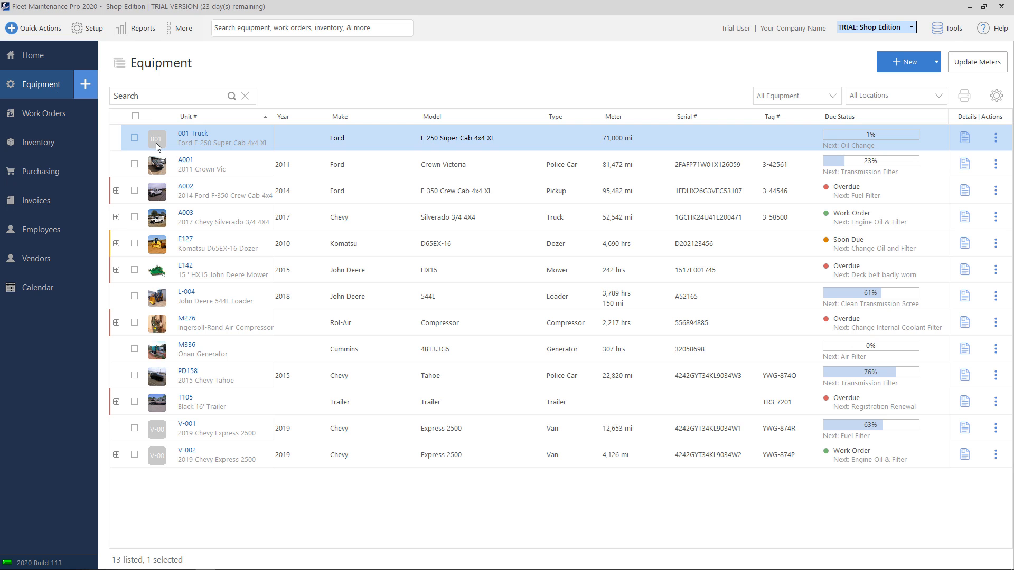
mouse_move(273, 145)
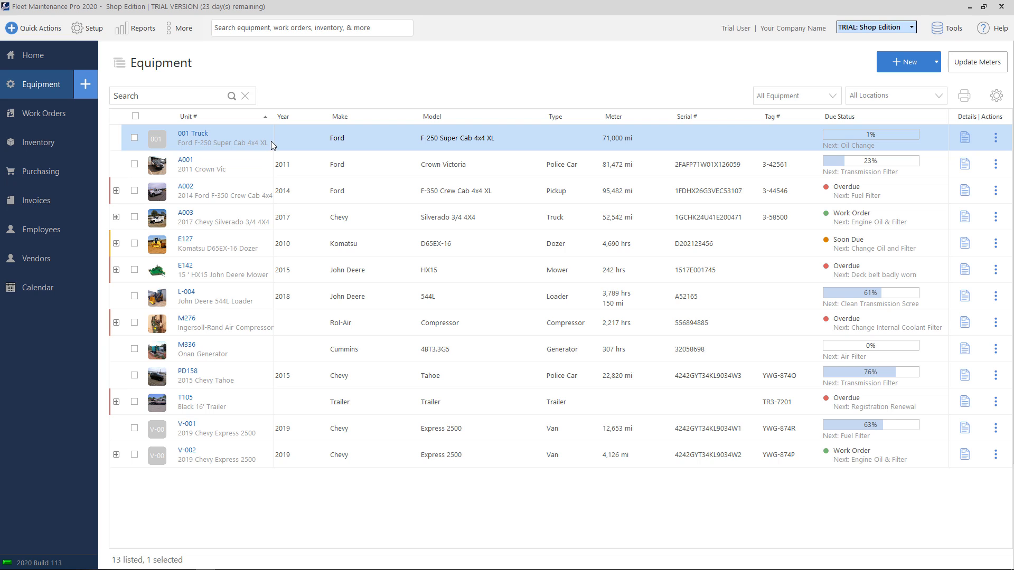
mouse_move(993, 135)
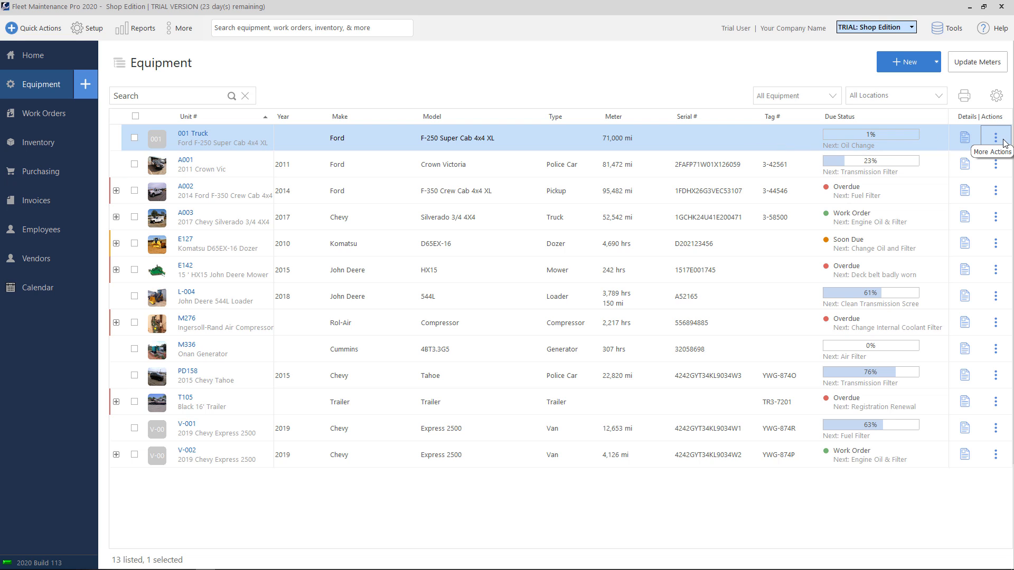
click(995, 137)
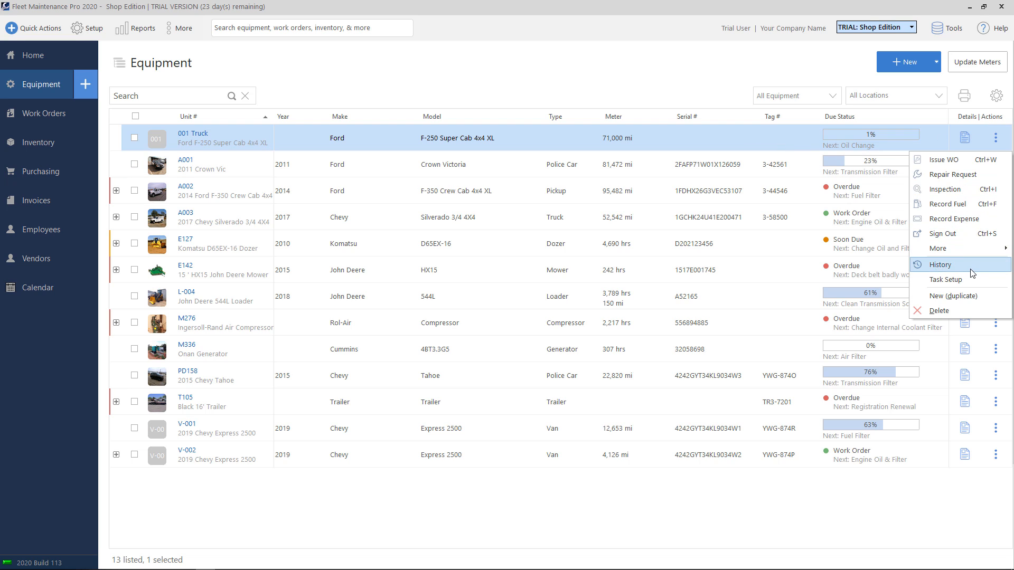
click(940, 264)
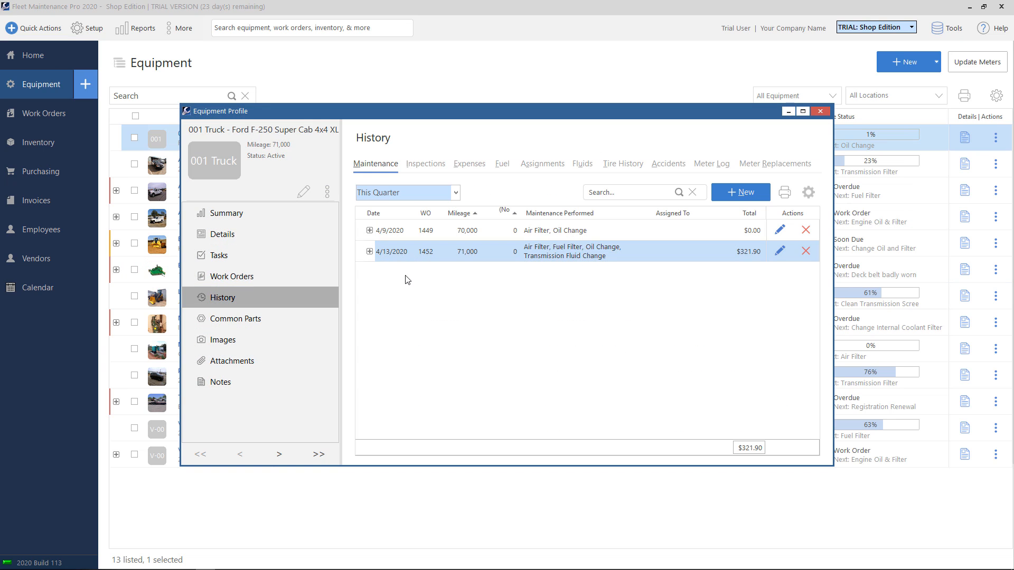
mouse_move(404, 296)
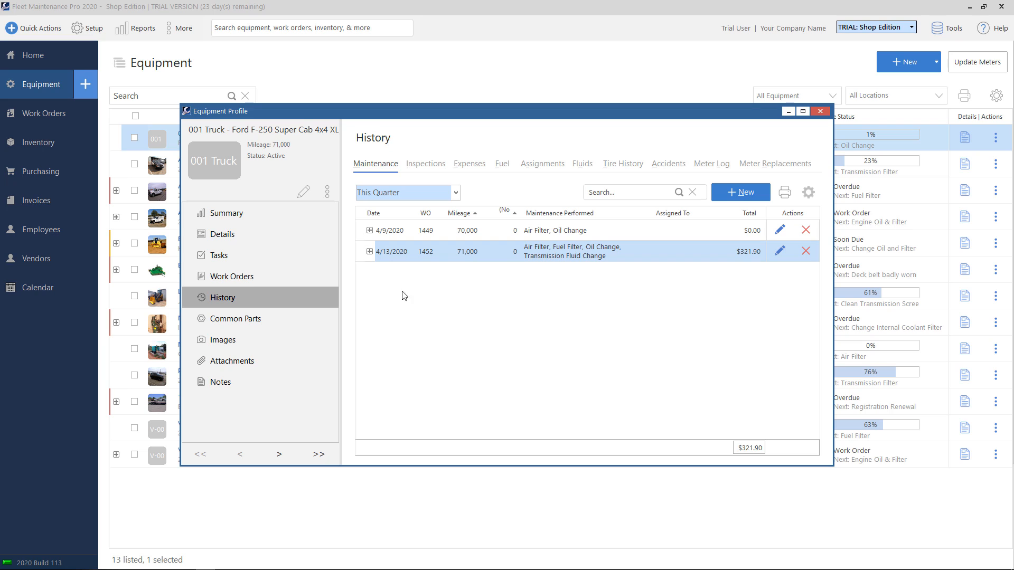
mouse_move(471, 258)
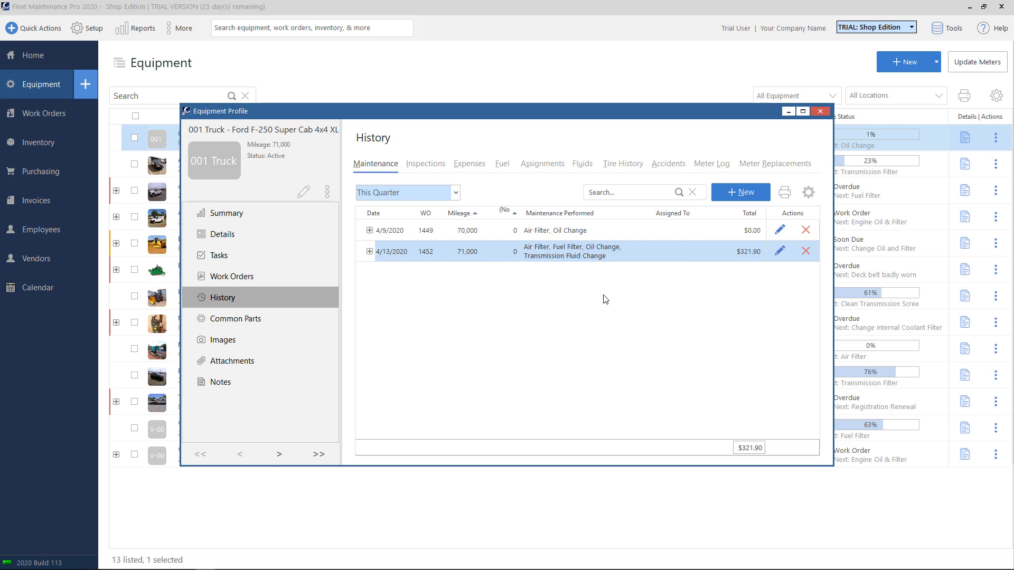
mouse_move(586, 362)
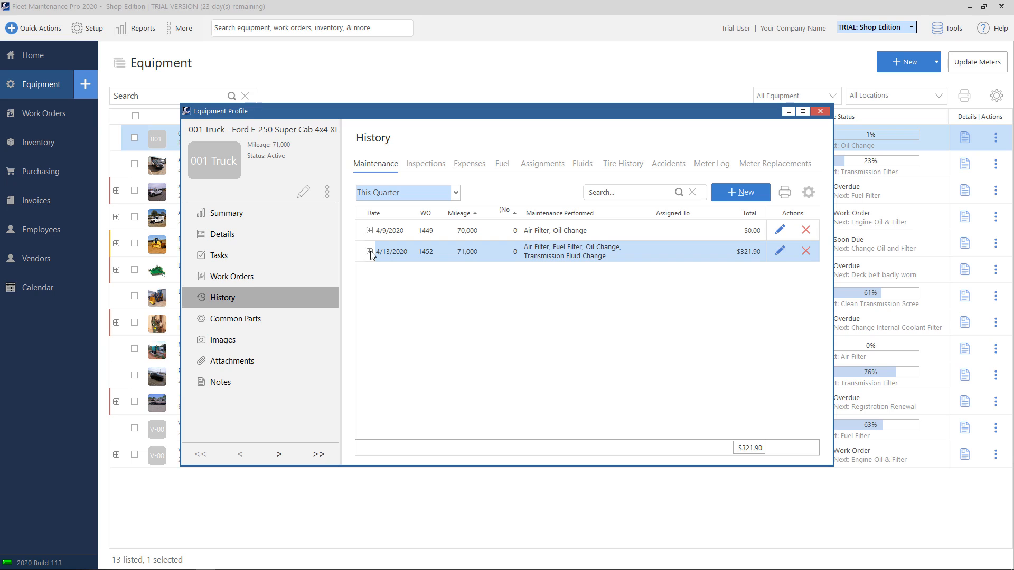
click(369, 251)
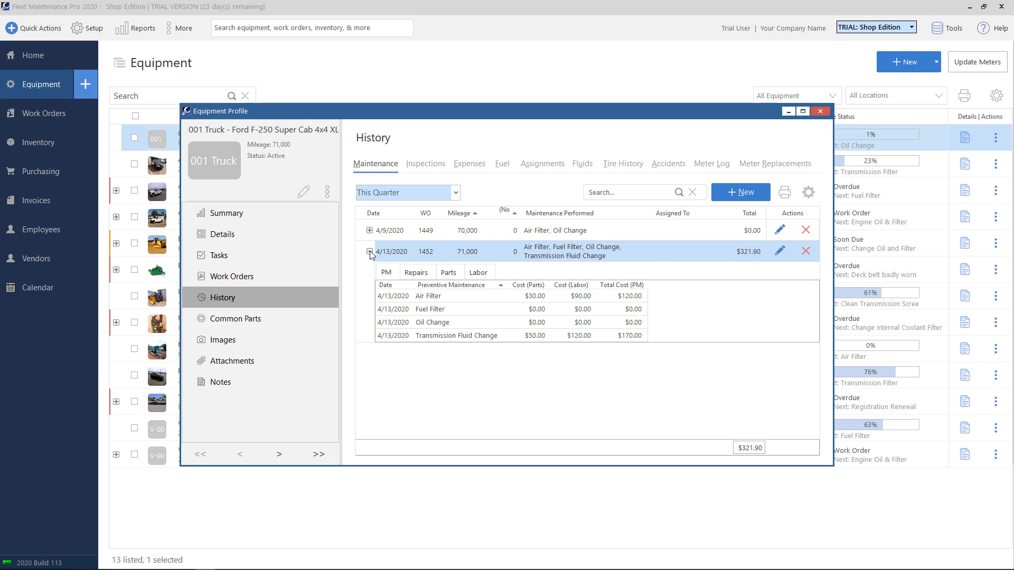